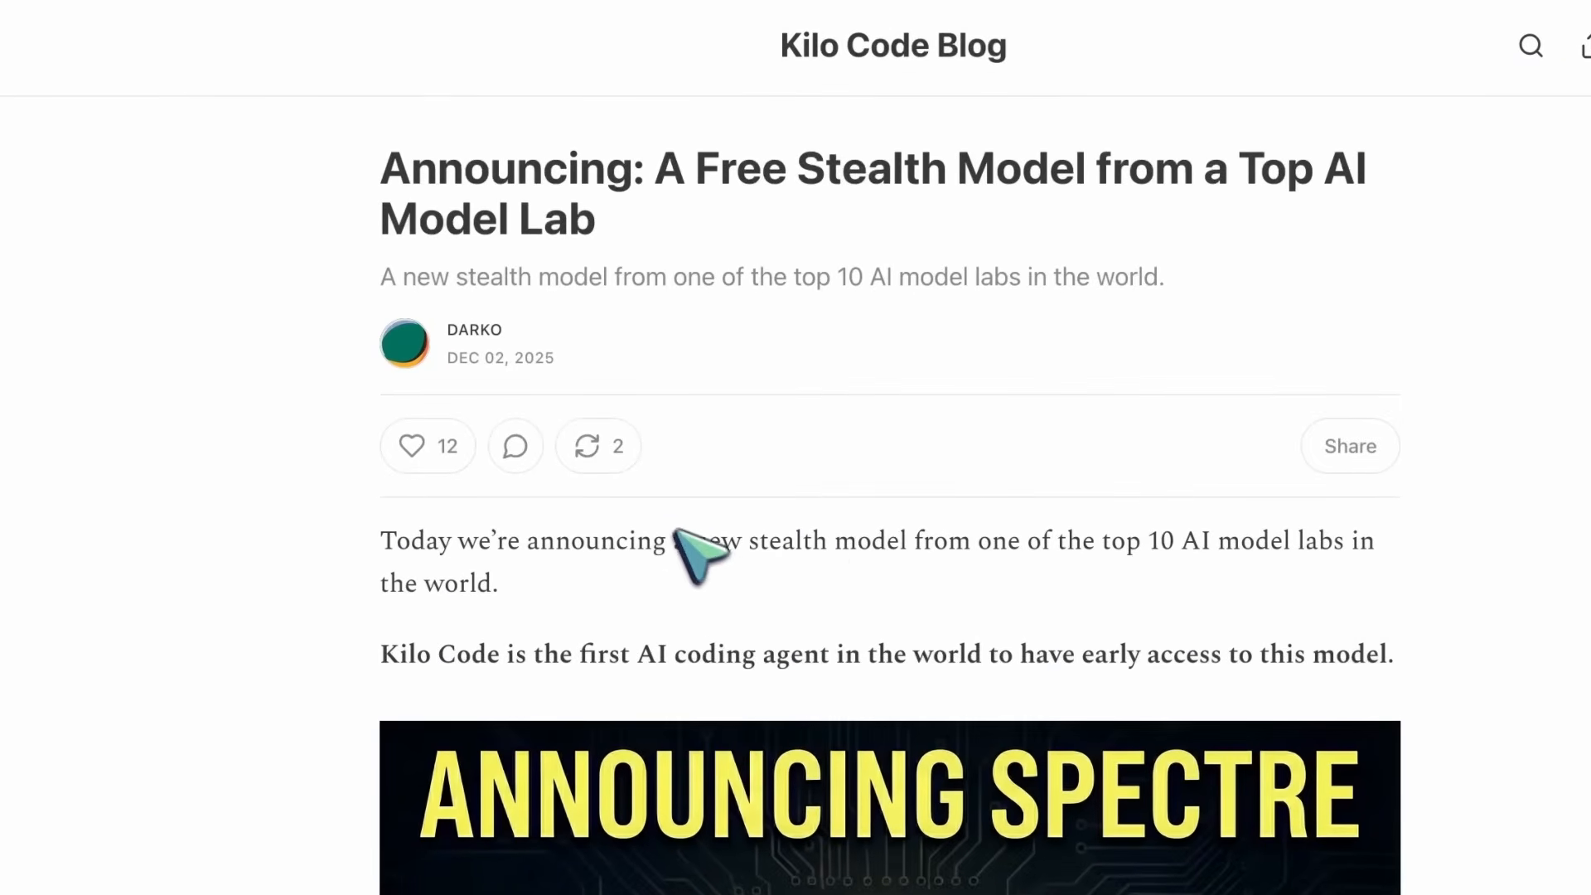
Step: Open the installed Kilo Code AI Agent extension's details page, version 4.126.1, from the Extensions view
scroll(down, 3)
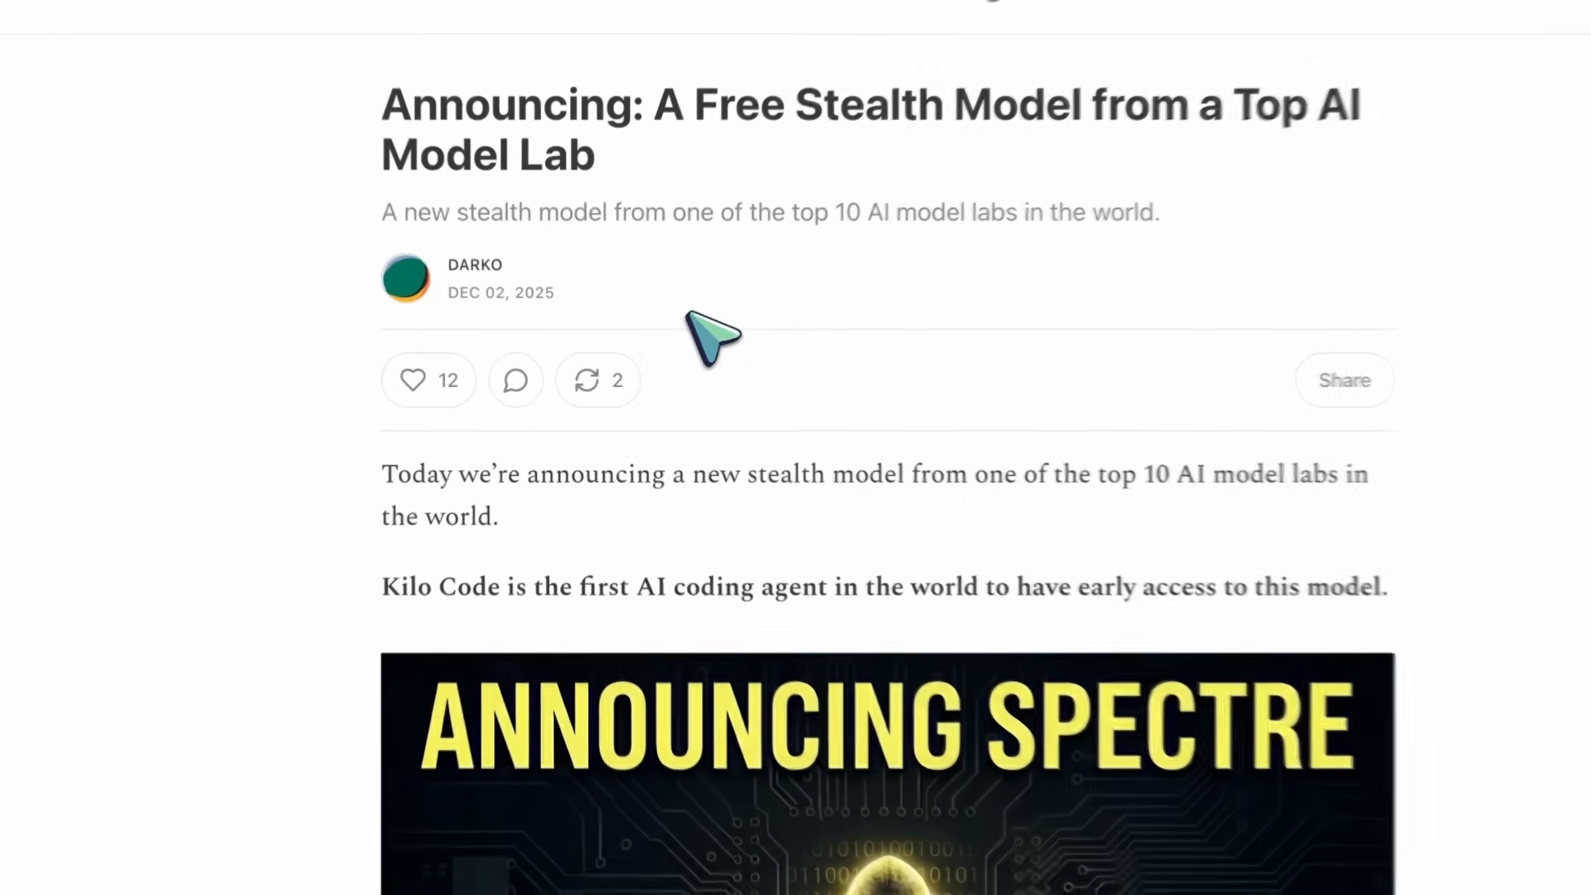
scroll(down, 3)
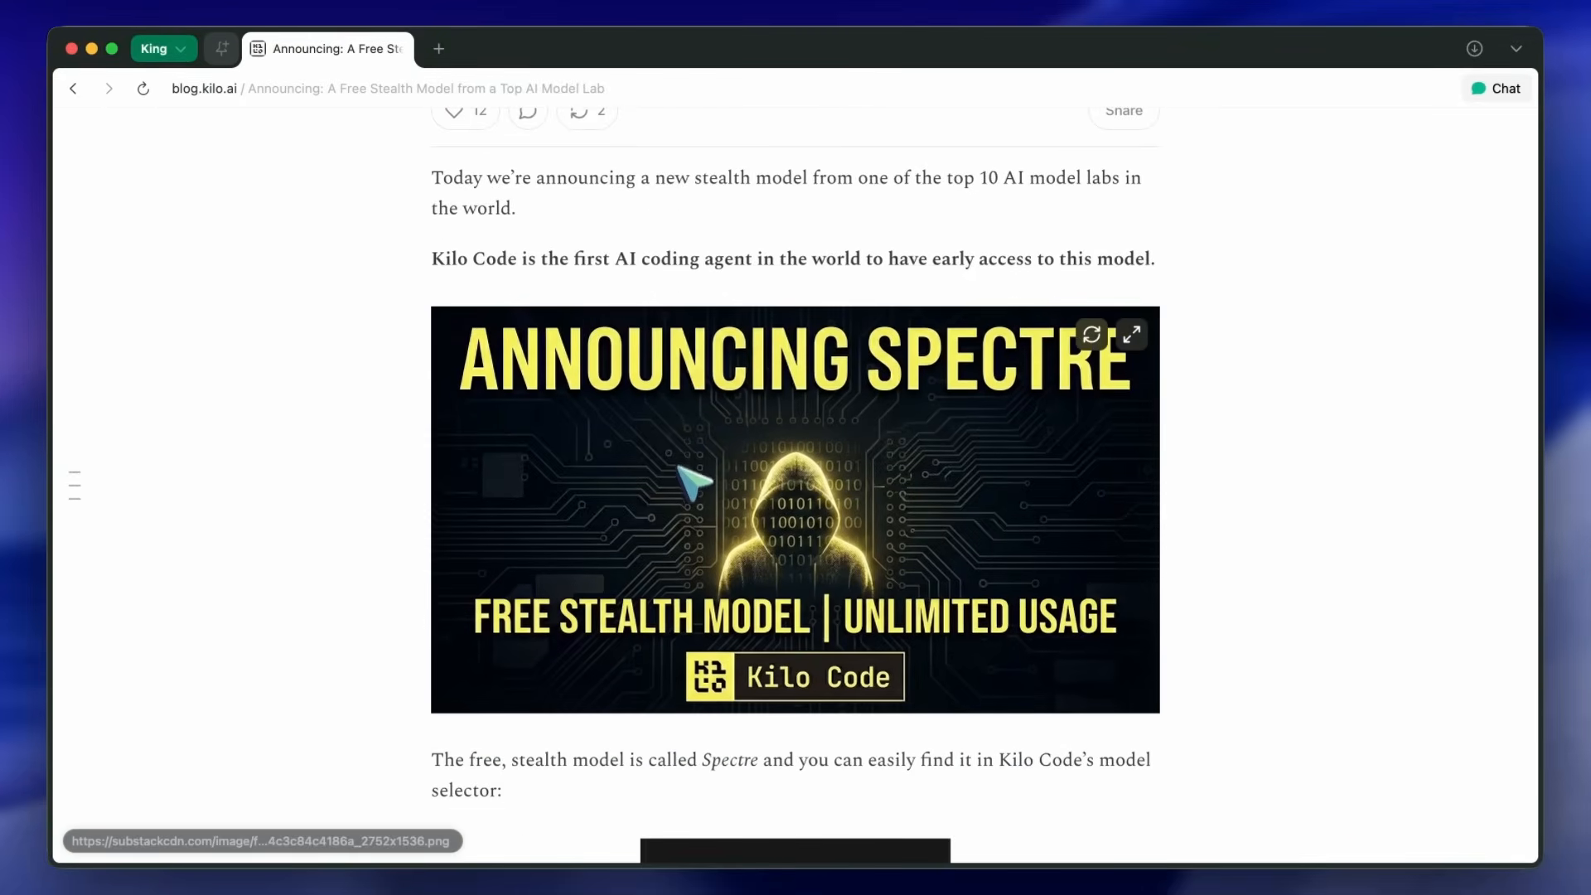
scroll(down, 3)
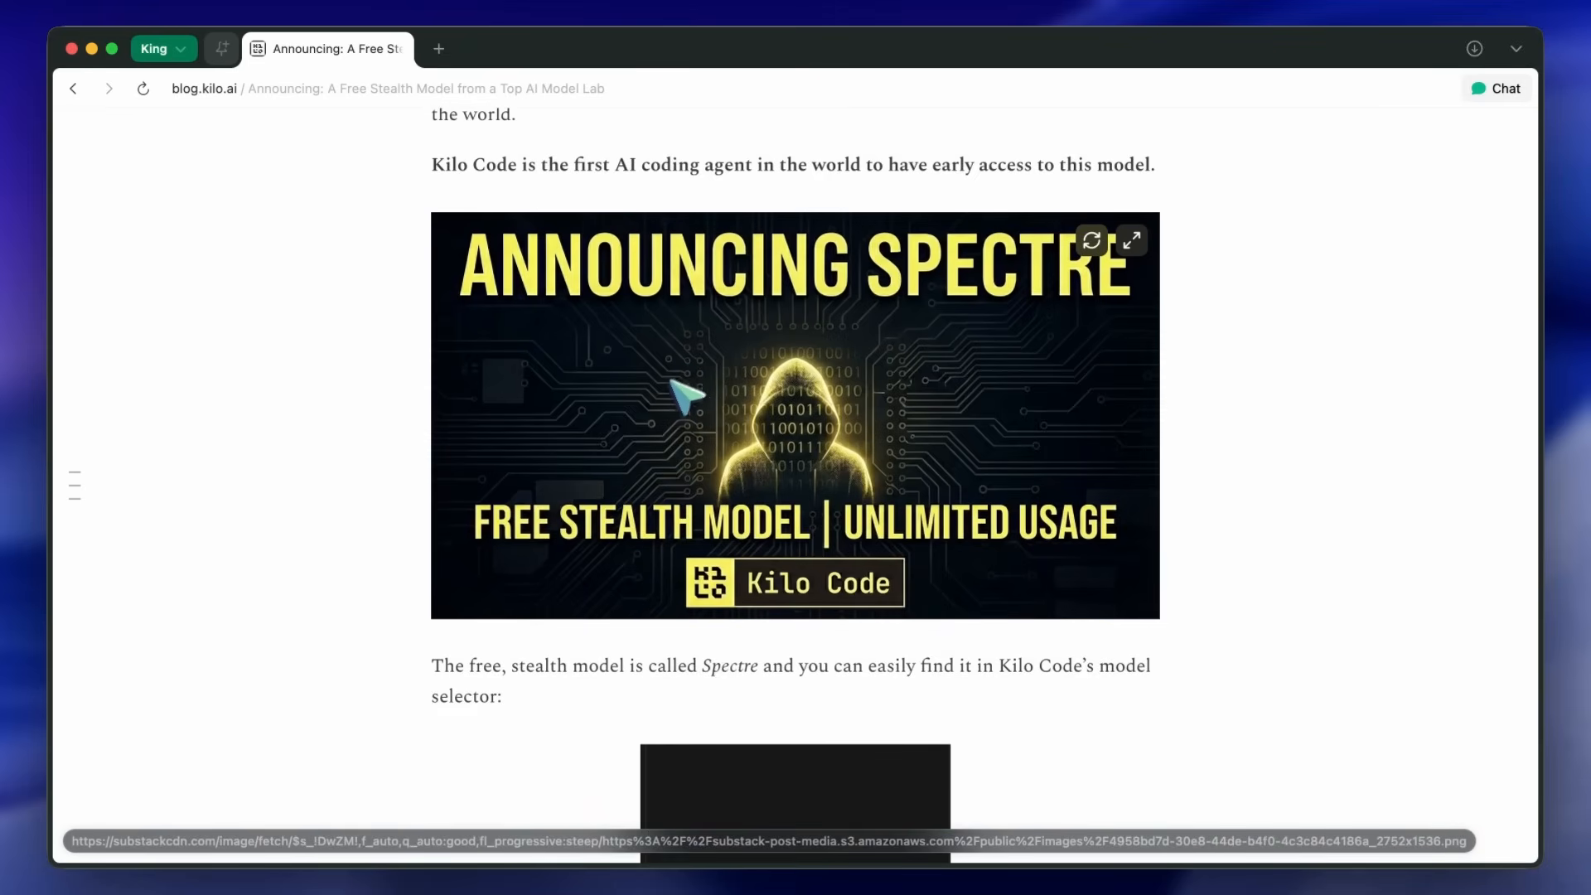
mouse_move(728, 477)
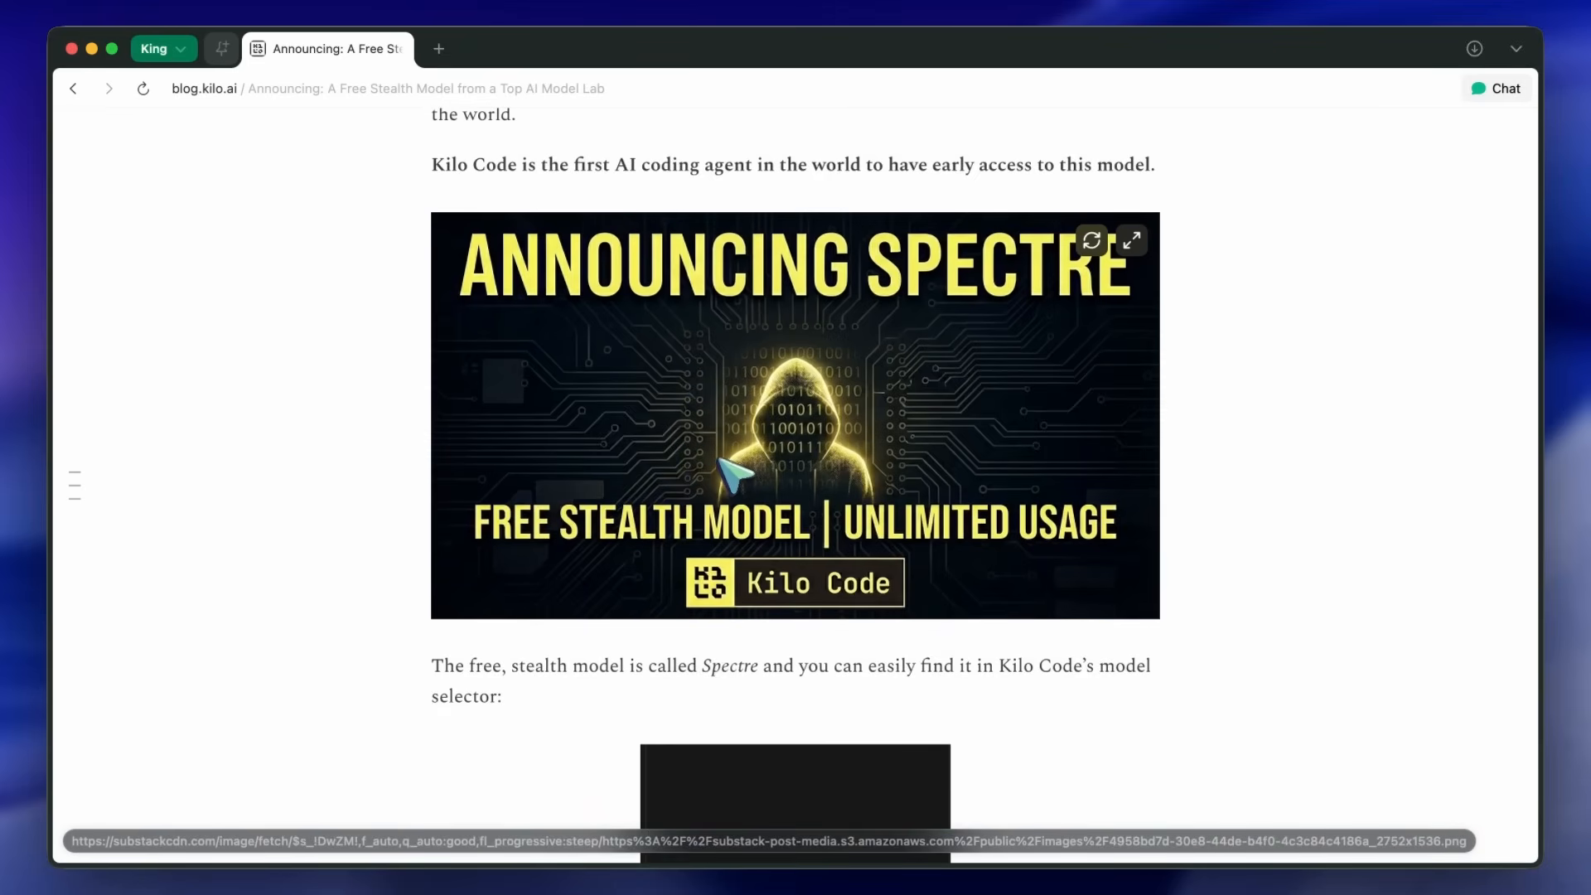
mouse_move(558, 401)
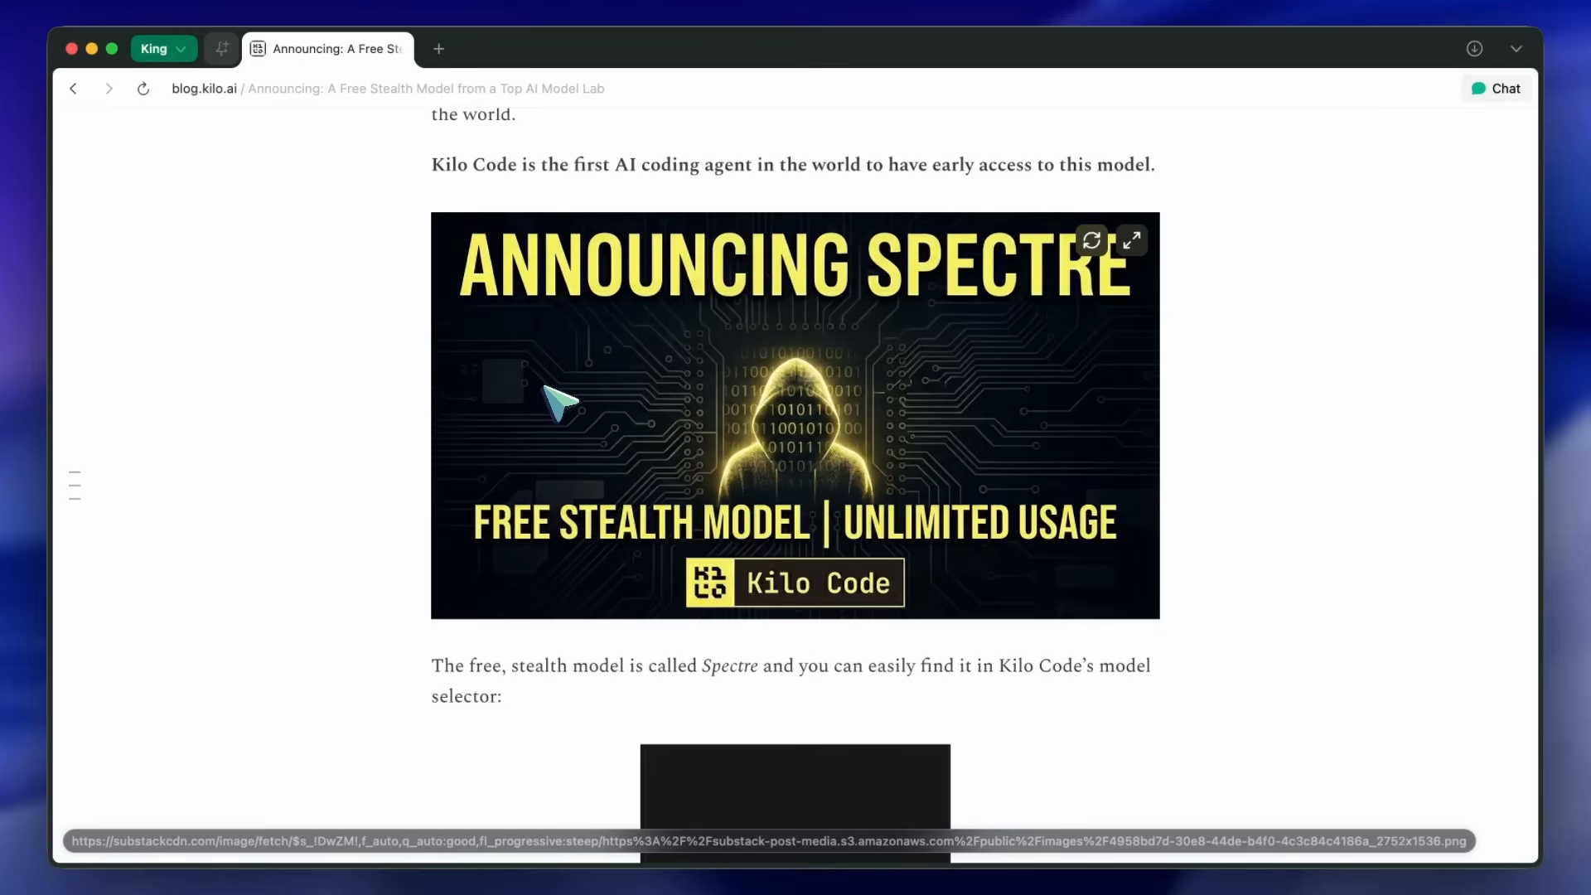
scroll(down, 3)
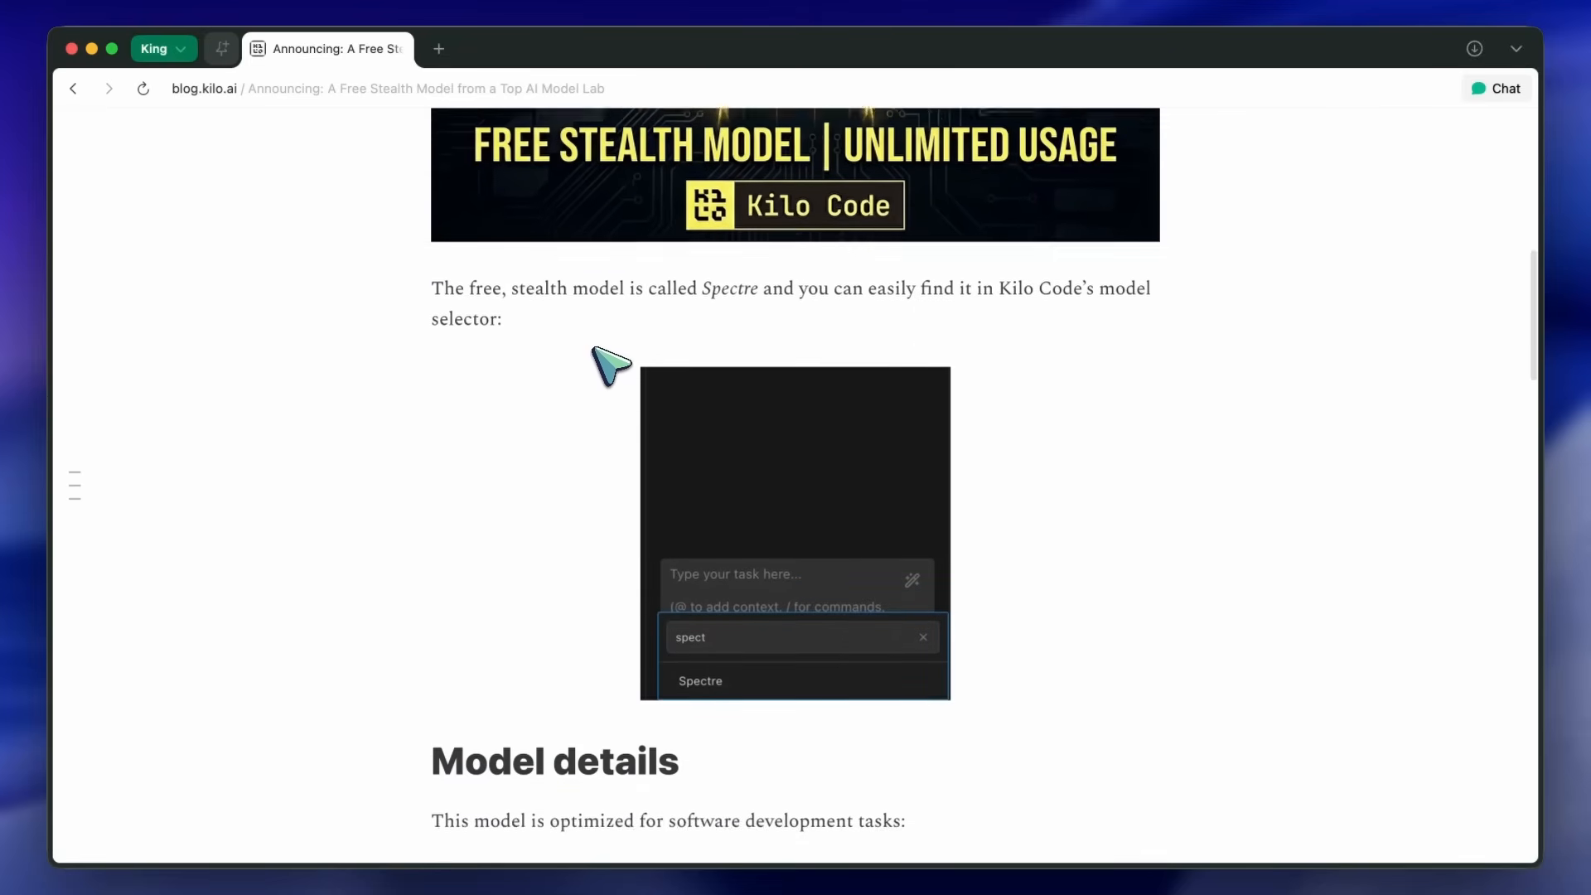
scroll(down, 3)
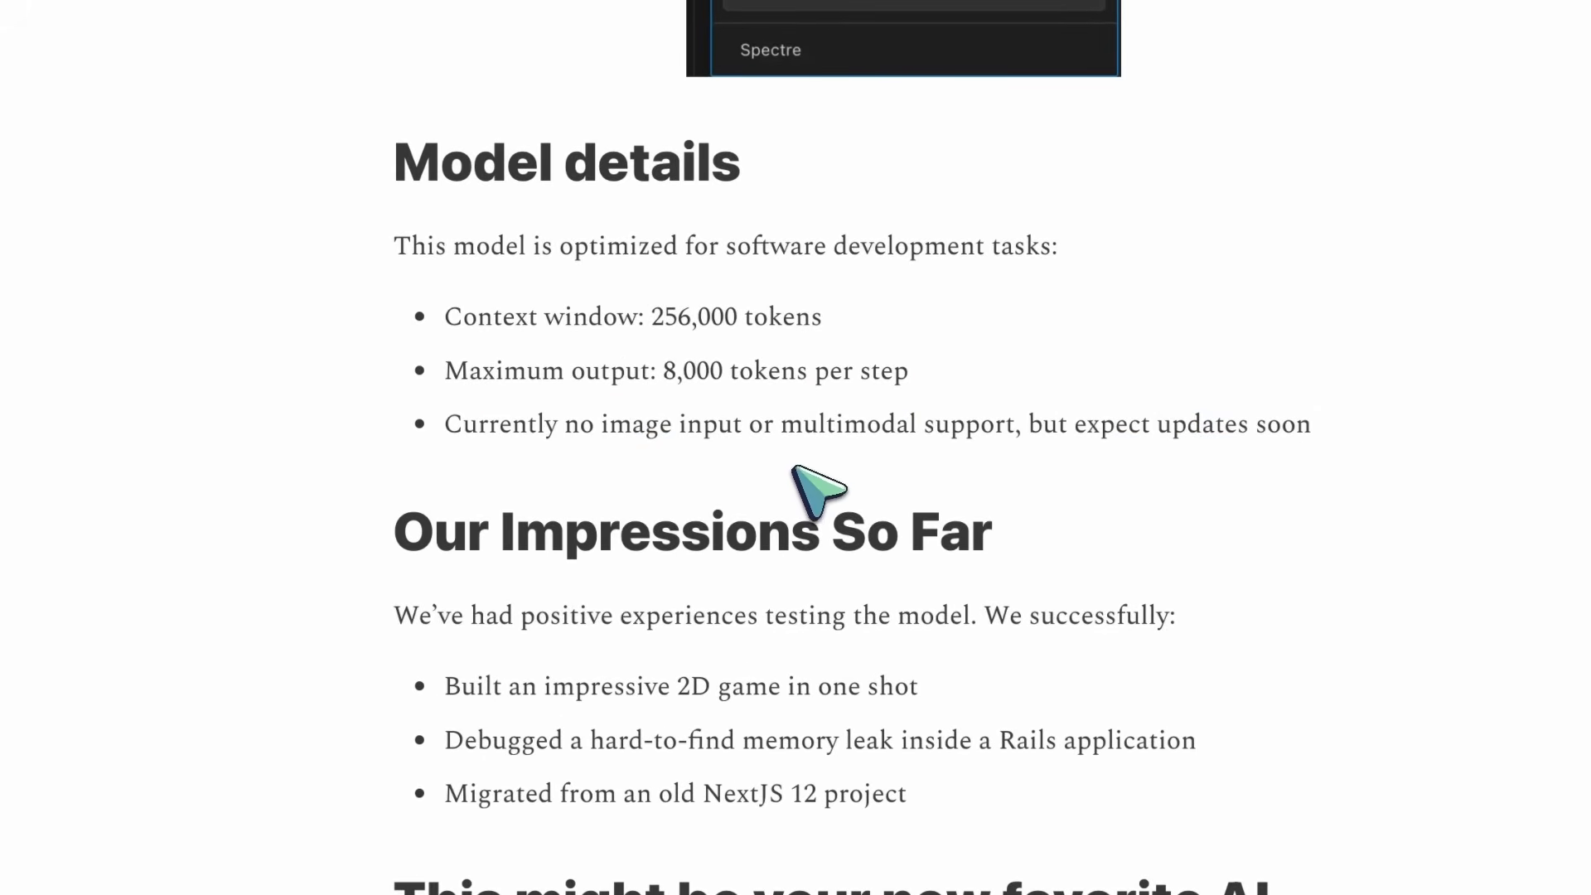
scroll(down, 3)
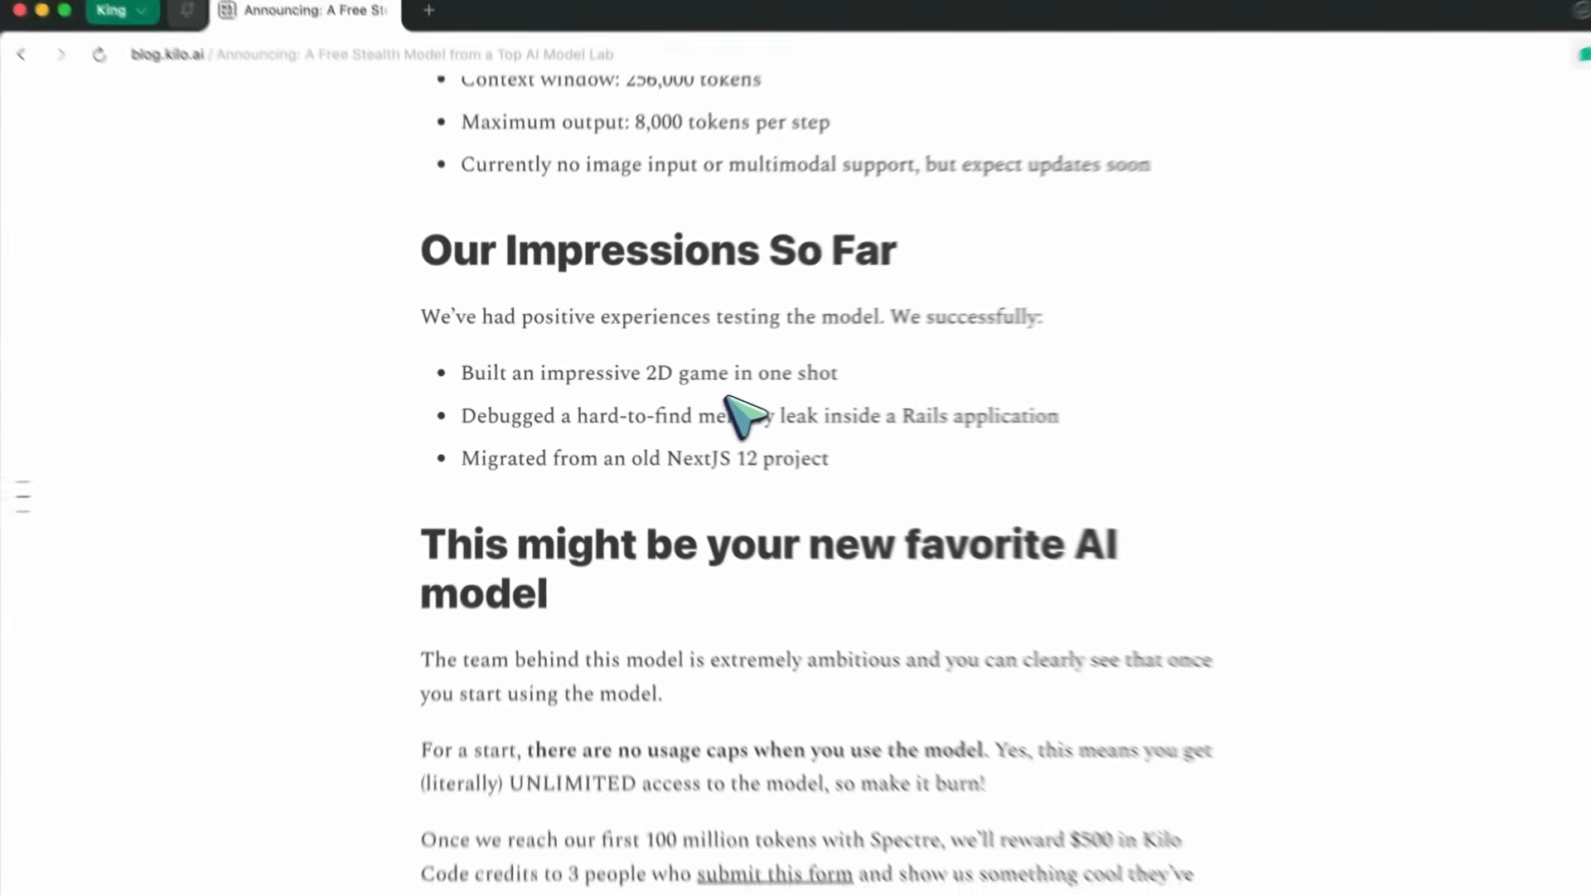
scroll(down, 3)
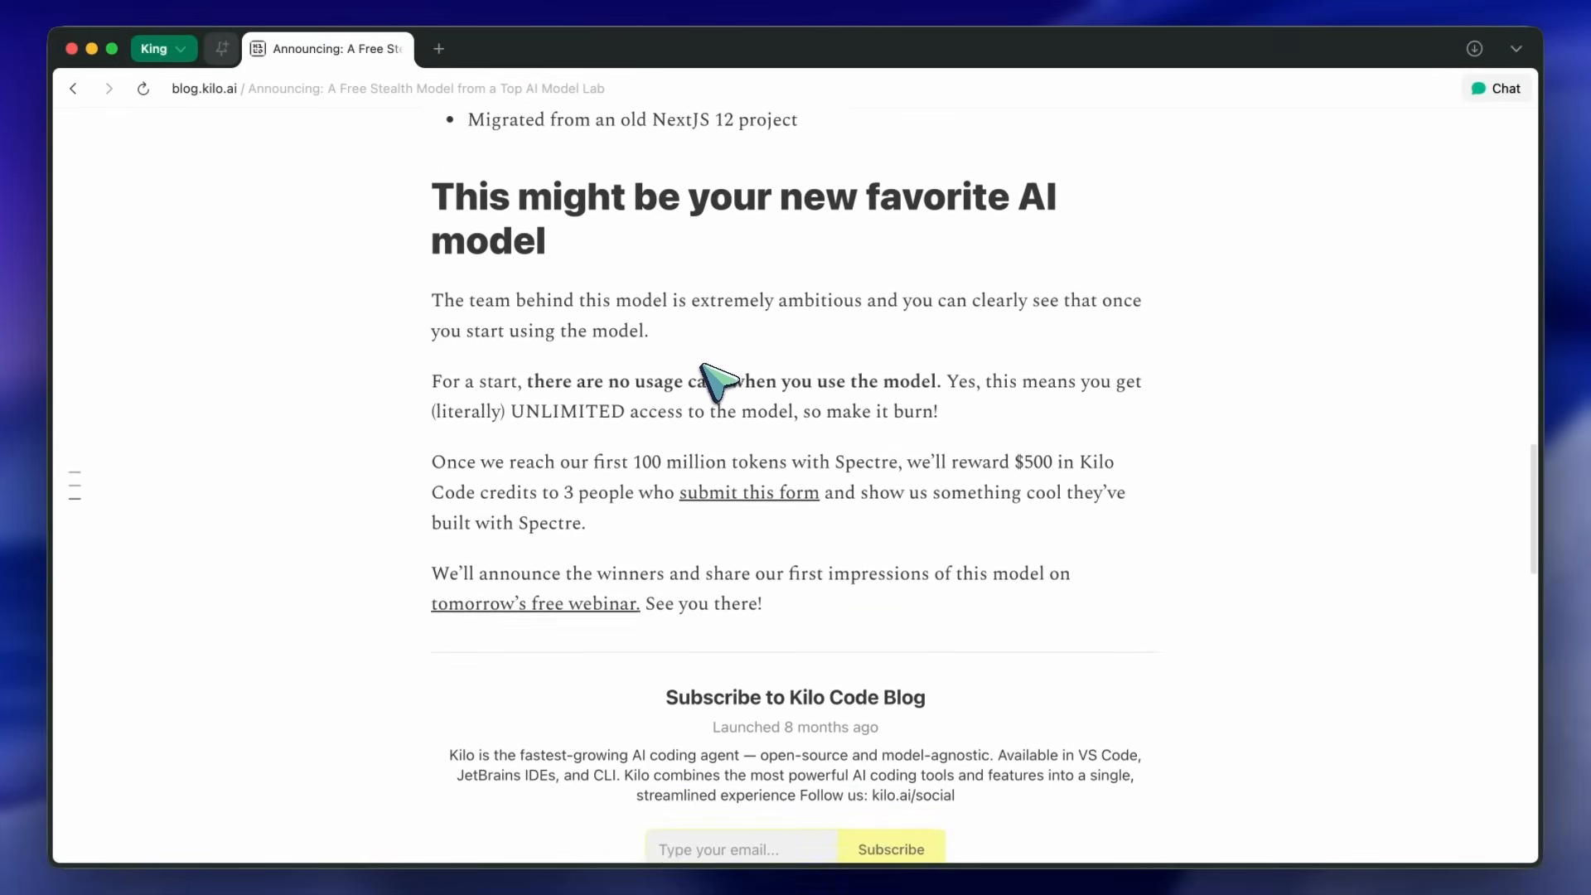
scroll(down, 3)
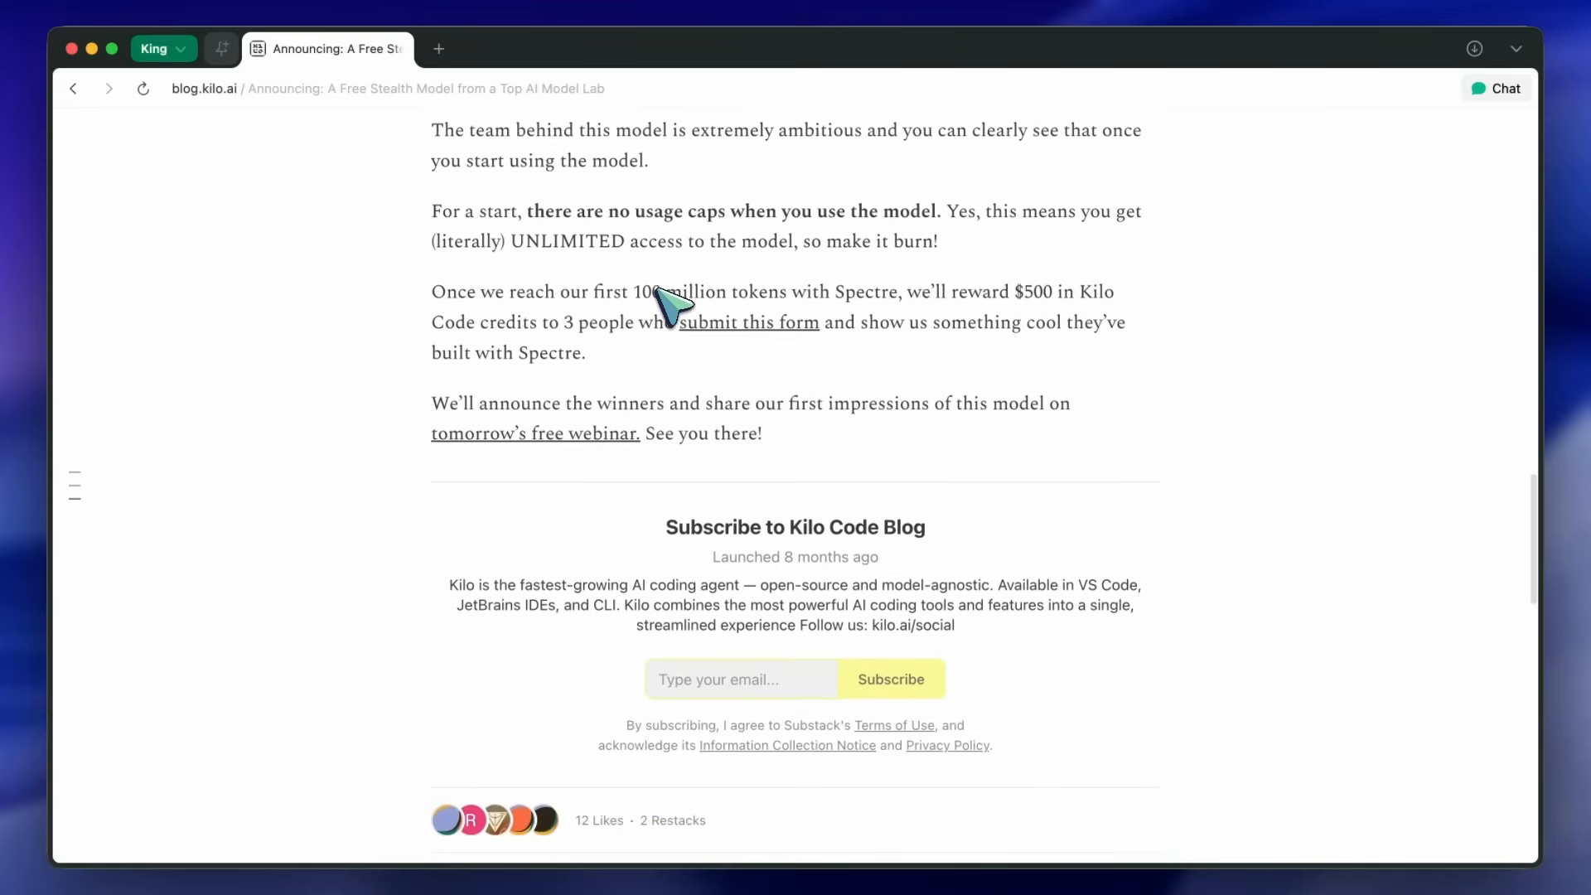
scroll(up, 3)
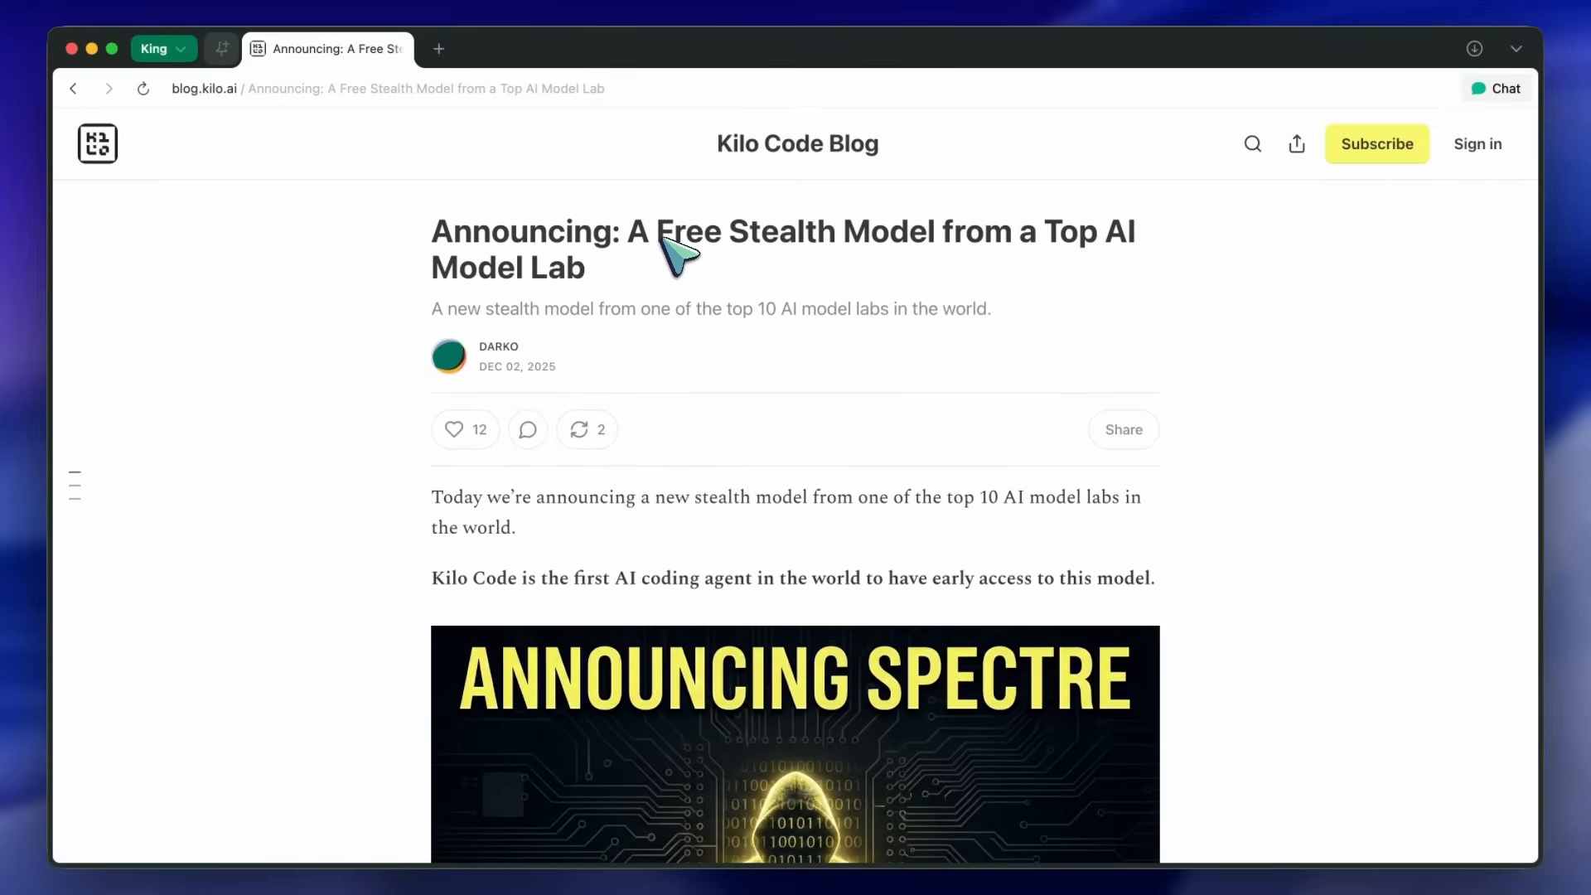
mouse_move(700, 240)
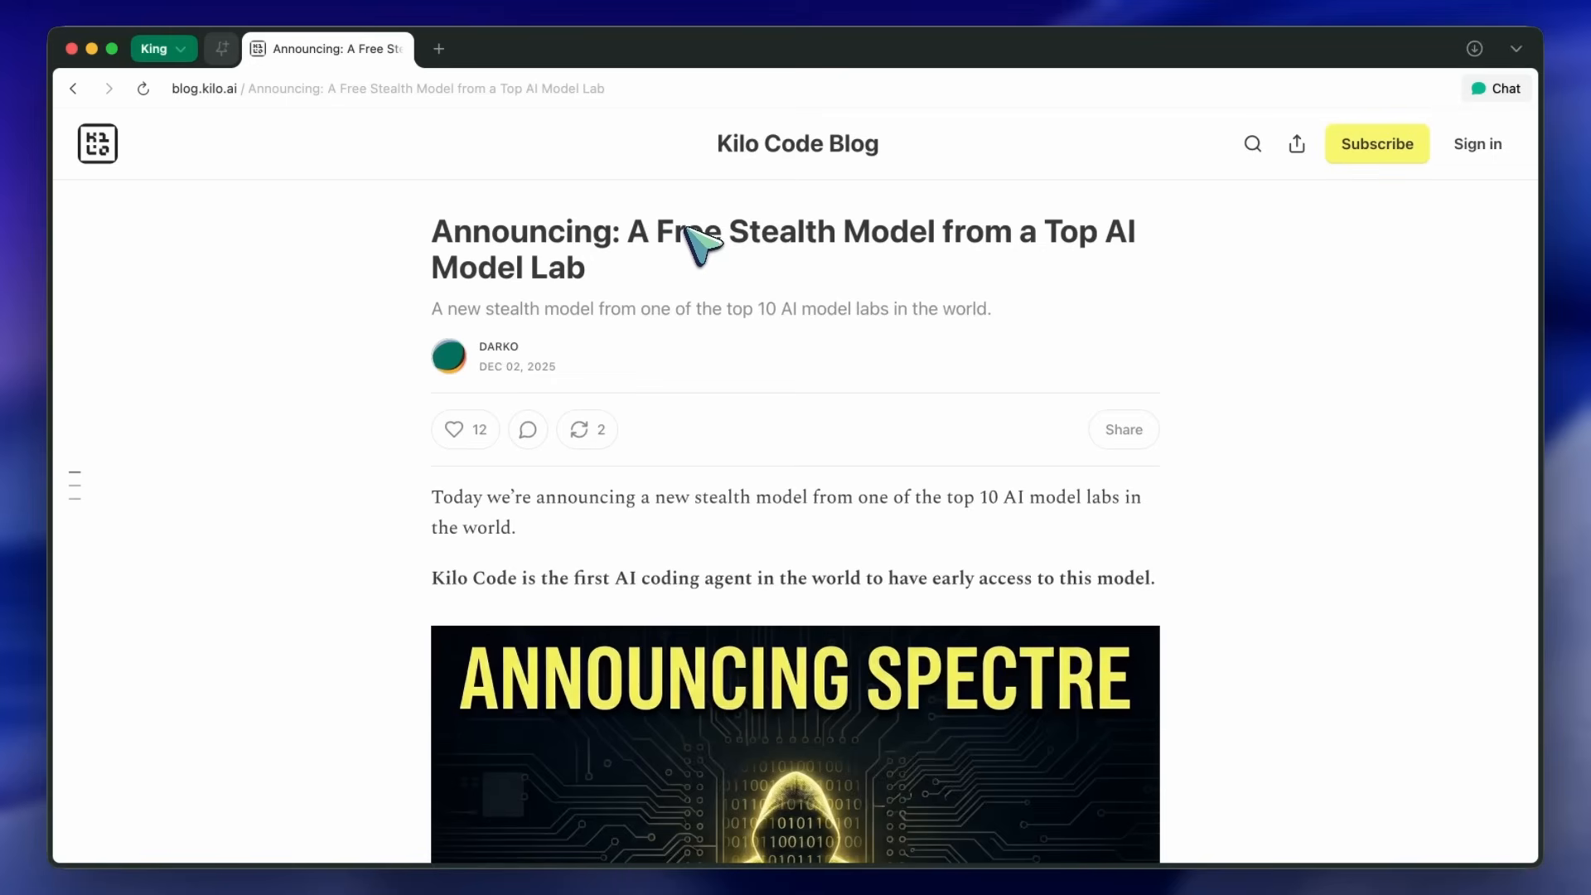
scroll(down, 3)
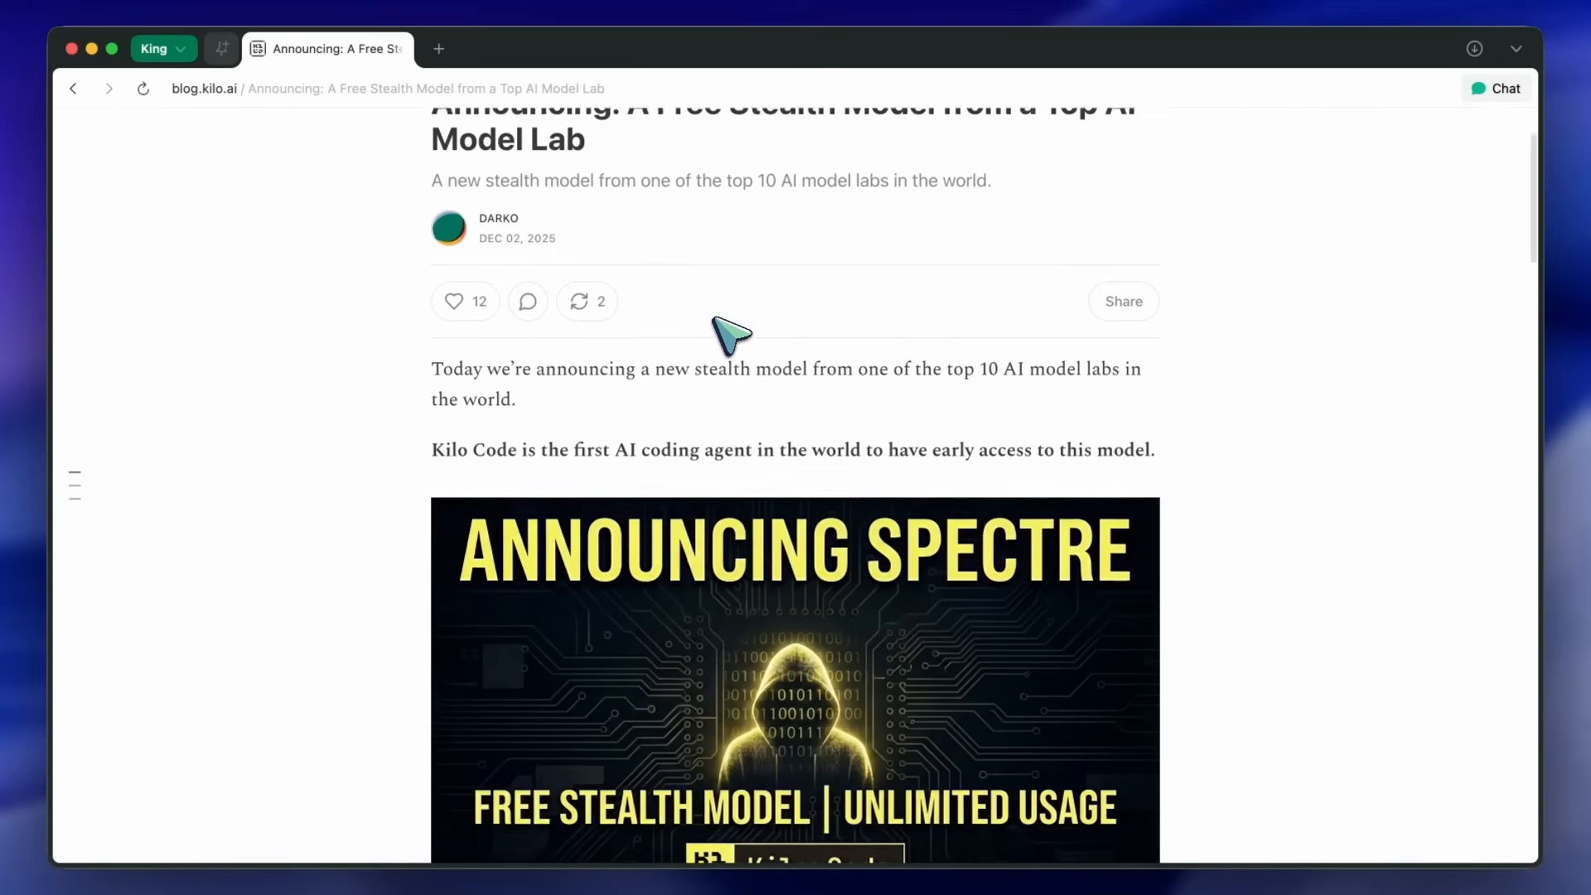
scroll(down, 3)
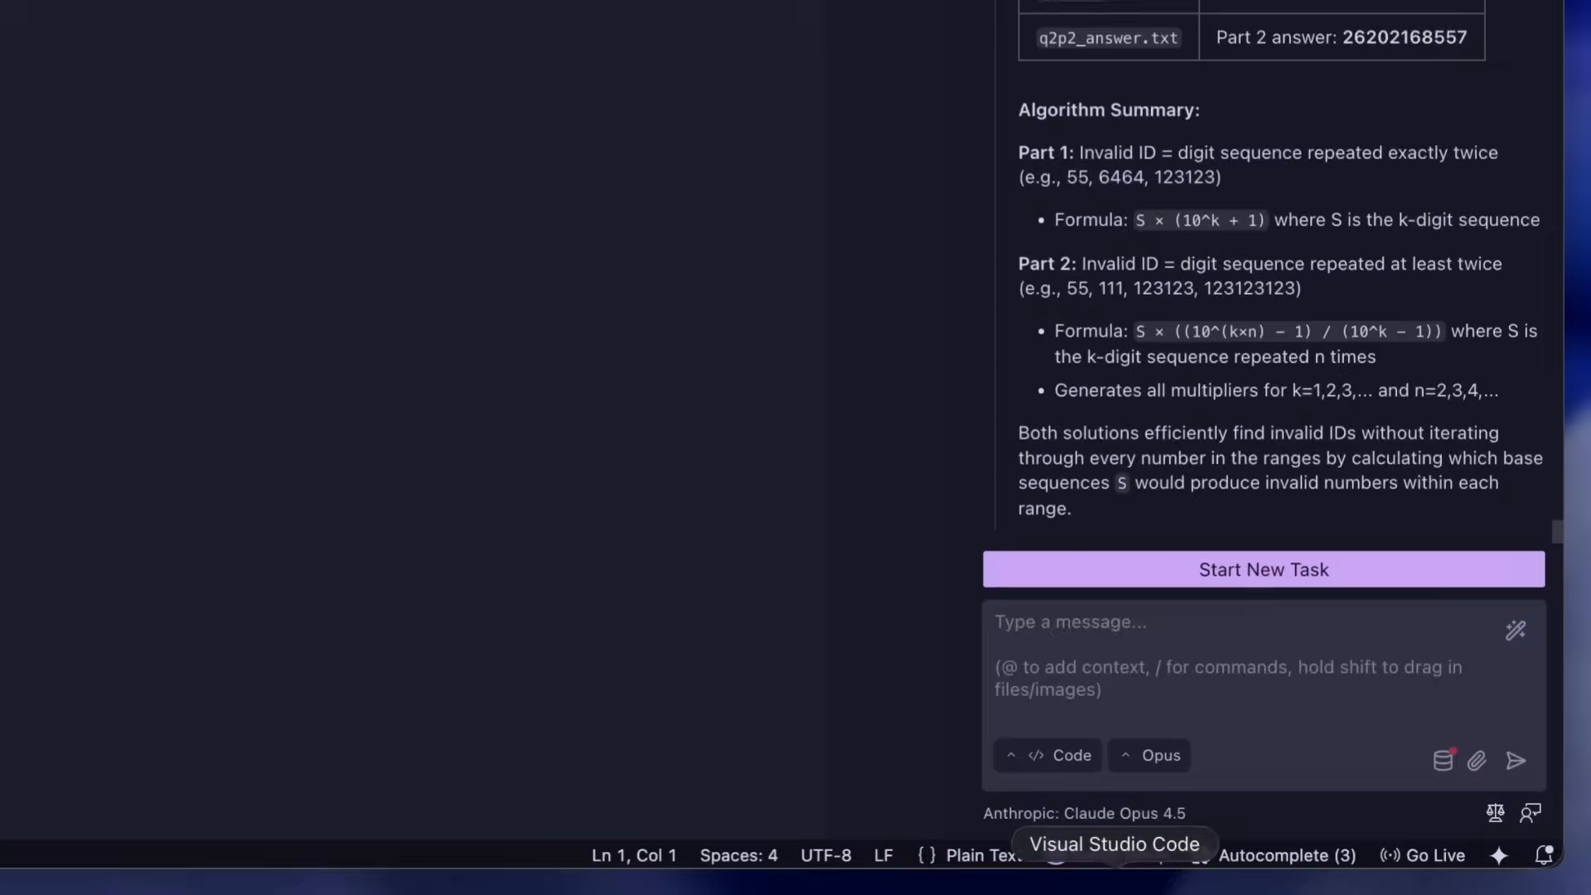
click(61, 188)
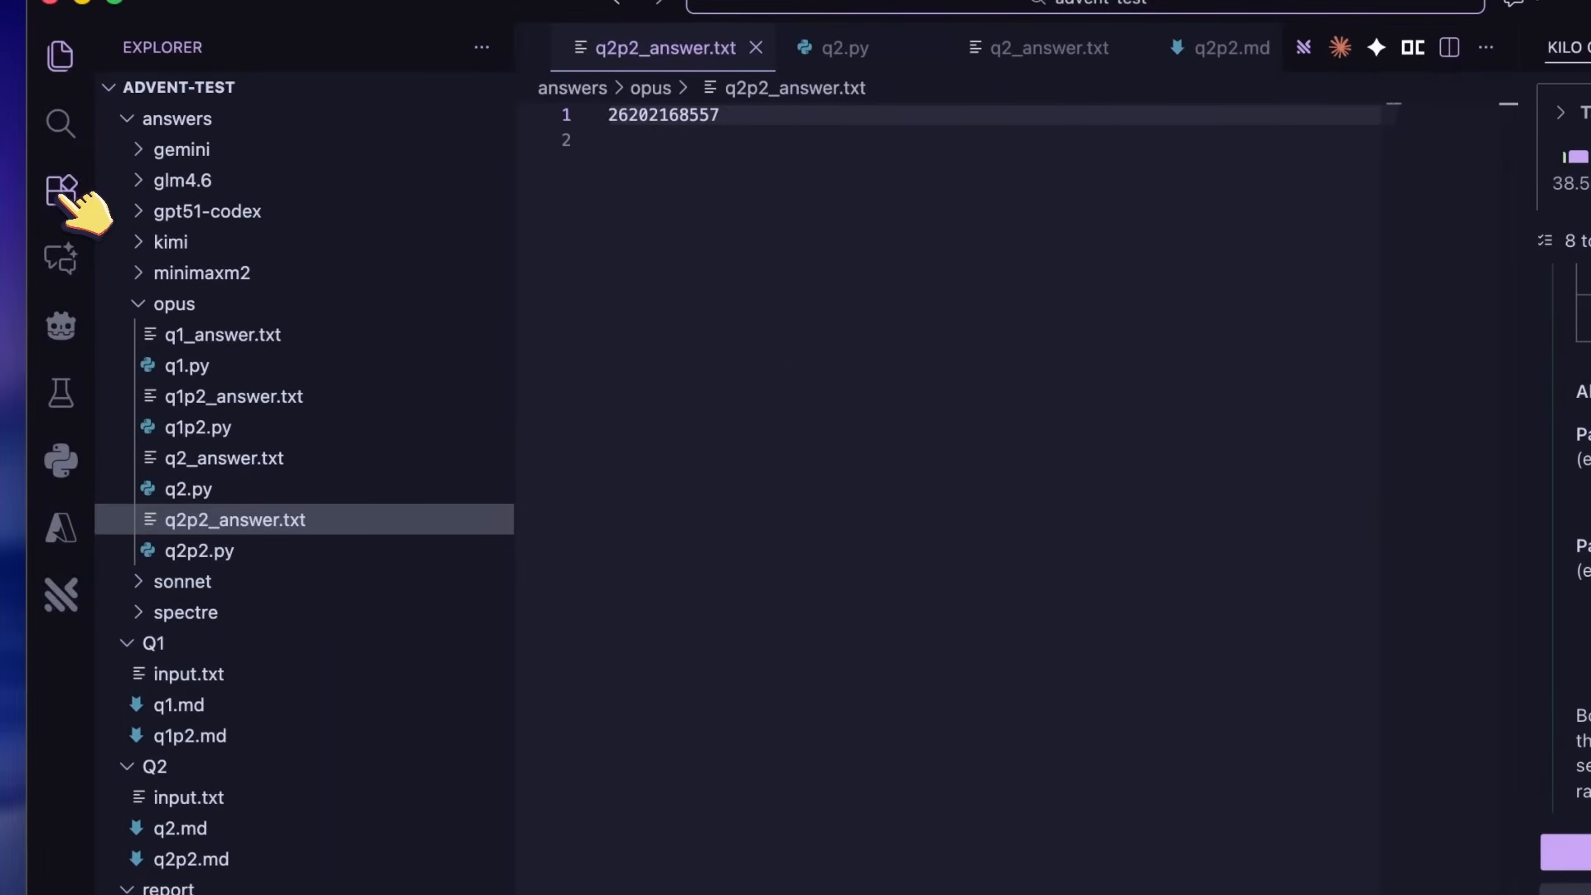
click(60, 191)
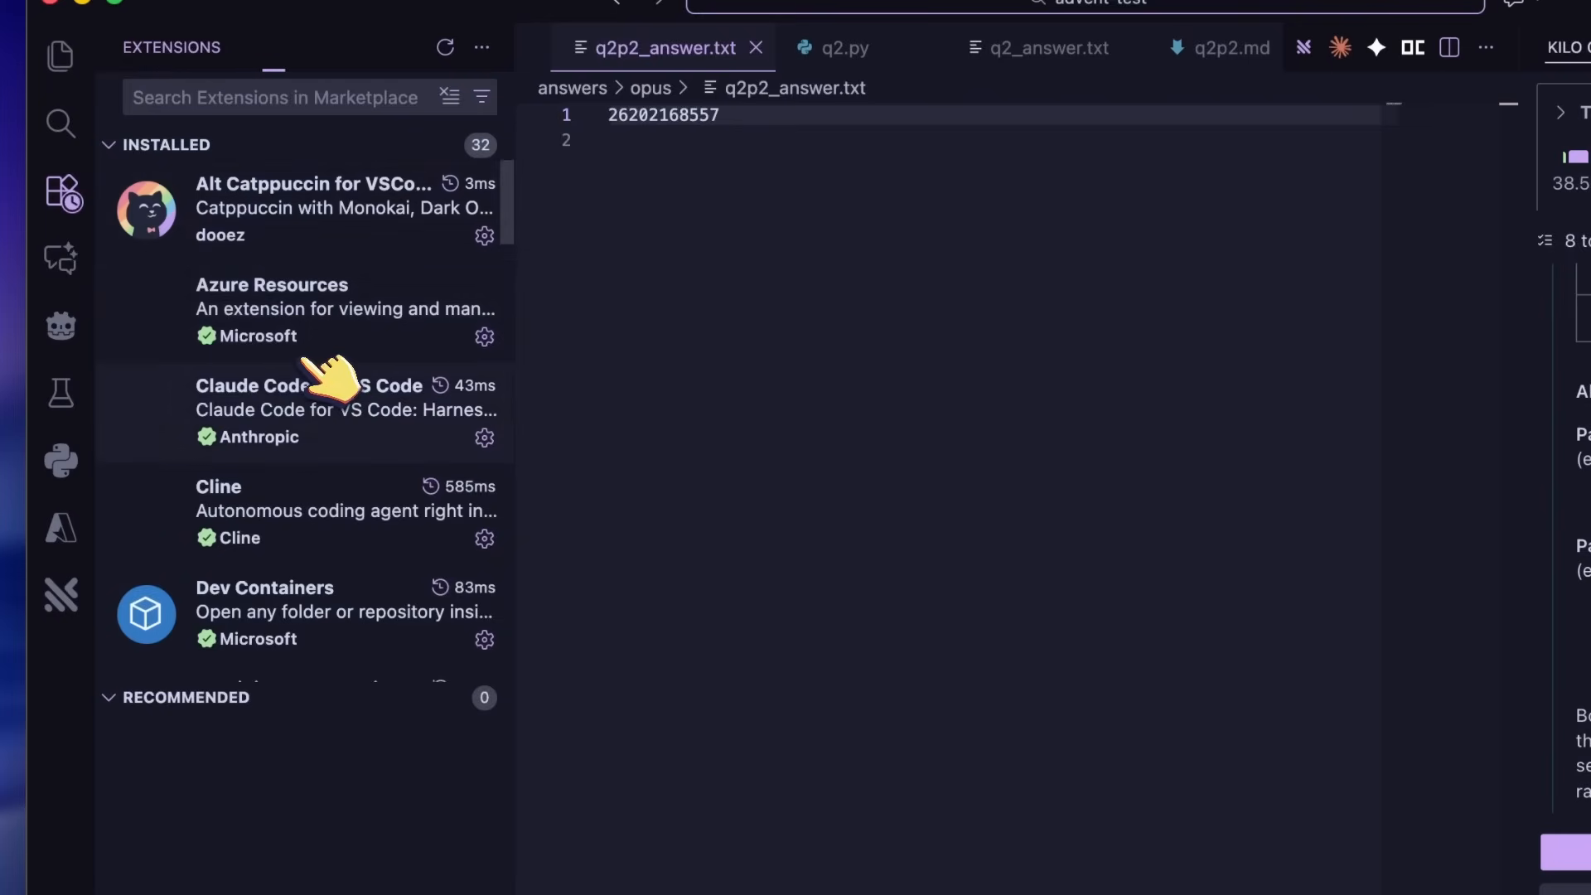
scroll(down, 3)
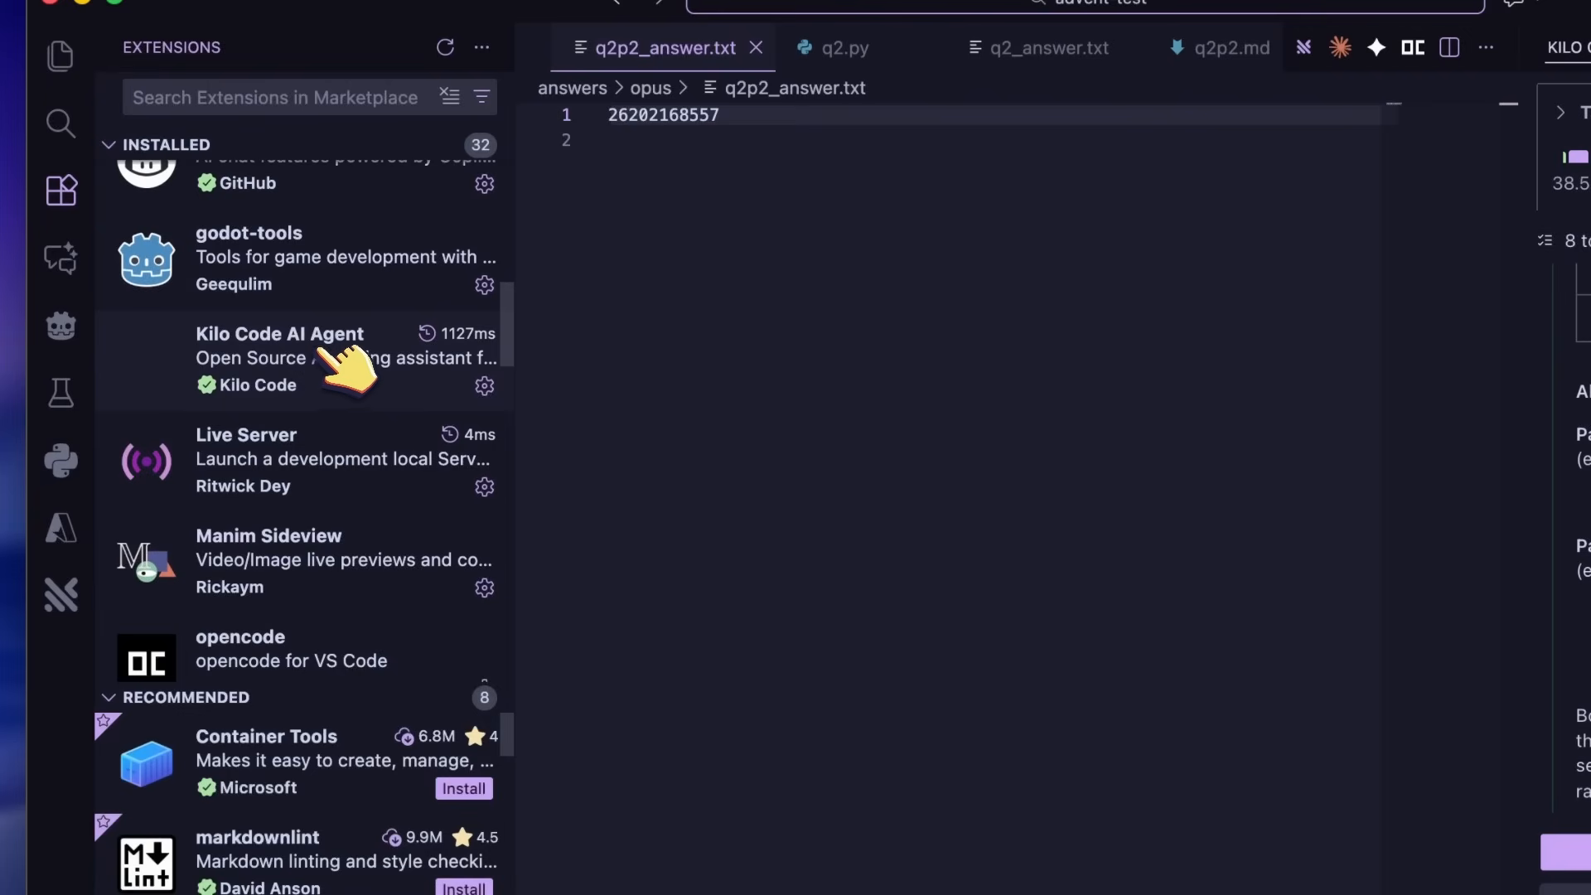
click(279, 357)
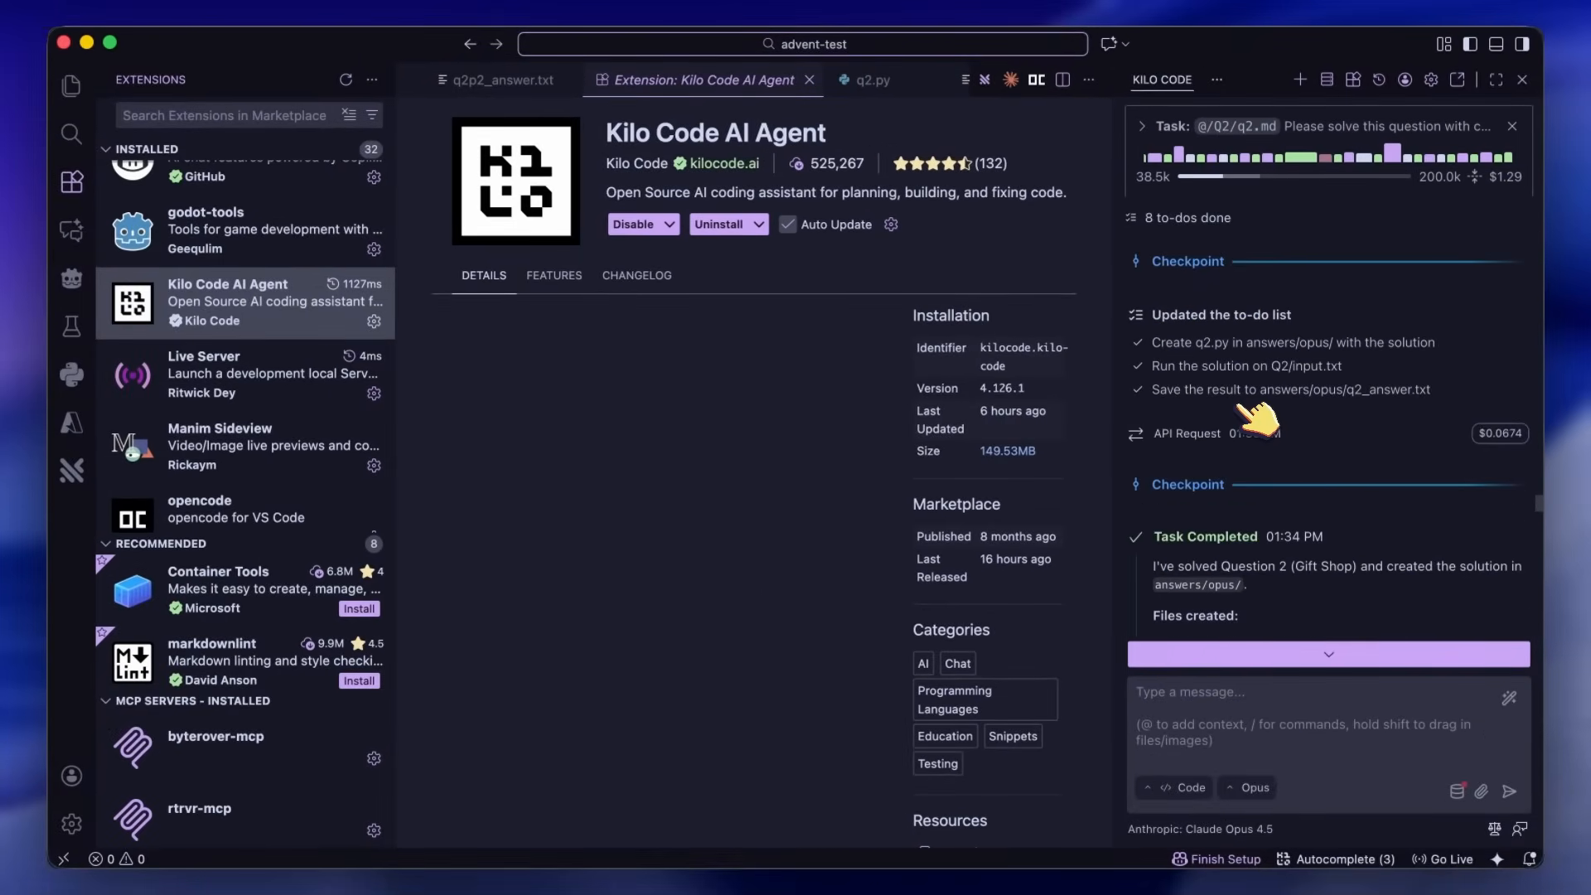
mouse_move(1355, 394)
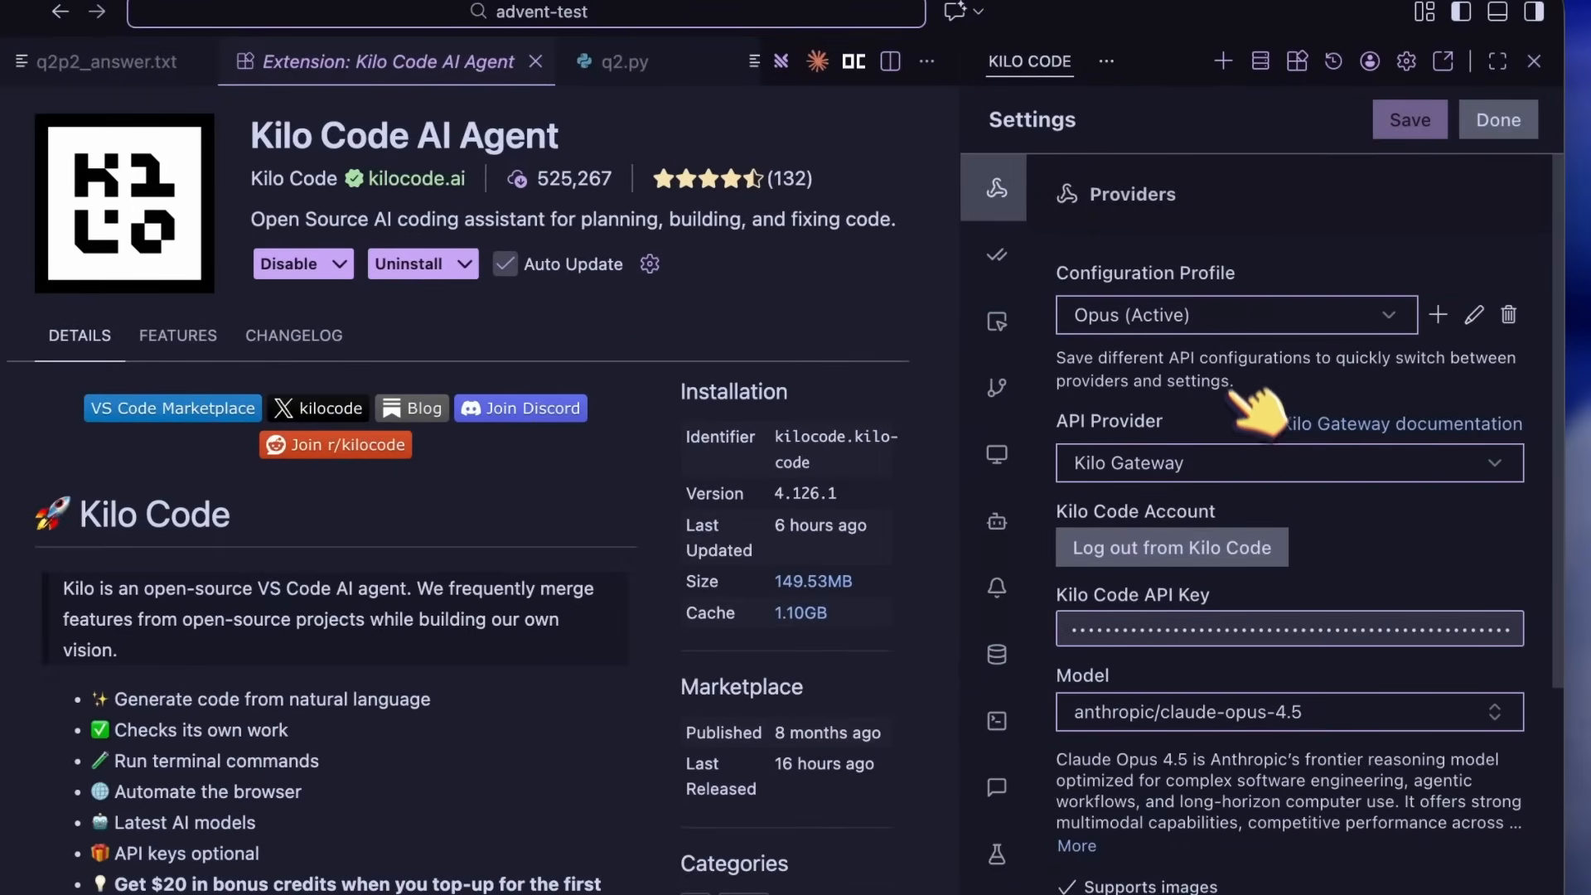
Step: Select the spectre model in Kilo Code and save it as a new 'Spect' configuration profile
click(1289, 711)
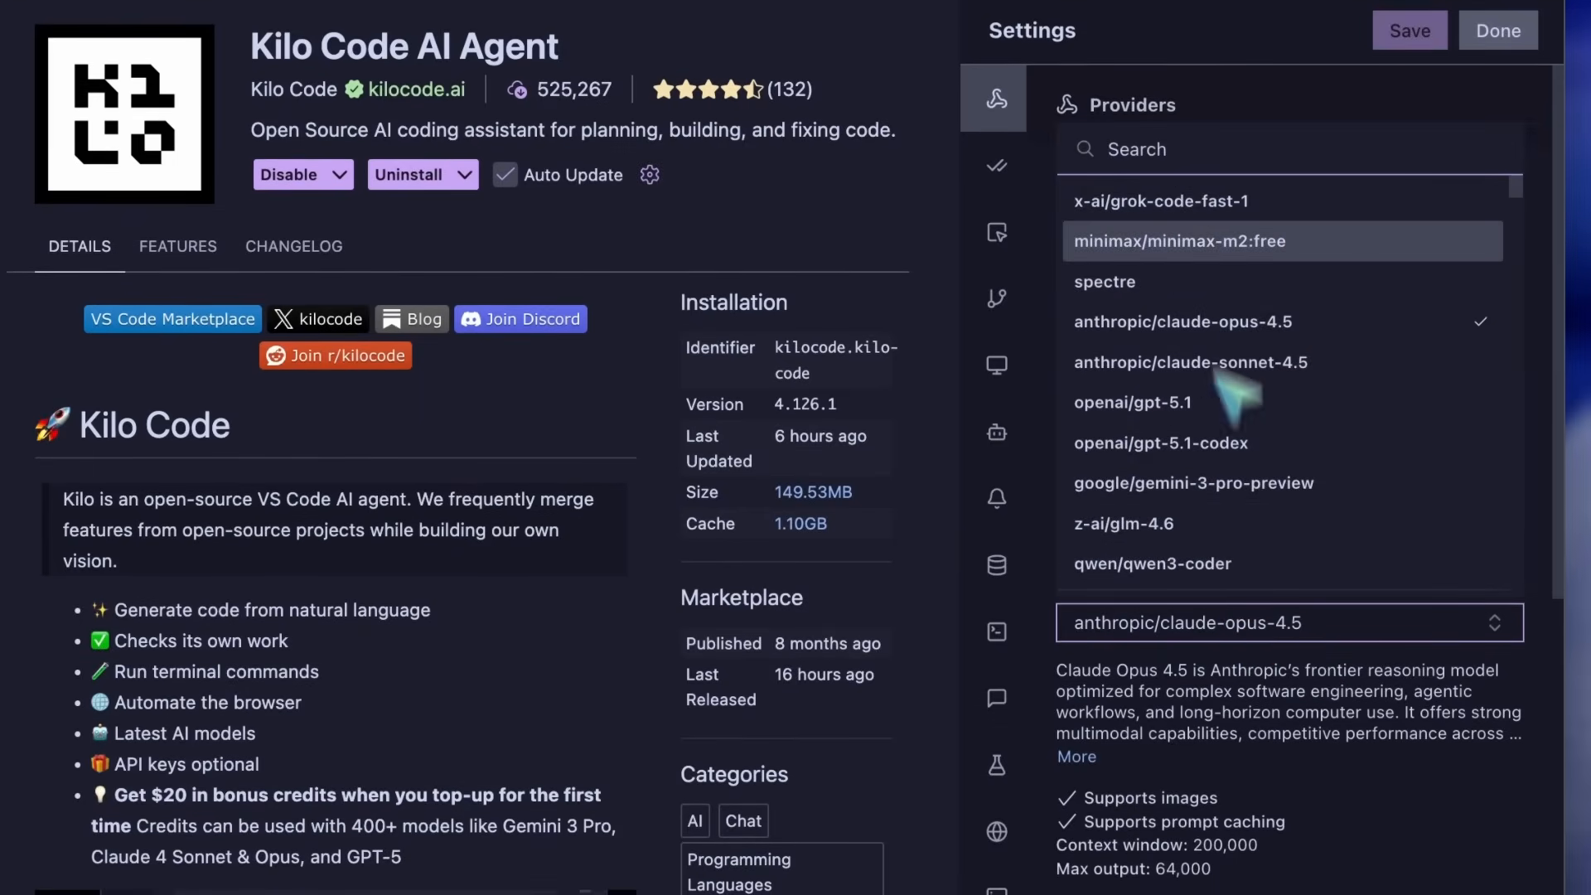
text(spectre)
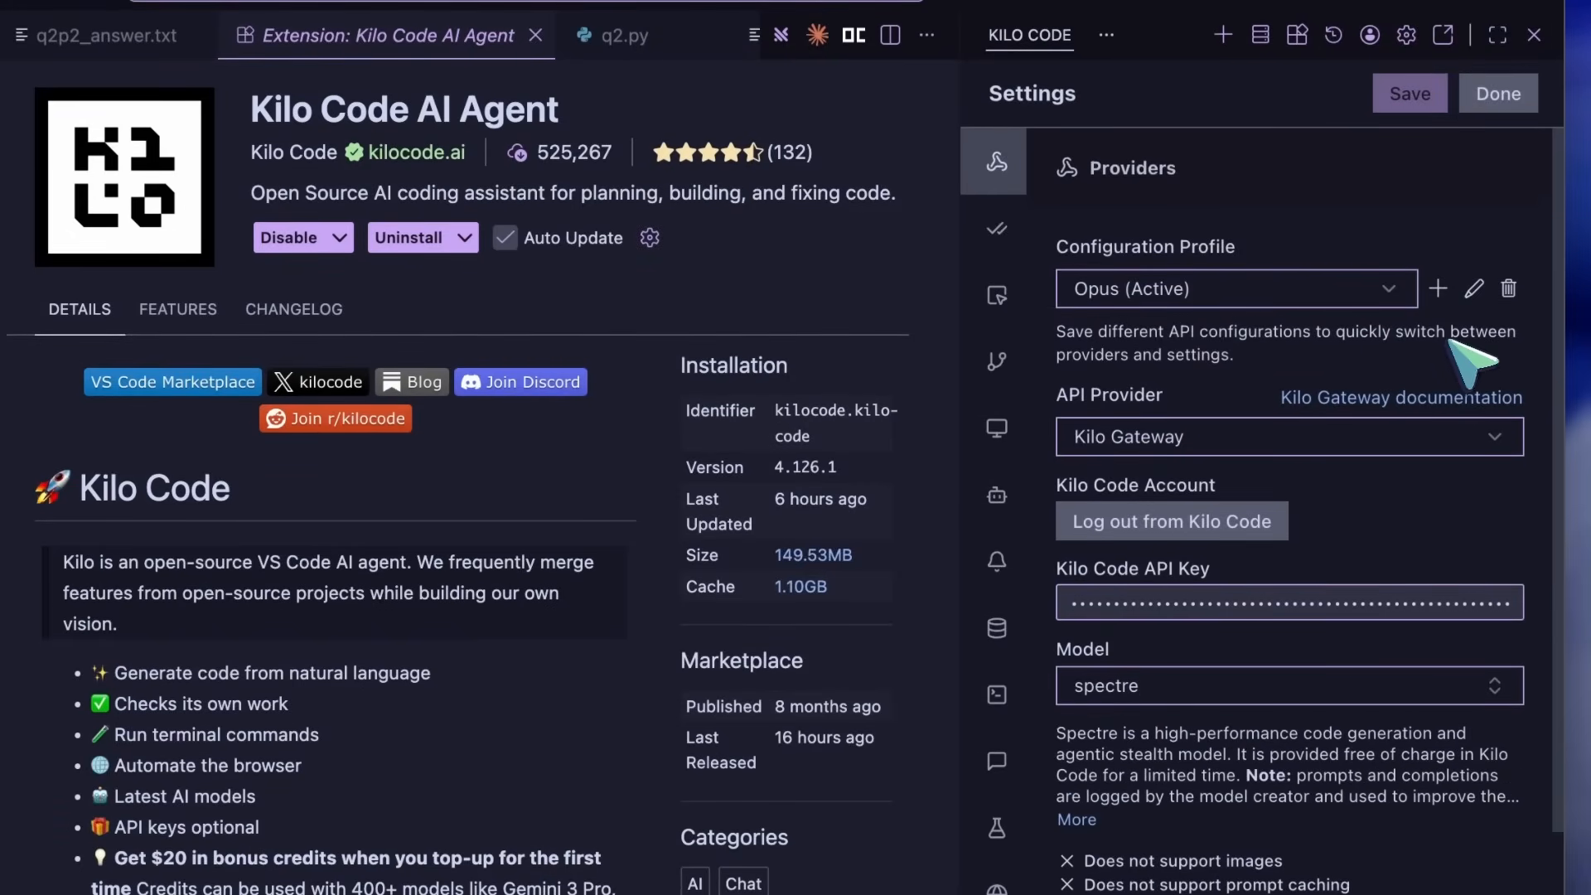
click(1437, 289)
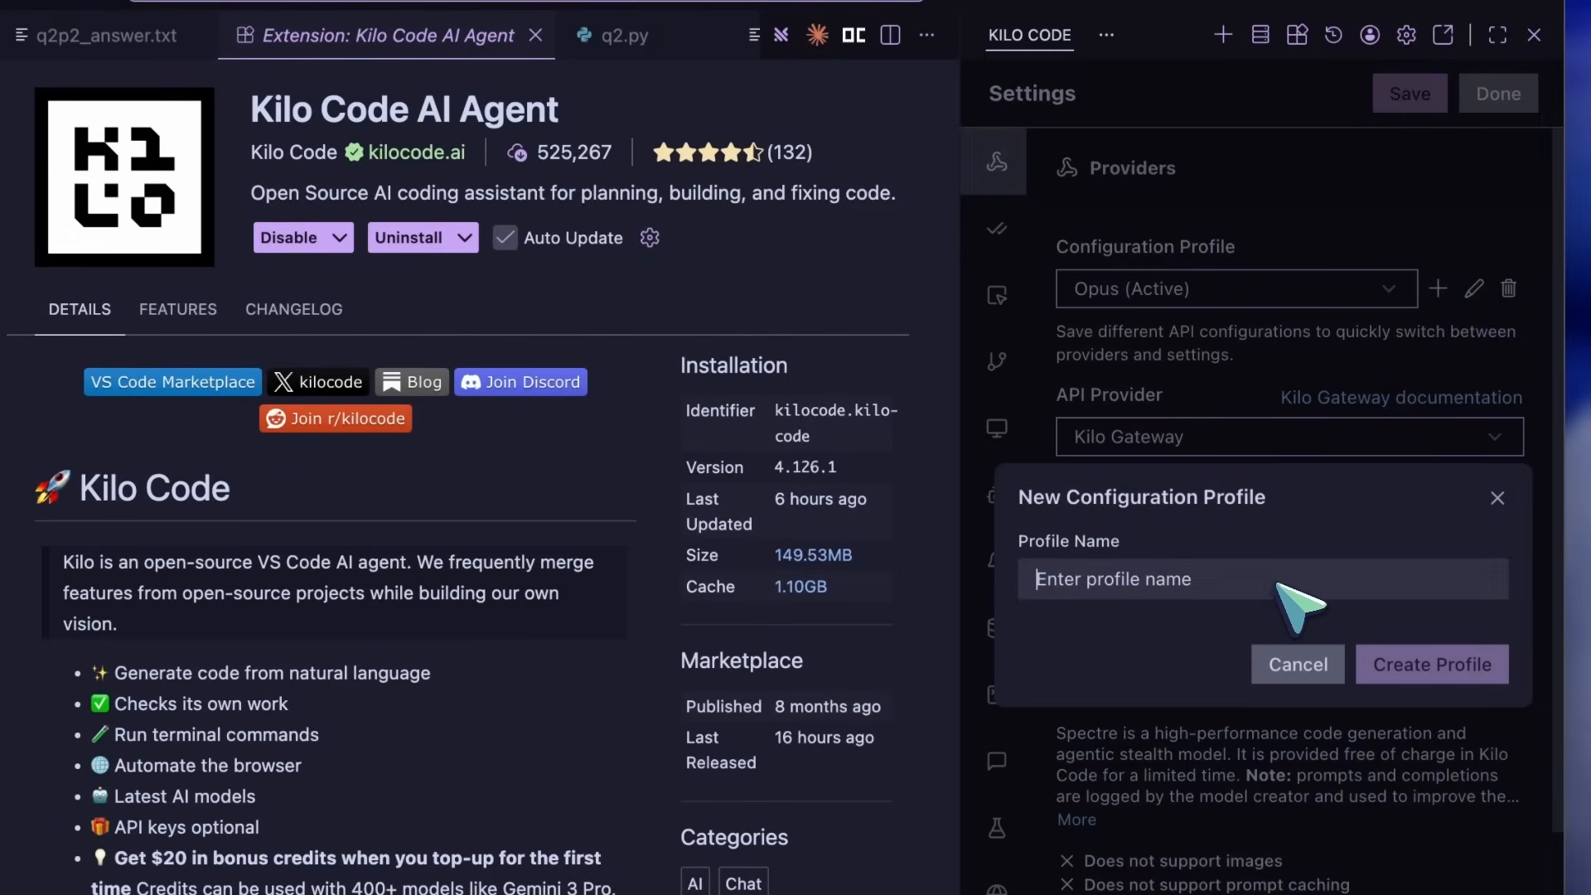
text(Spect)
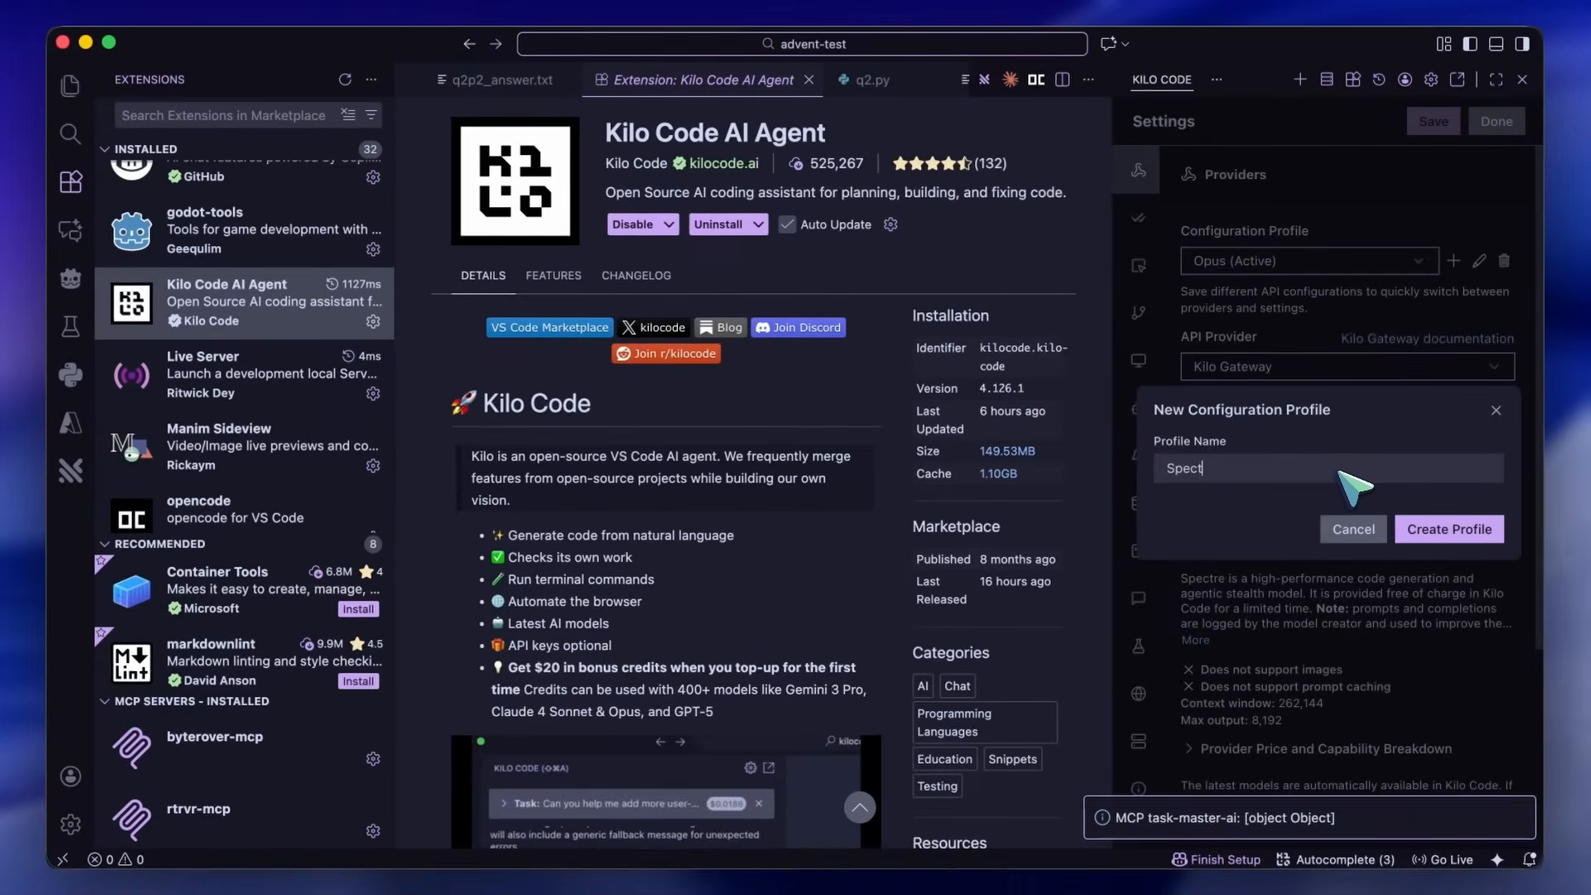
click(1448, 528)
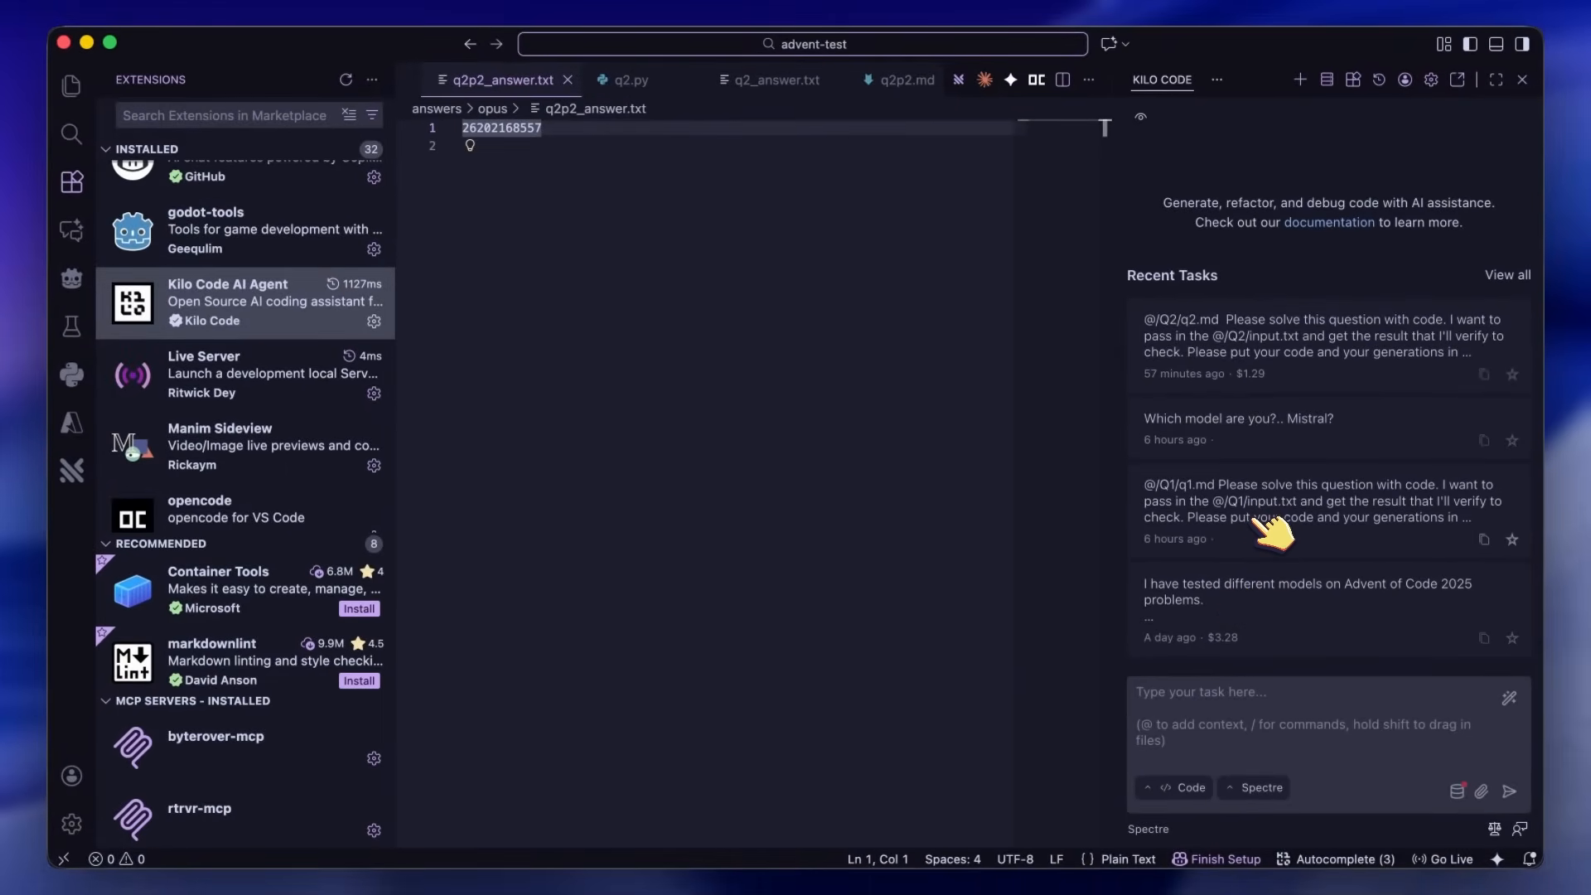
click(1309, 507)
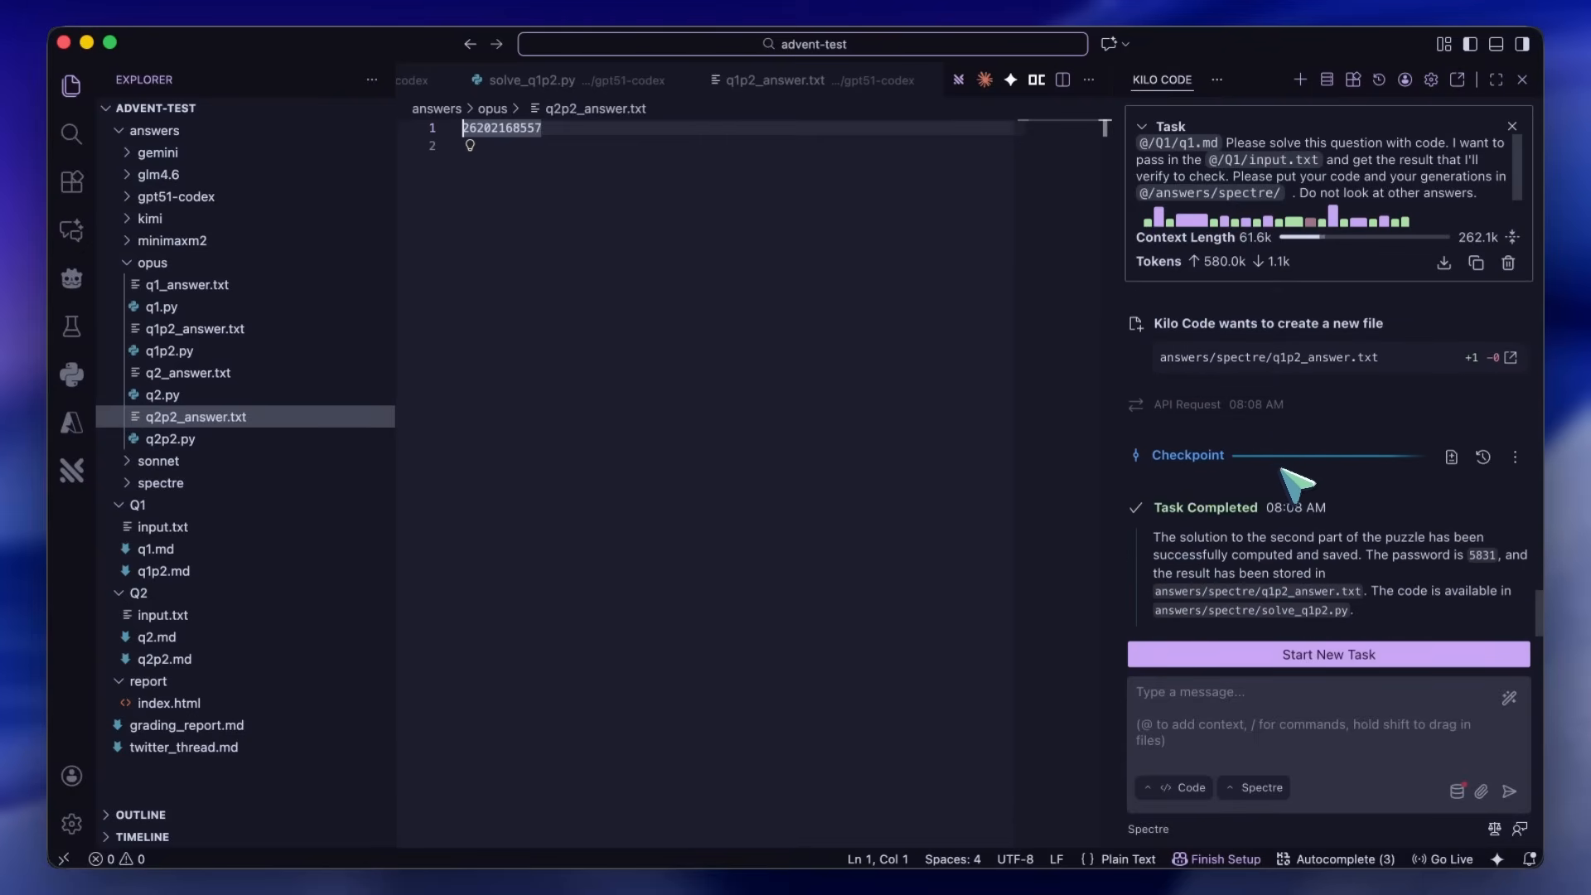
mouse_move(1355, 597)
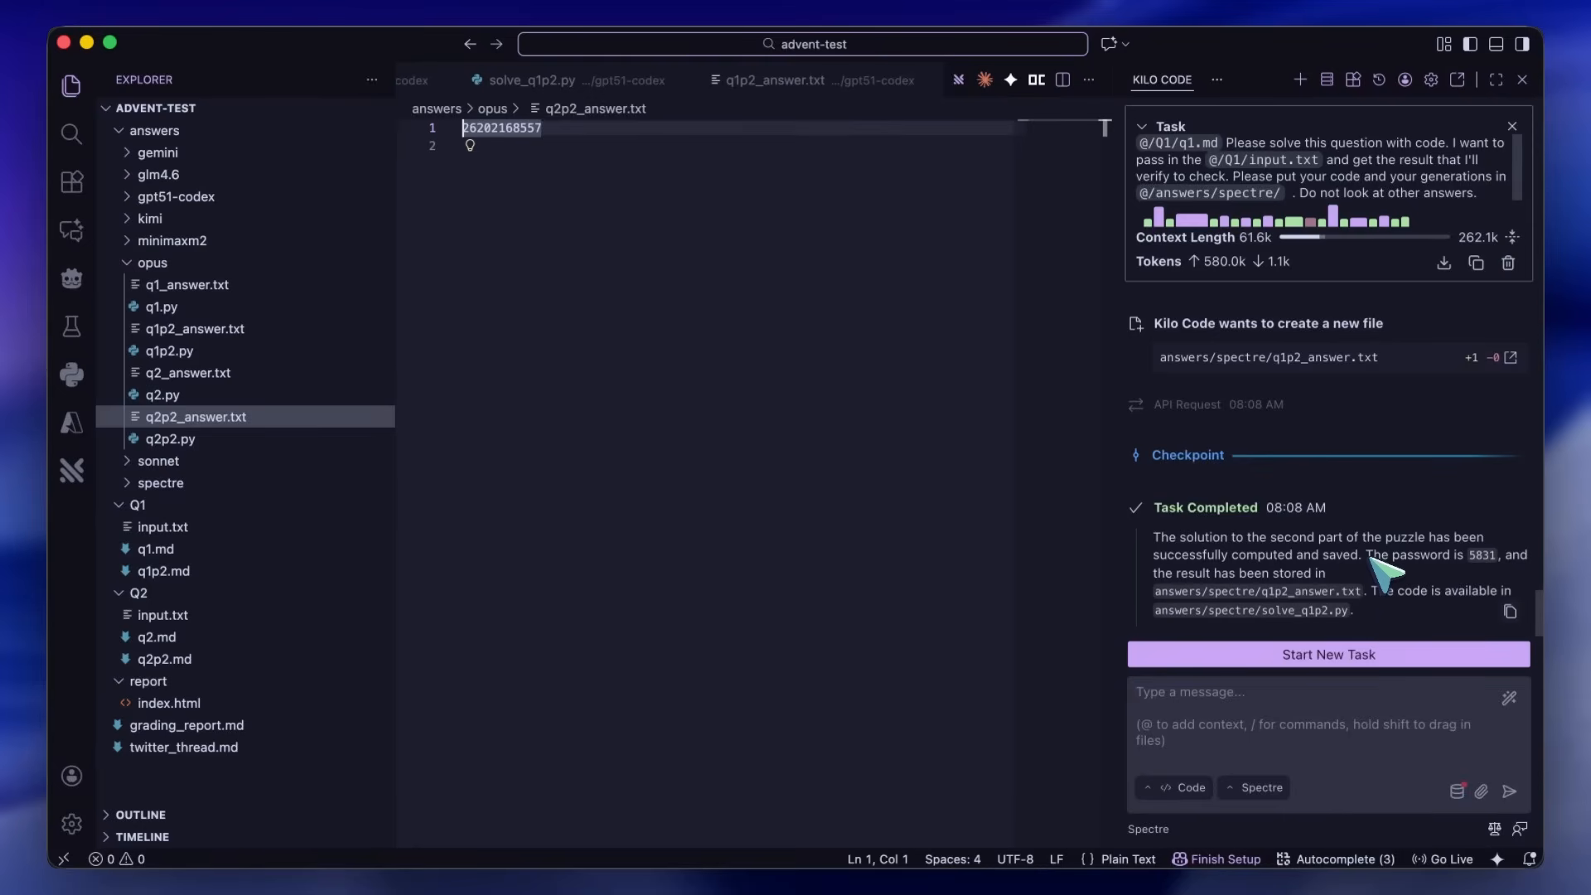
mouse_move(1380, 564)
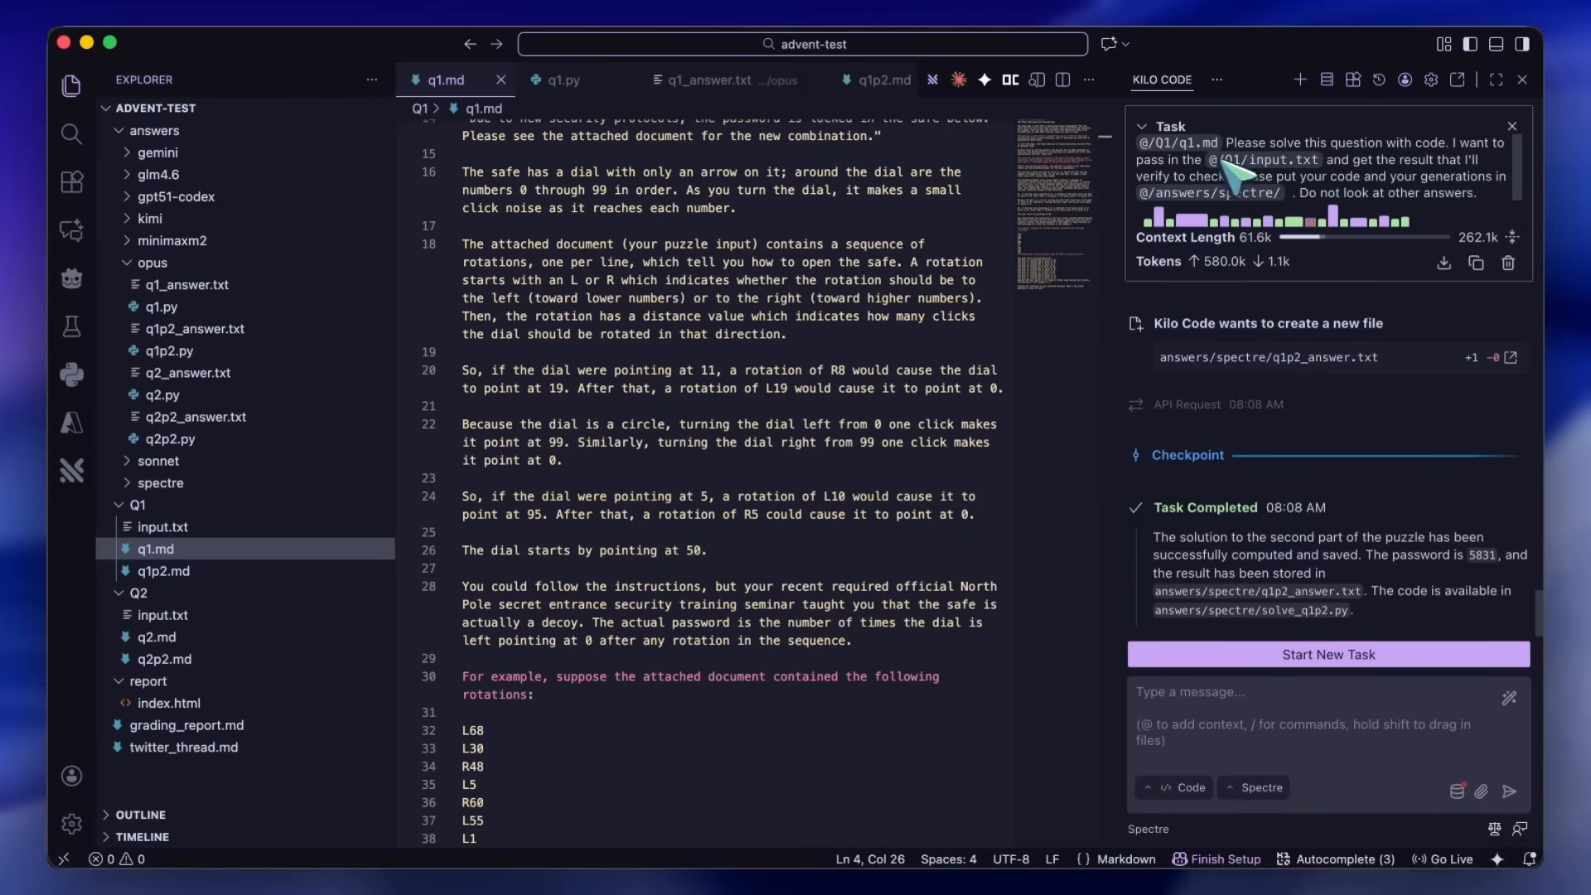
mouse_move(1411, 193)
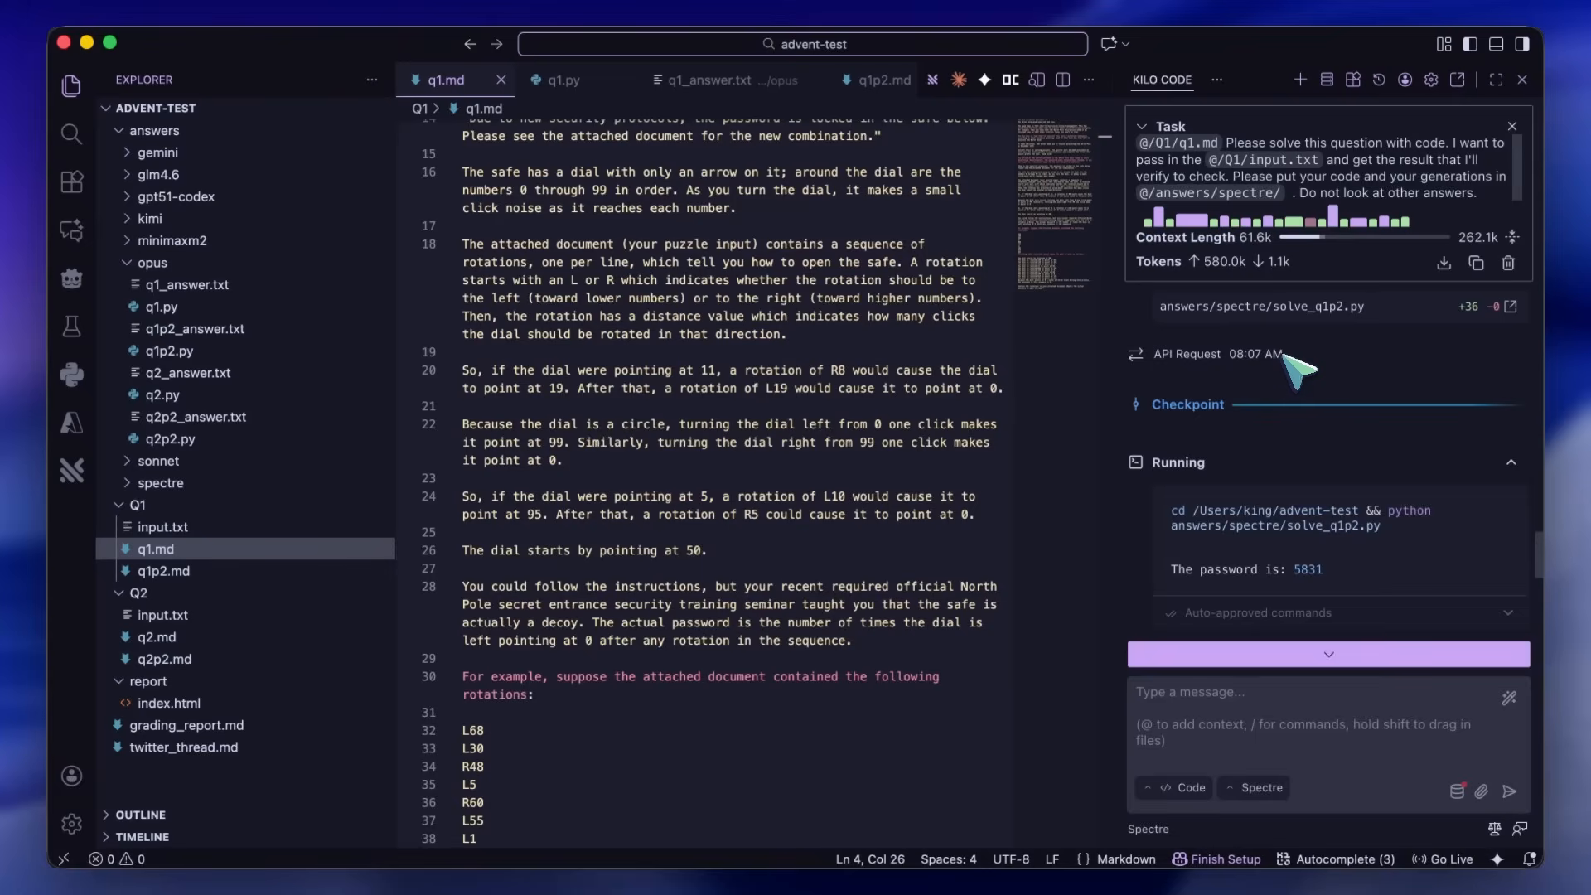
mouse_move(1248, 367)
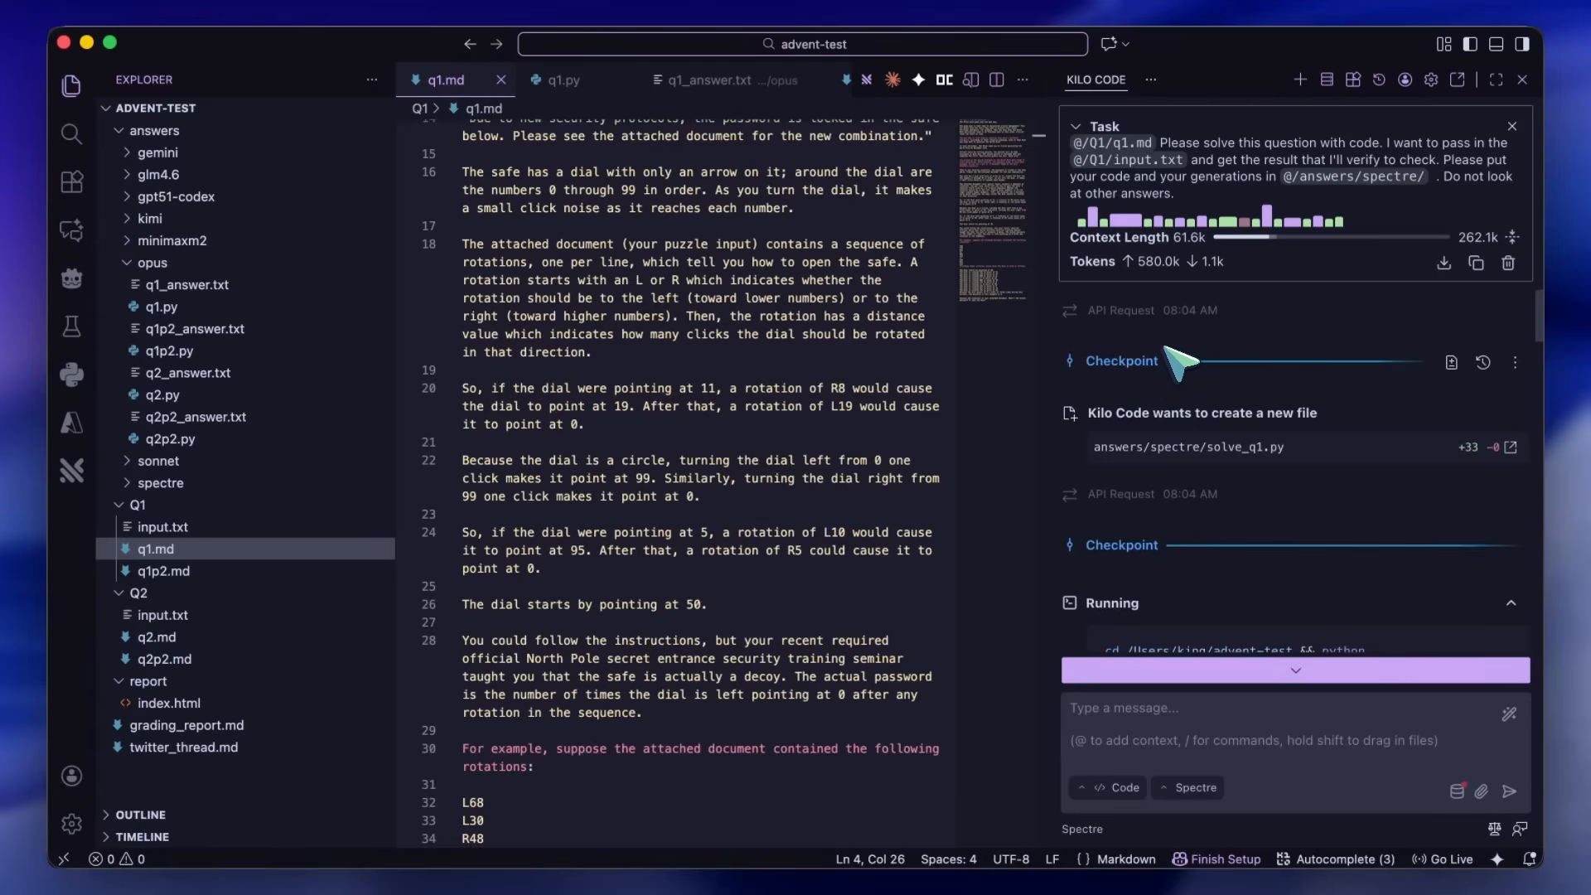
mouse_move(1197, 357)
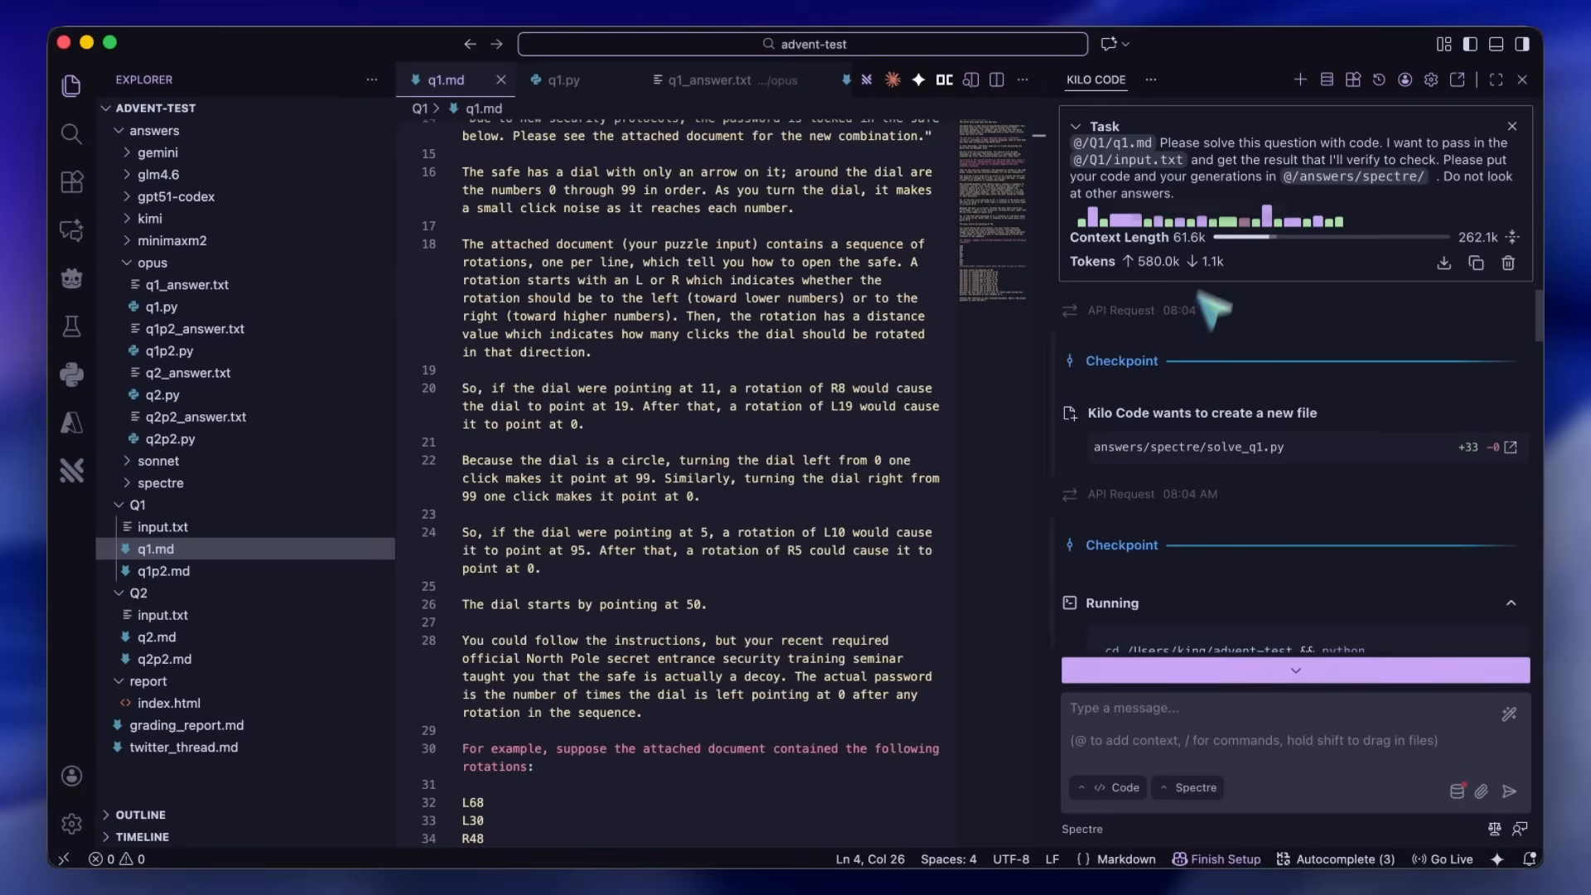
mouse_move(1107, 234)
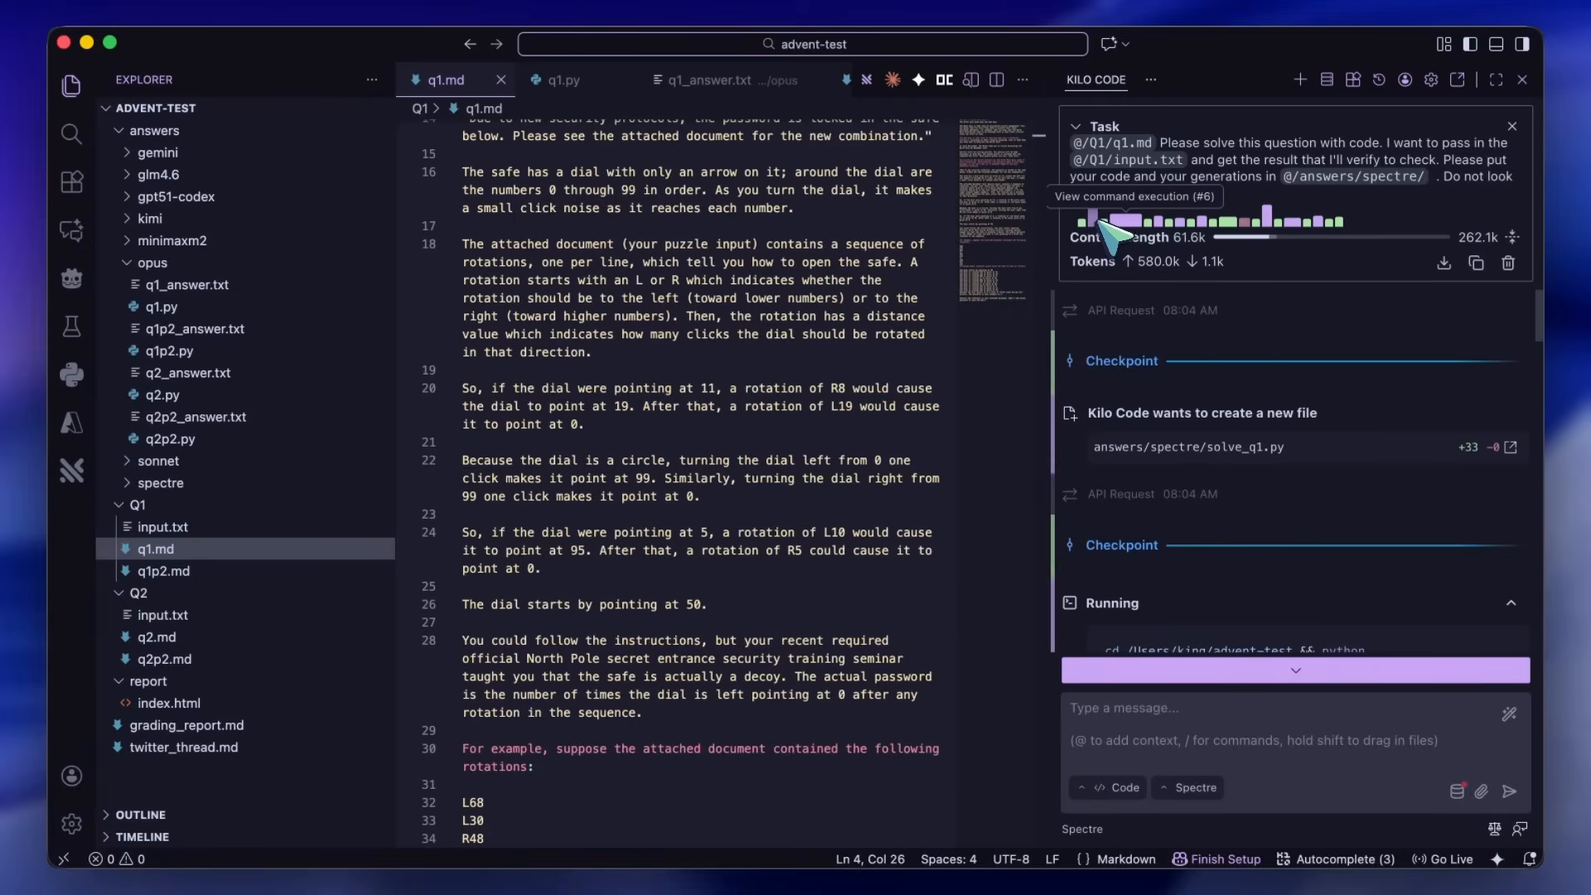
mouse_move(1248, 235)
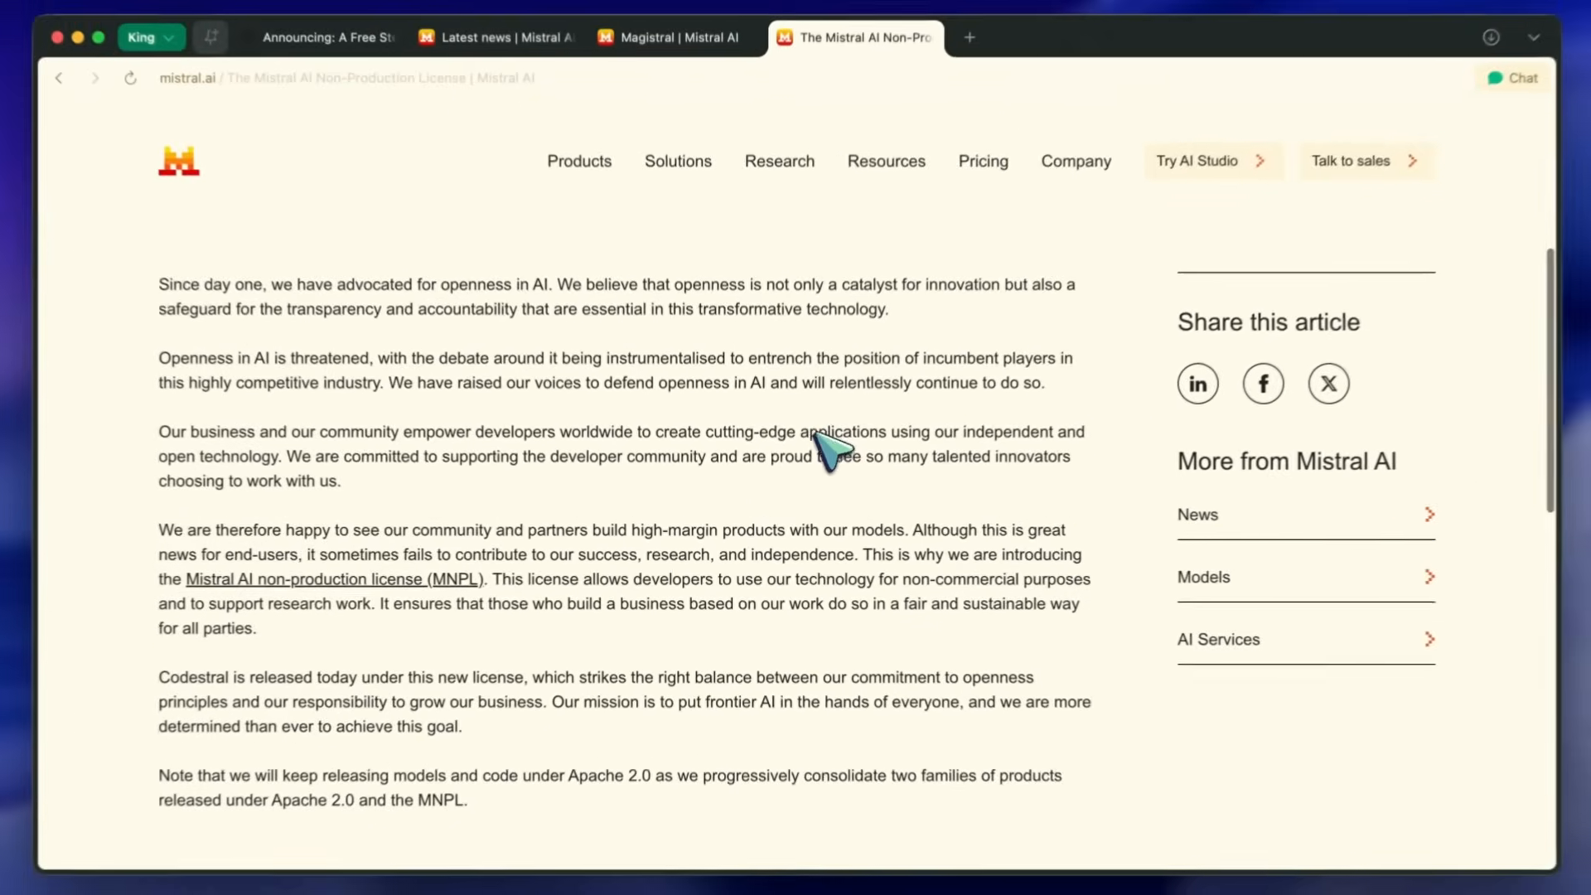
scroll(down, 3)
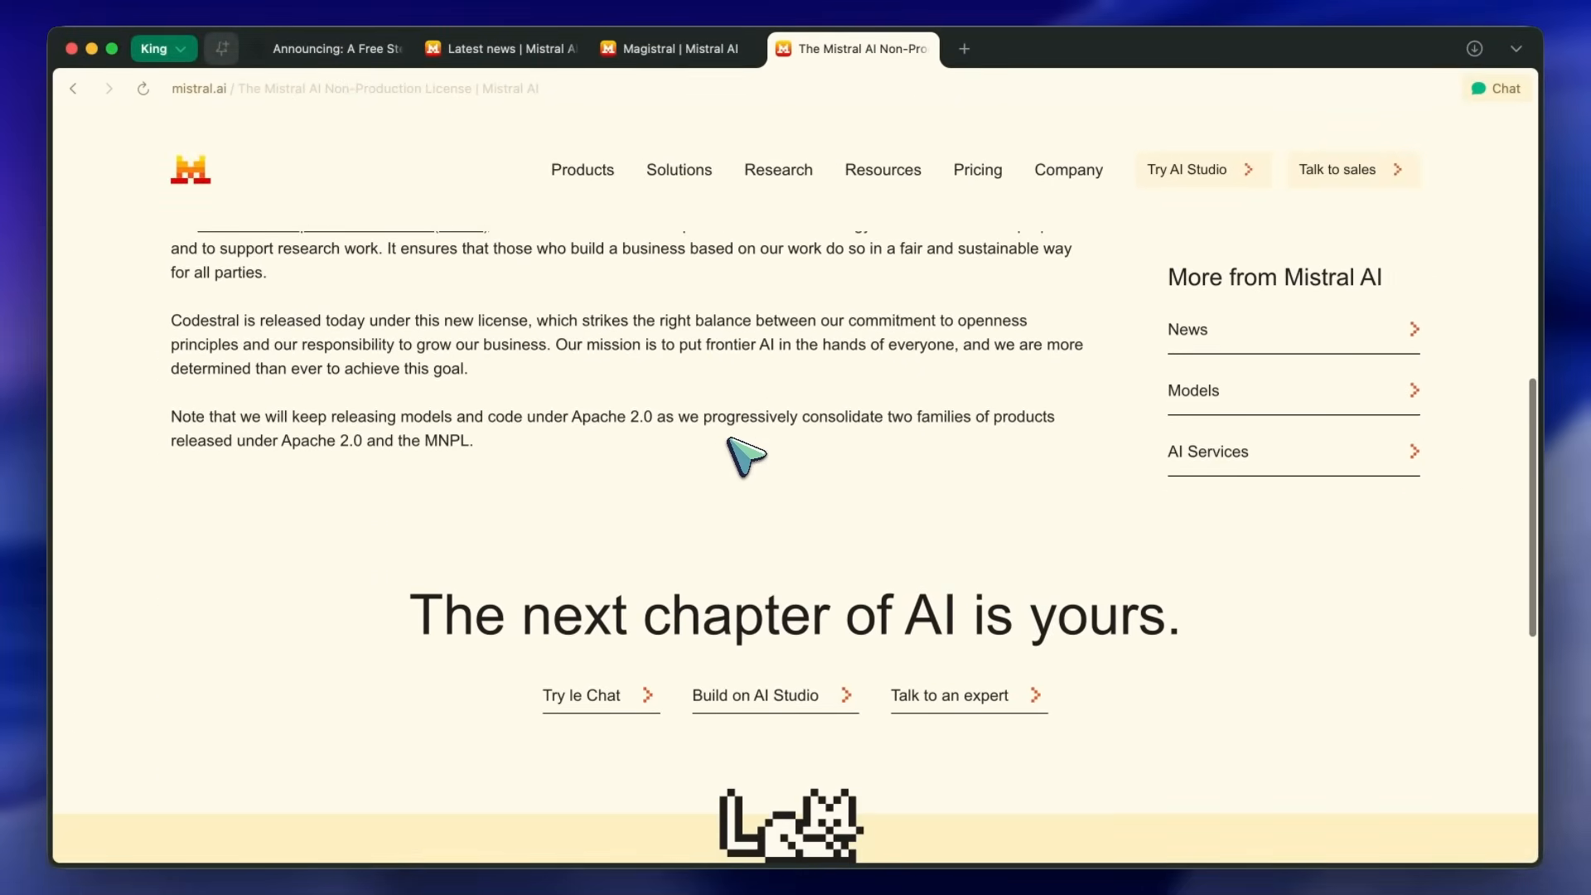
scroll(down, 3)
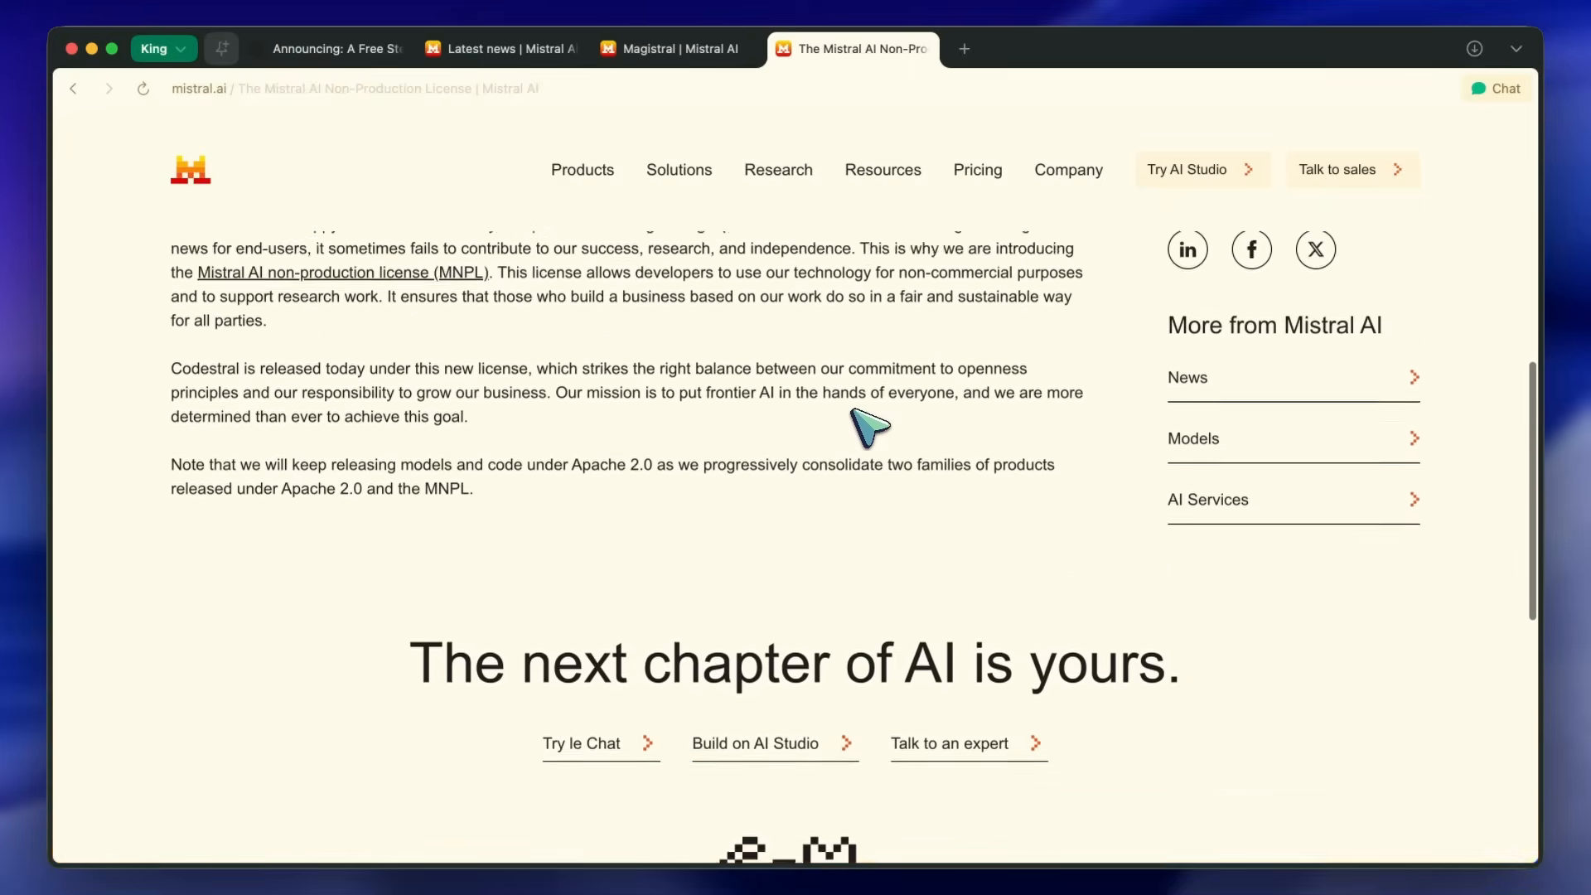
scroll(up, 3)
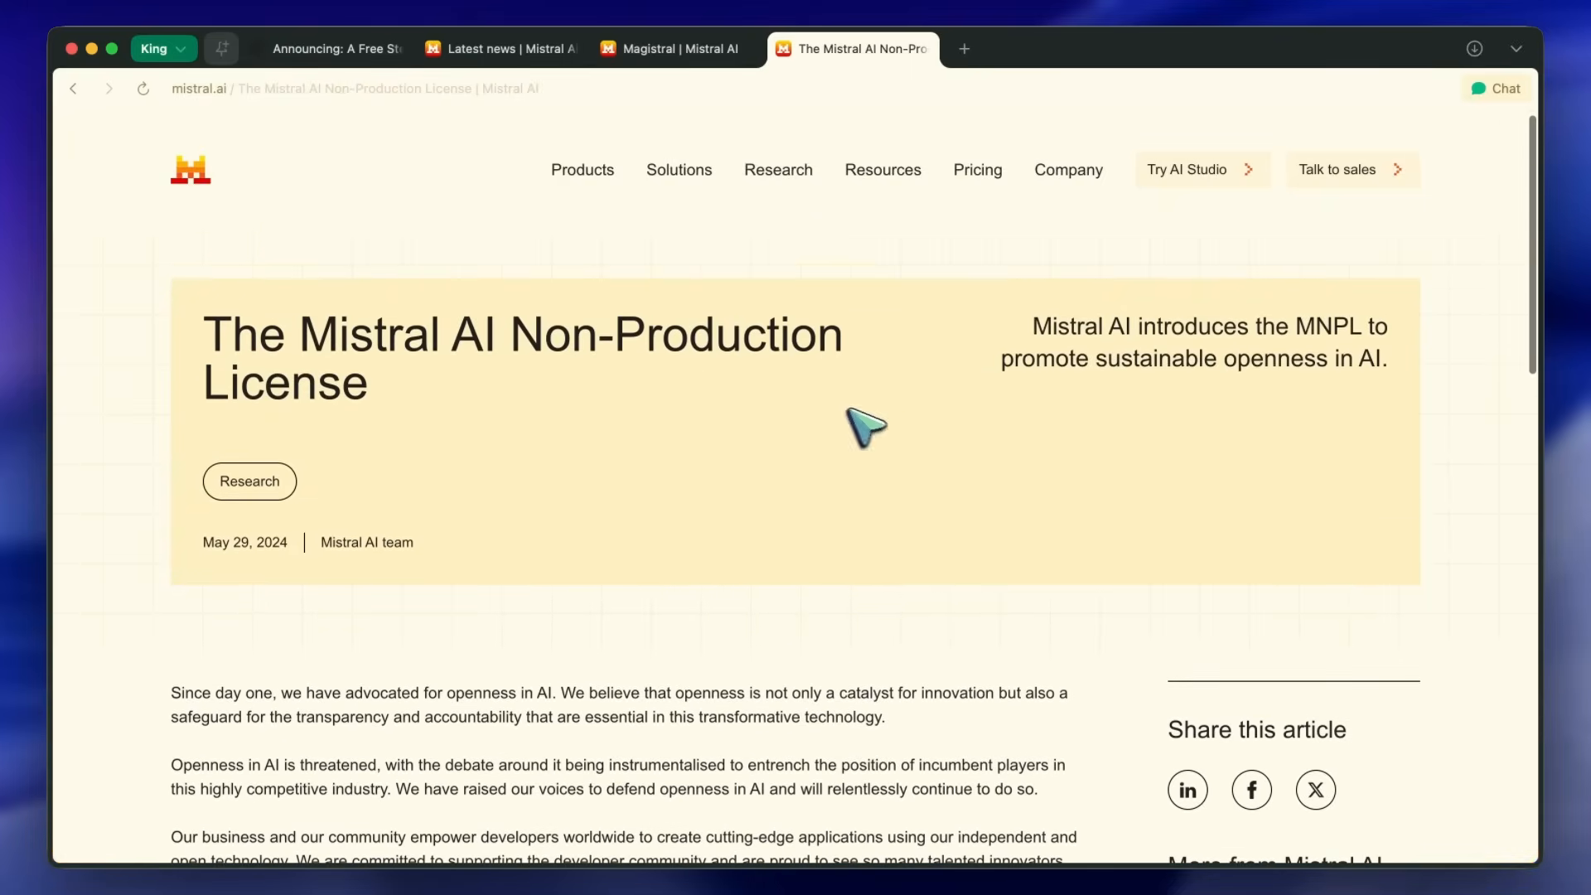
mouse_move(597, 343)
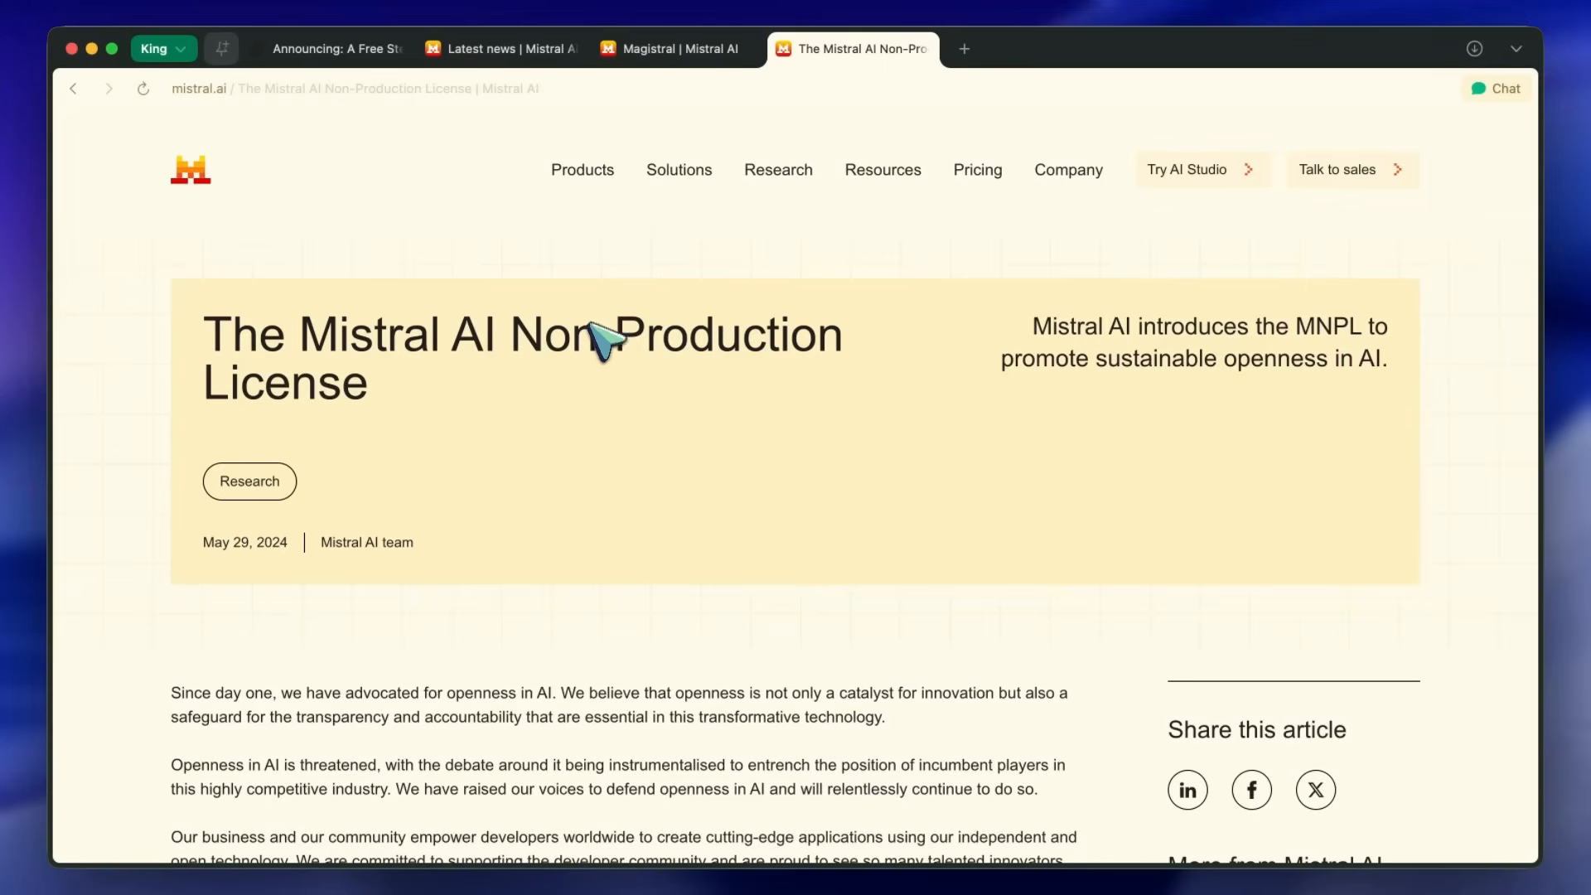
mouse_move(569, 380)
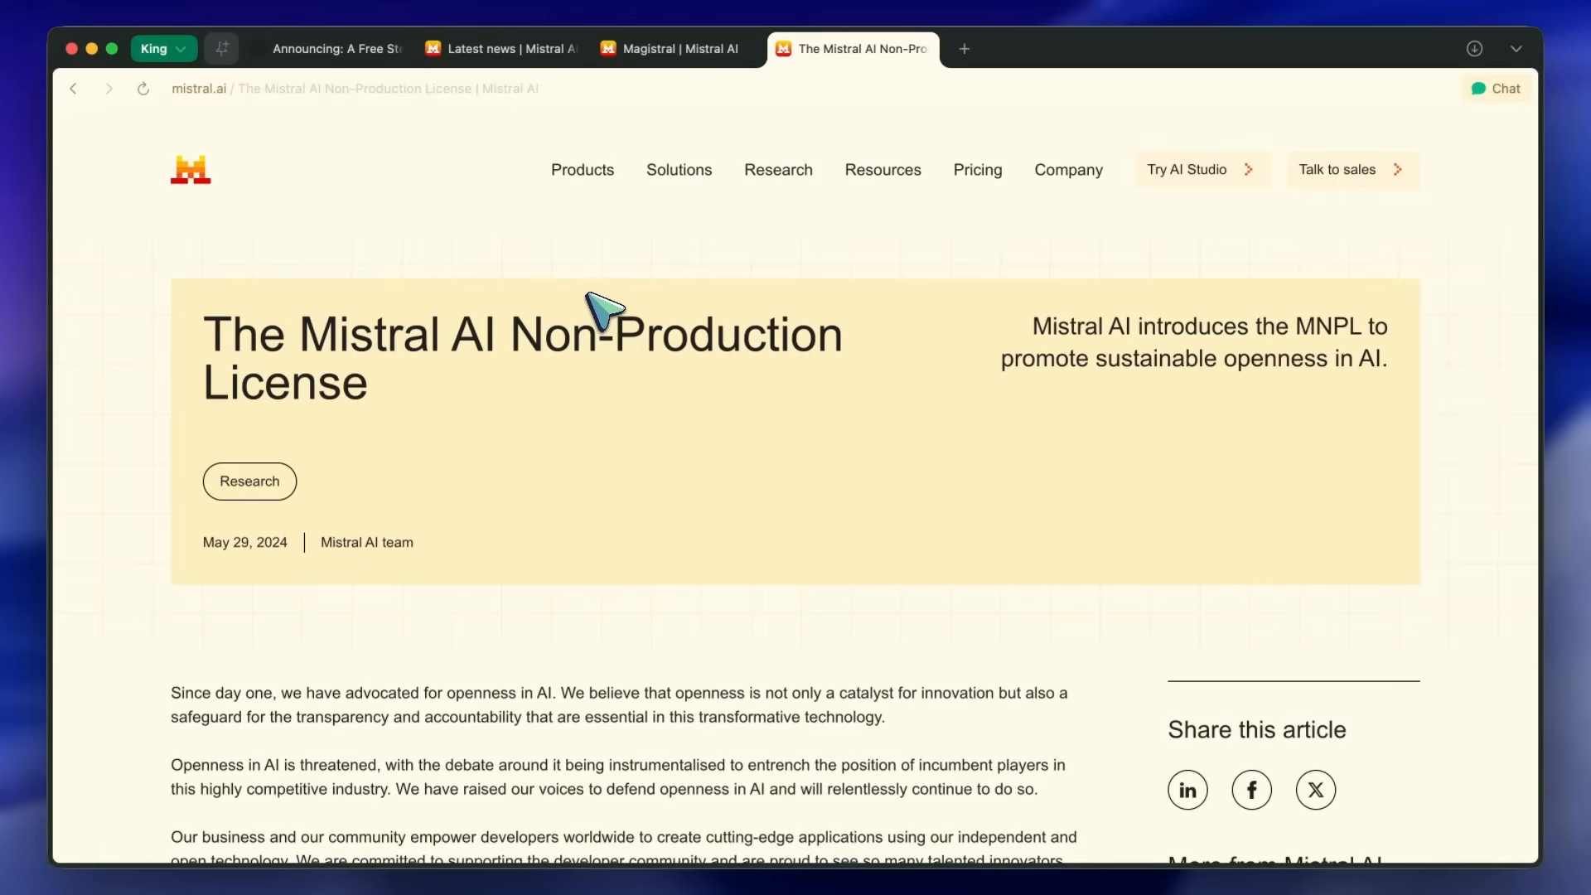
scroll(down, 3)
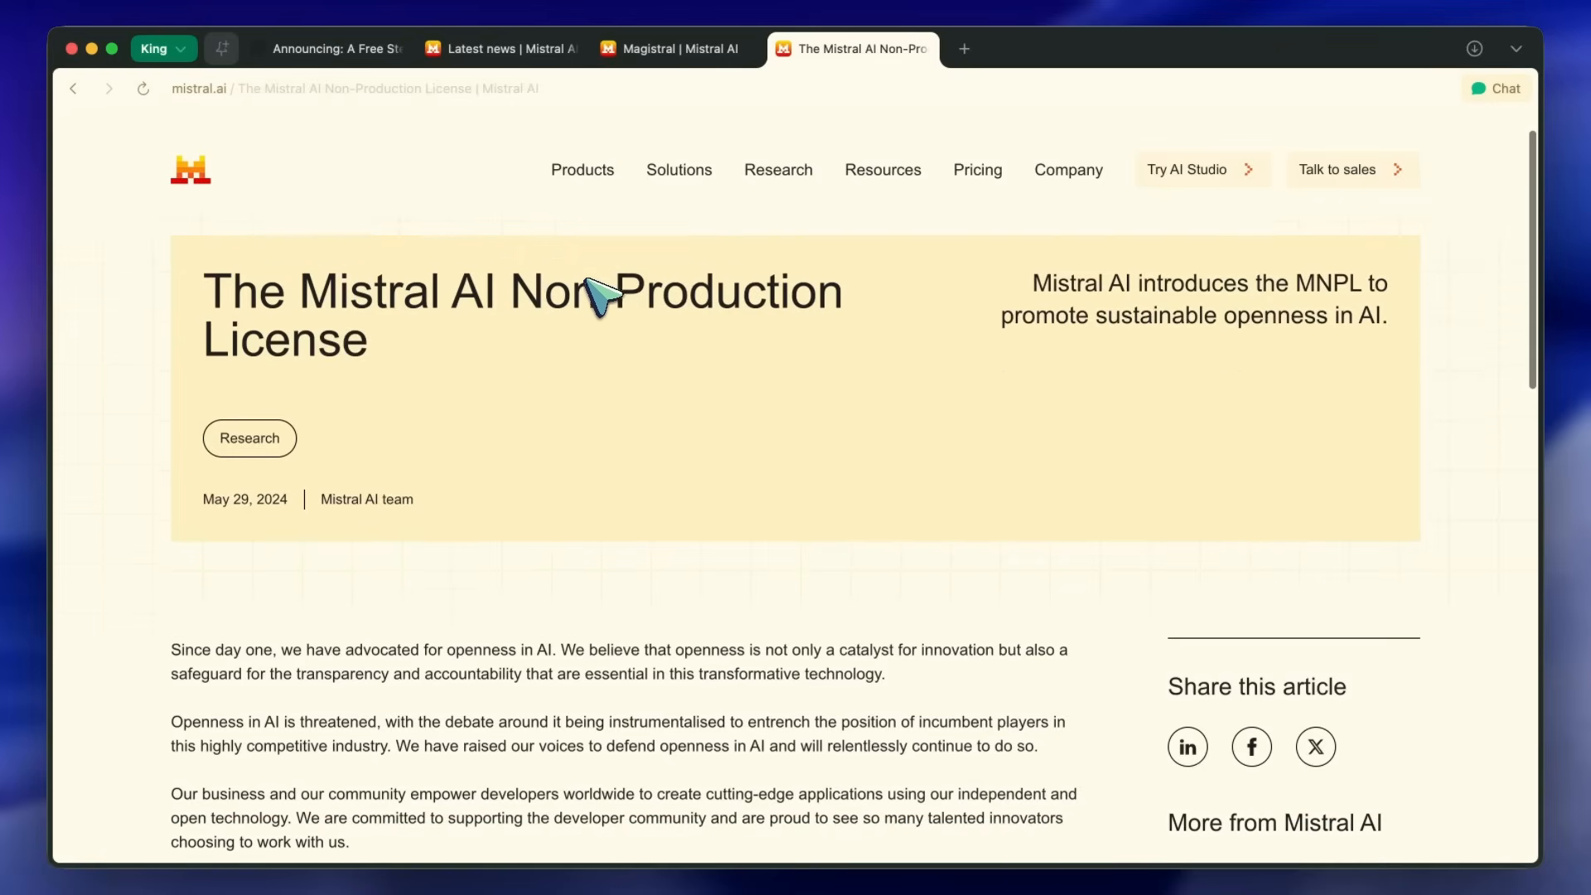
scroll(down, 3)
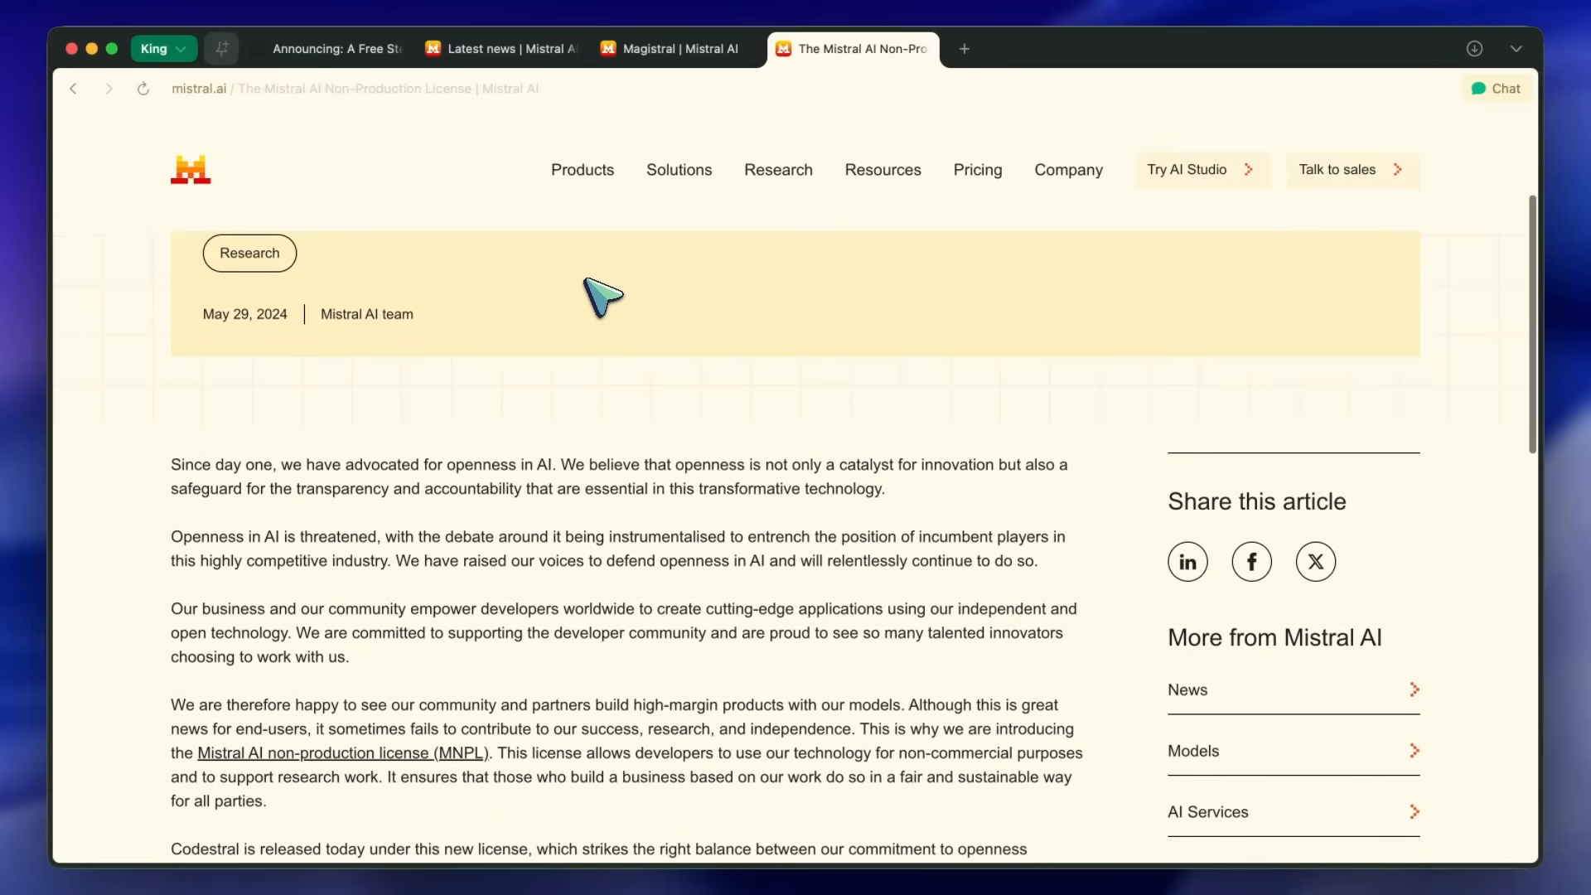
scroll(down, 3)
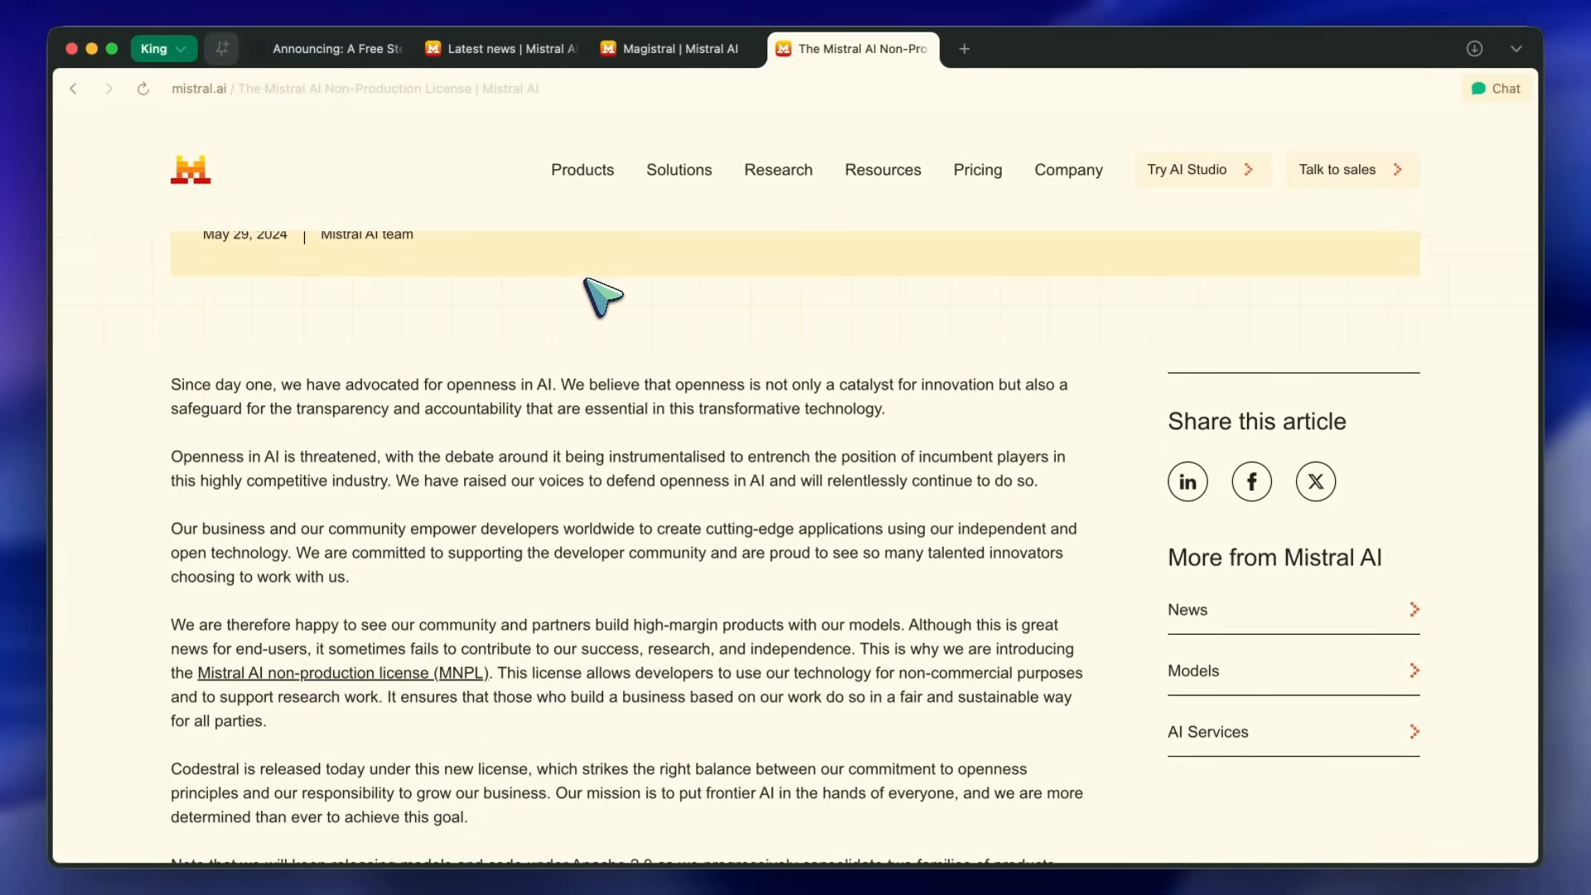
scroll(down, 3)
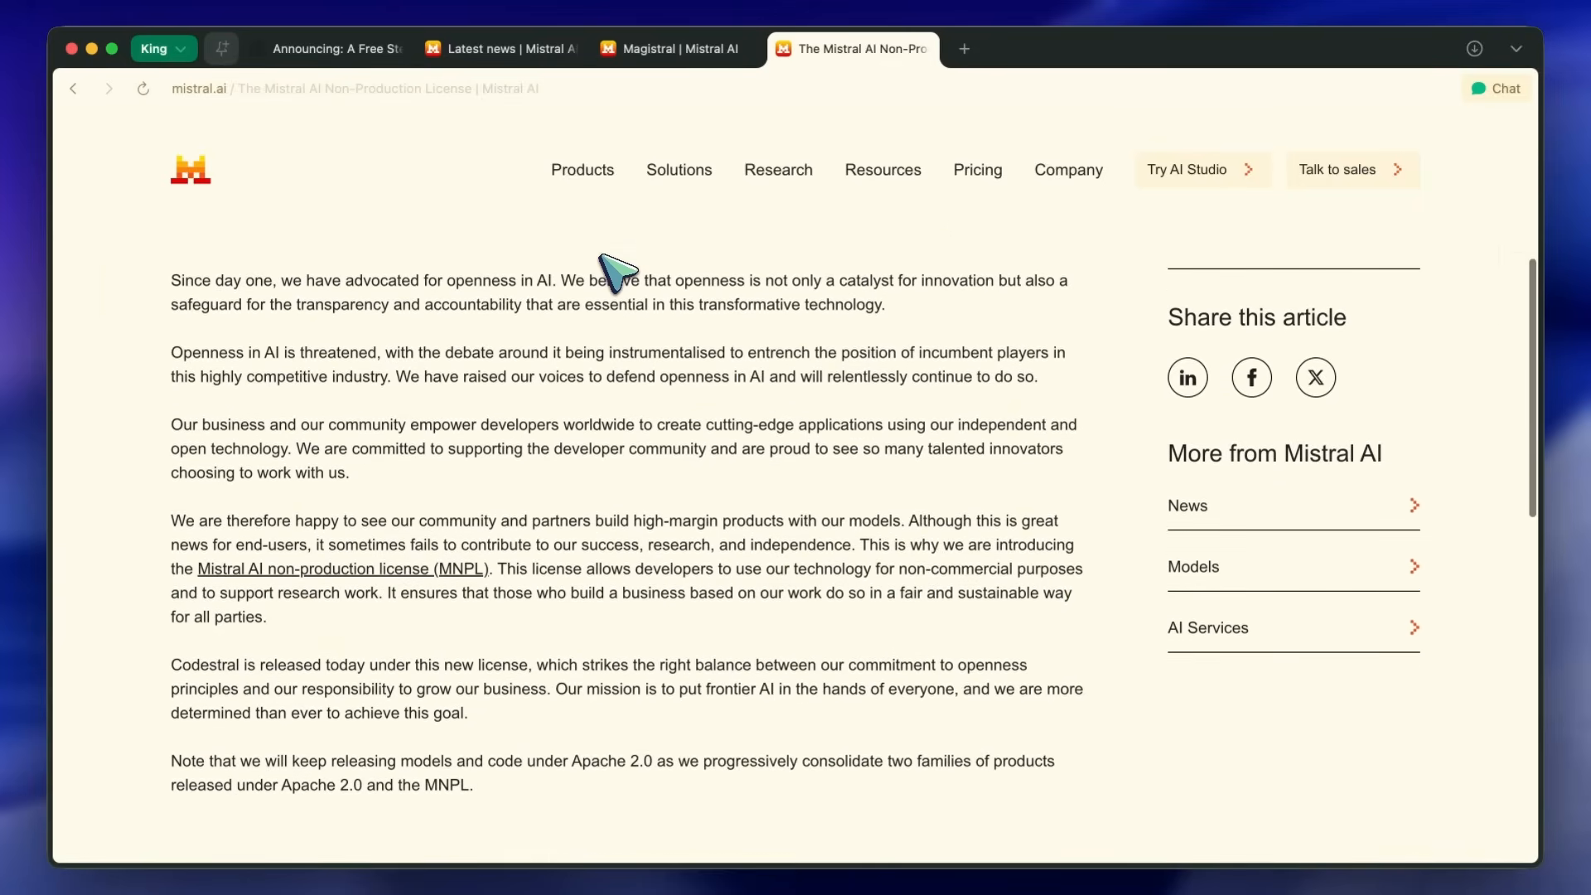
mouse_move(619, 299)
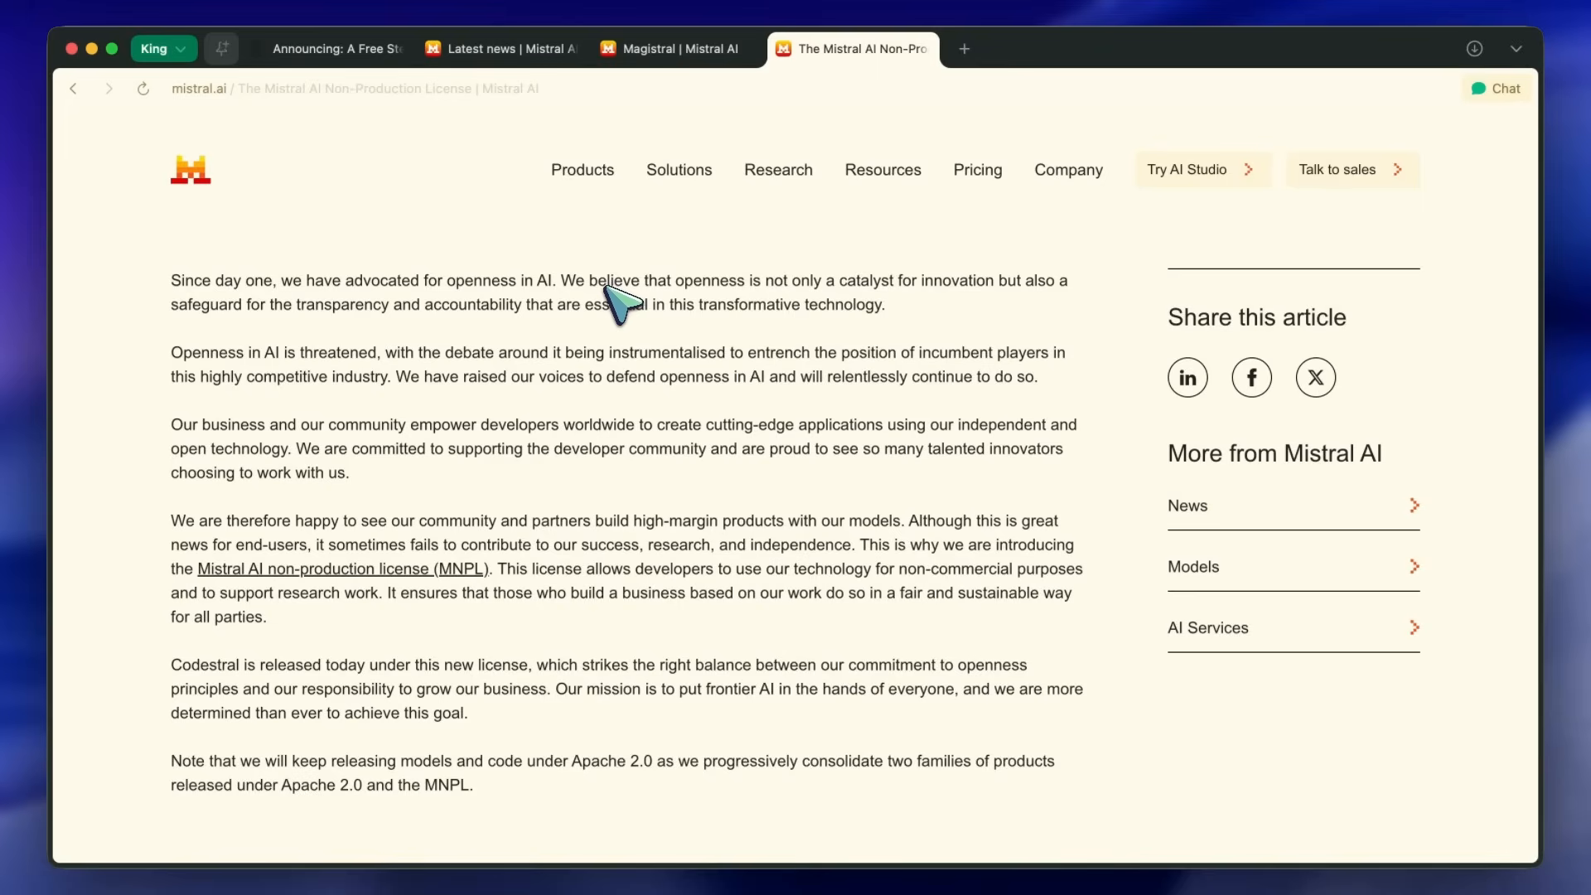
mouse_move(609, 289)
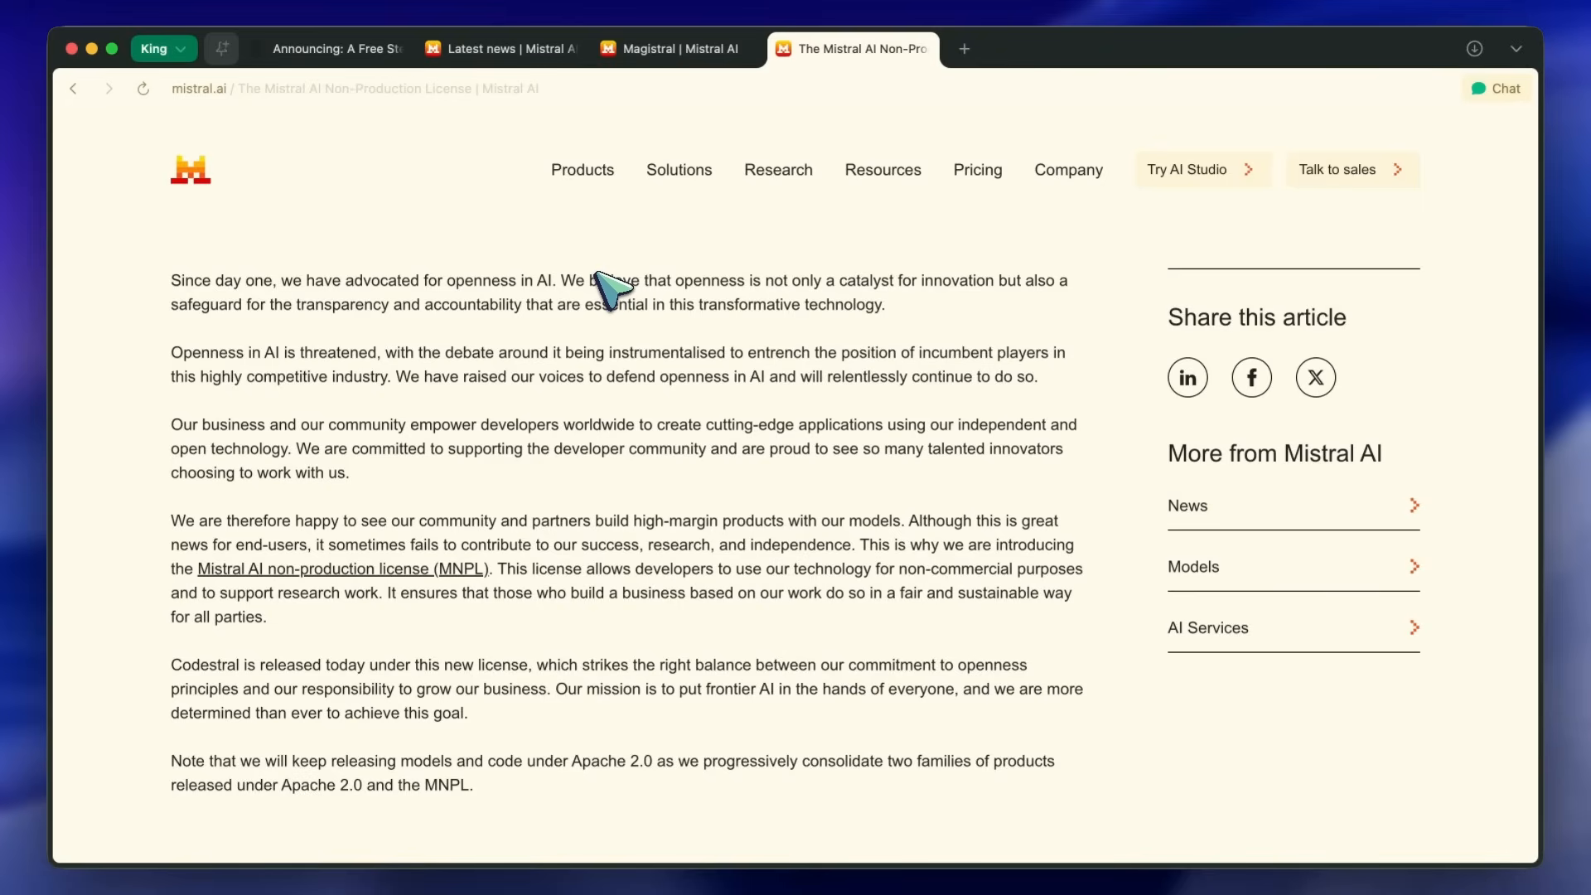
mouse_move(563, 253)
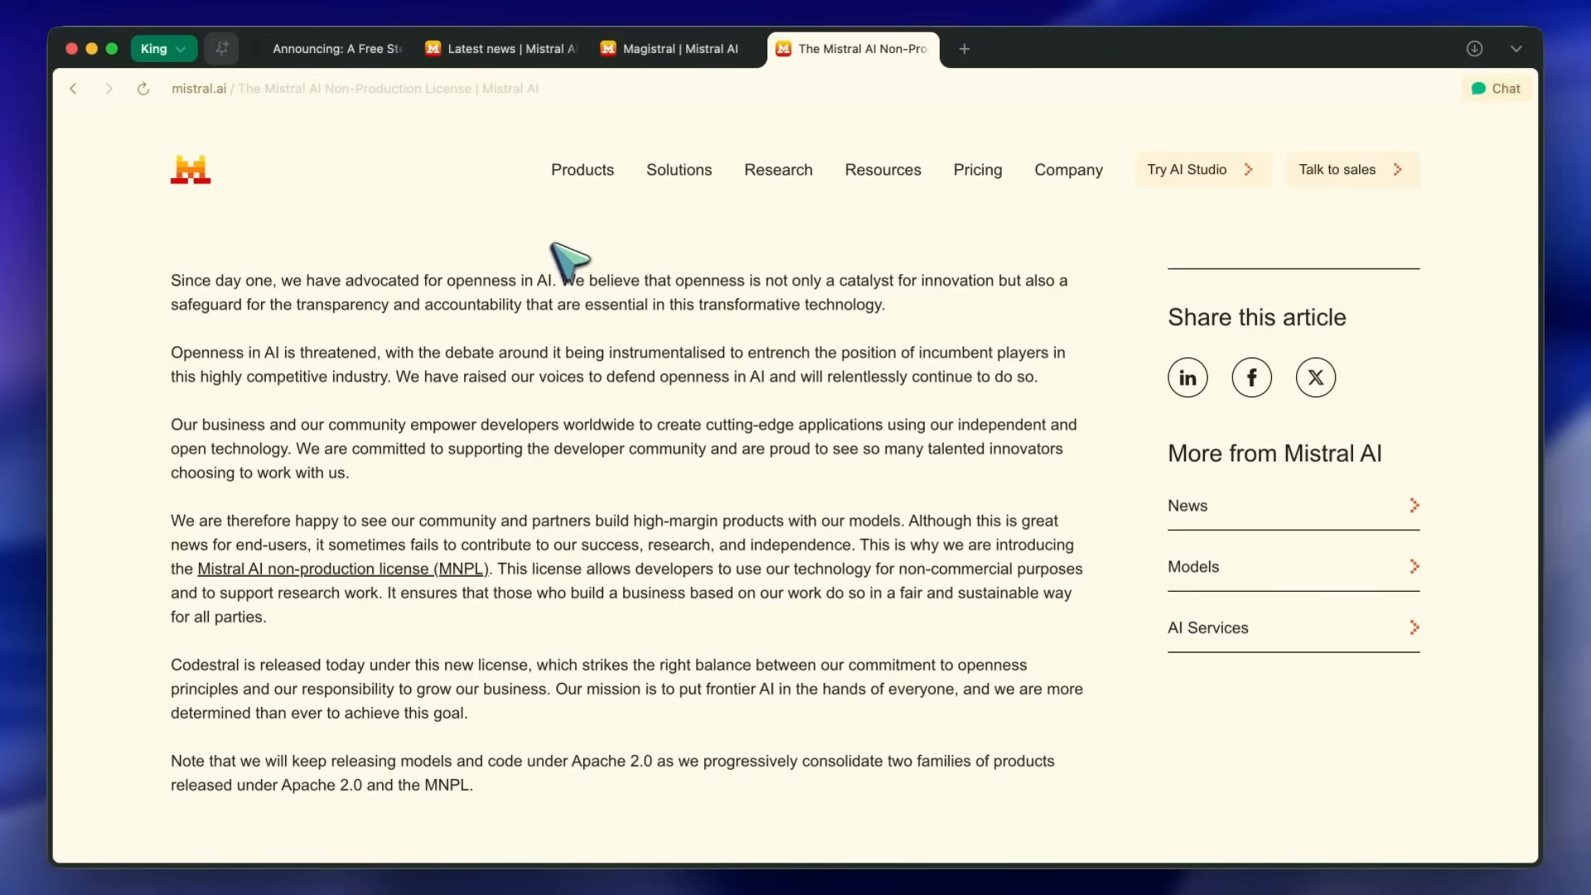
mouse_move(527, 309)
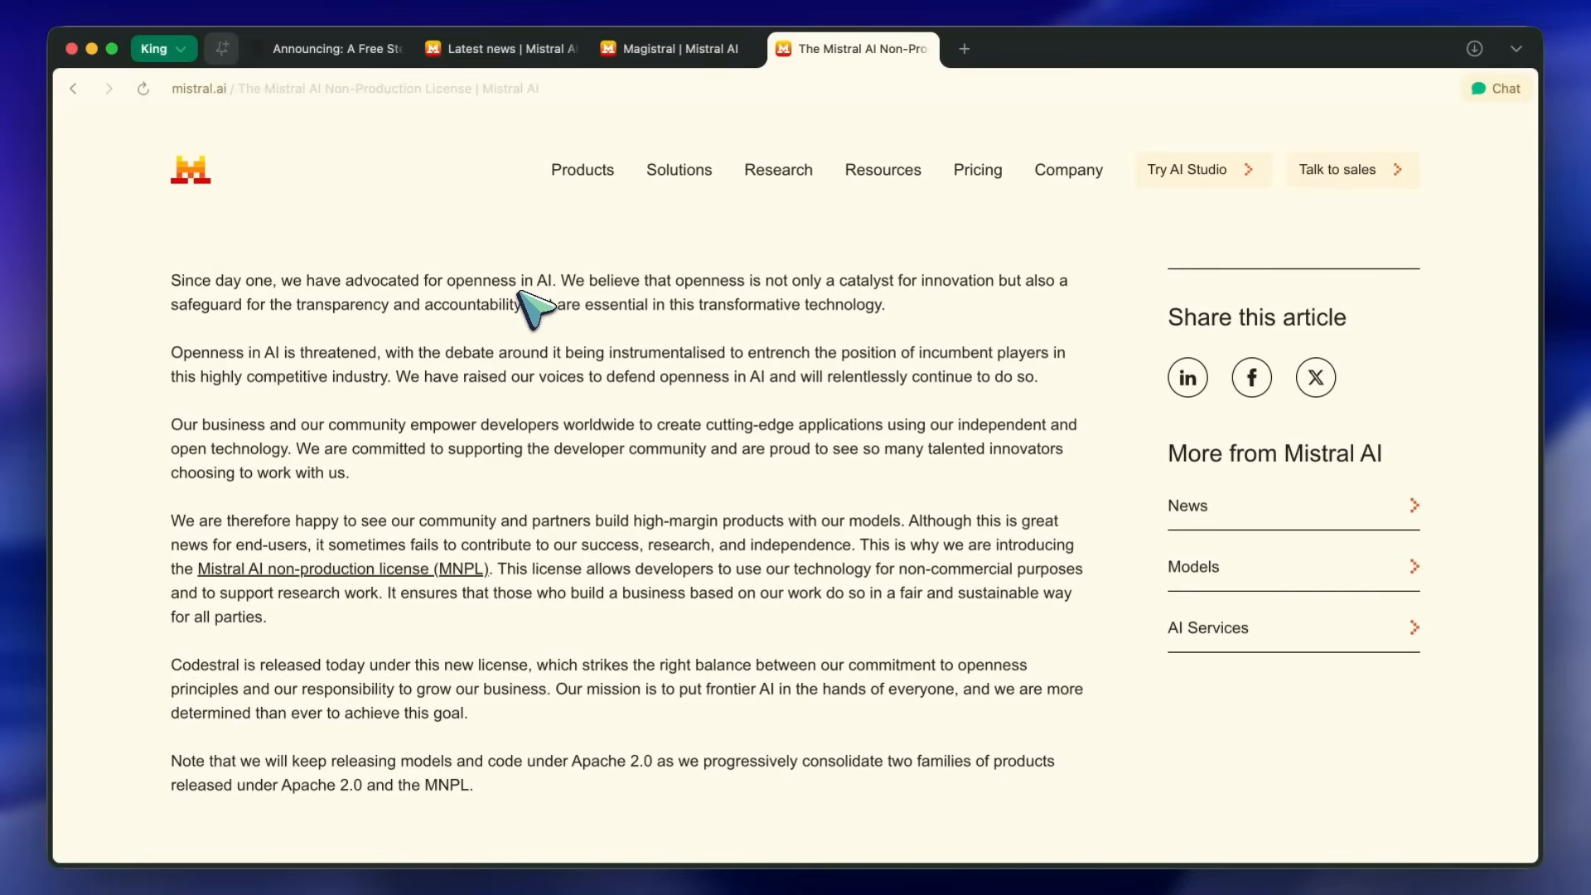
mouse_move(546, 335)
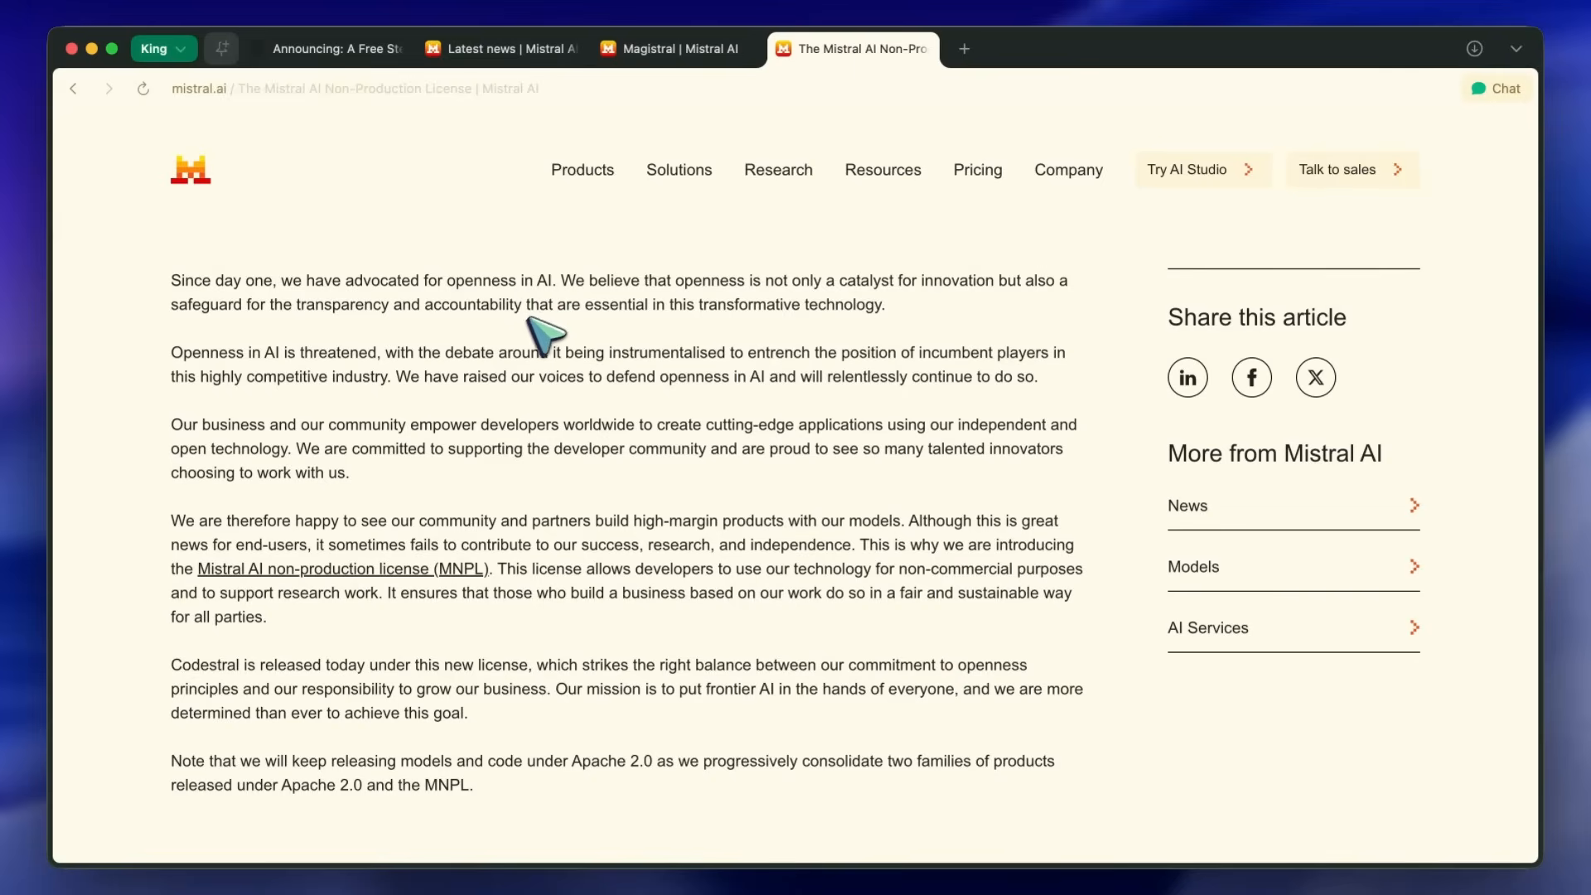
mouse_move(497, 396)
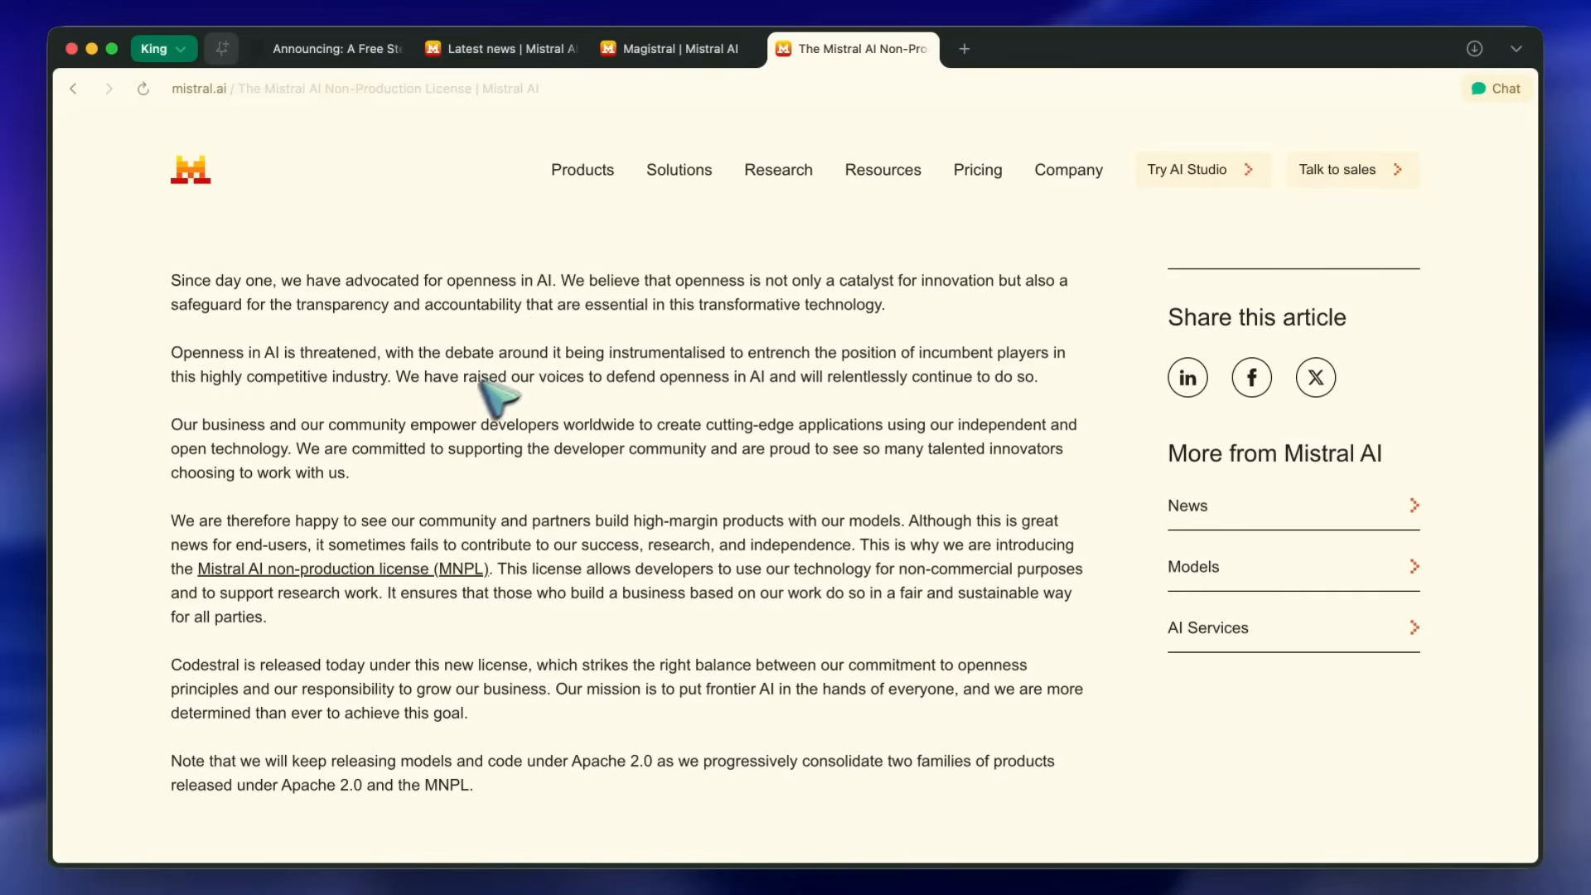
mouse_move(411, 416)
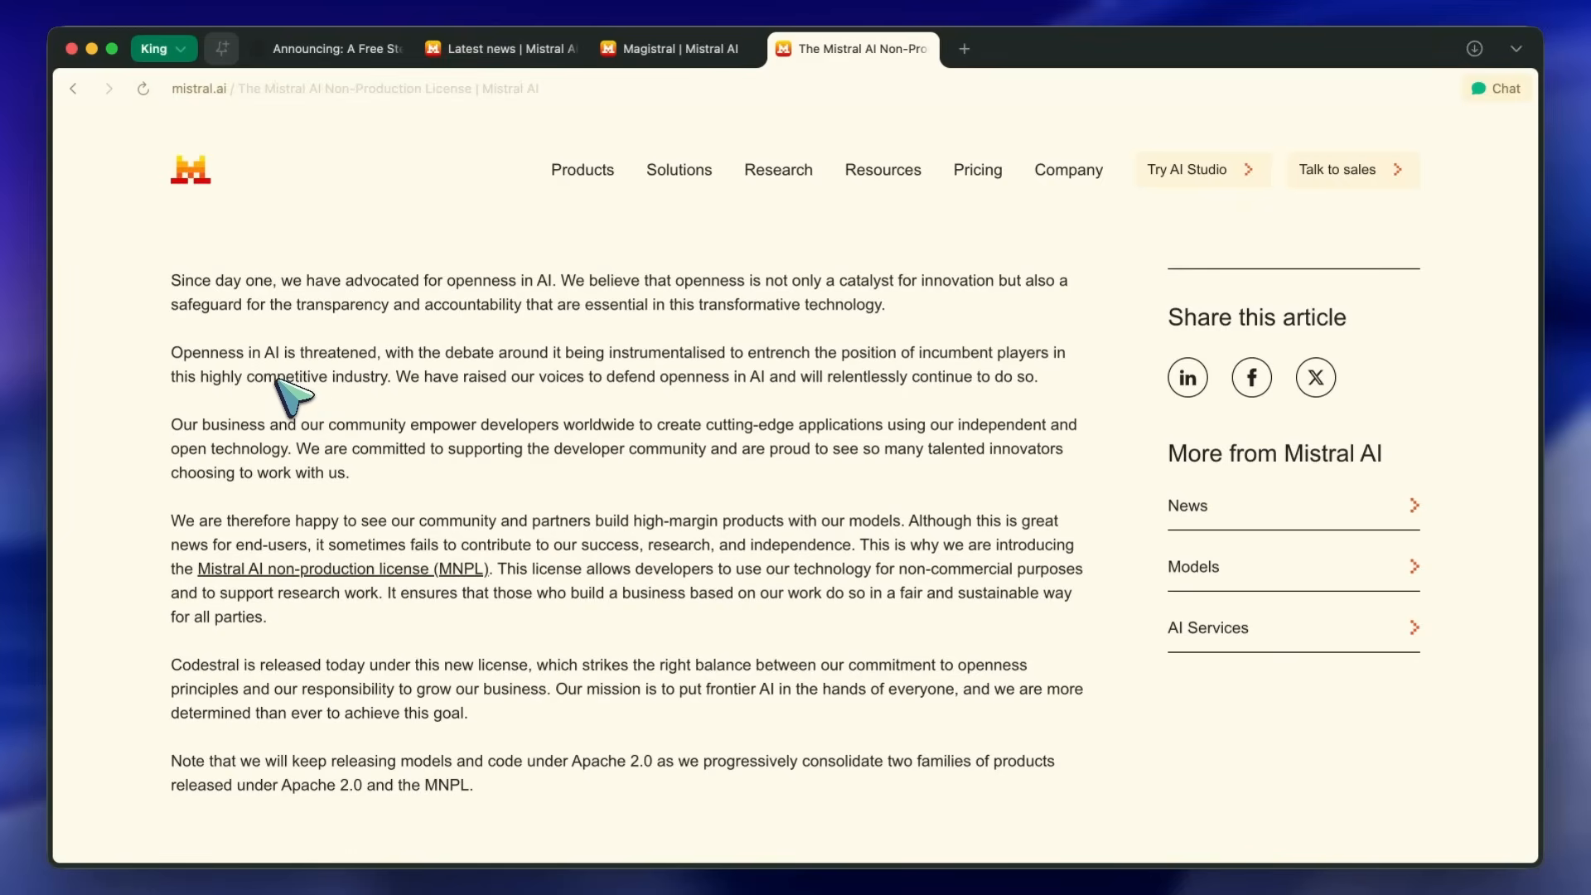
mouse_move(309, 424)
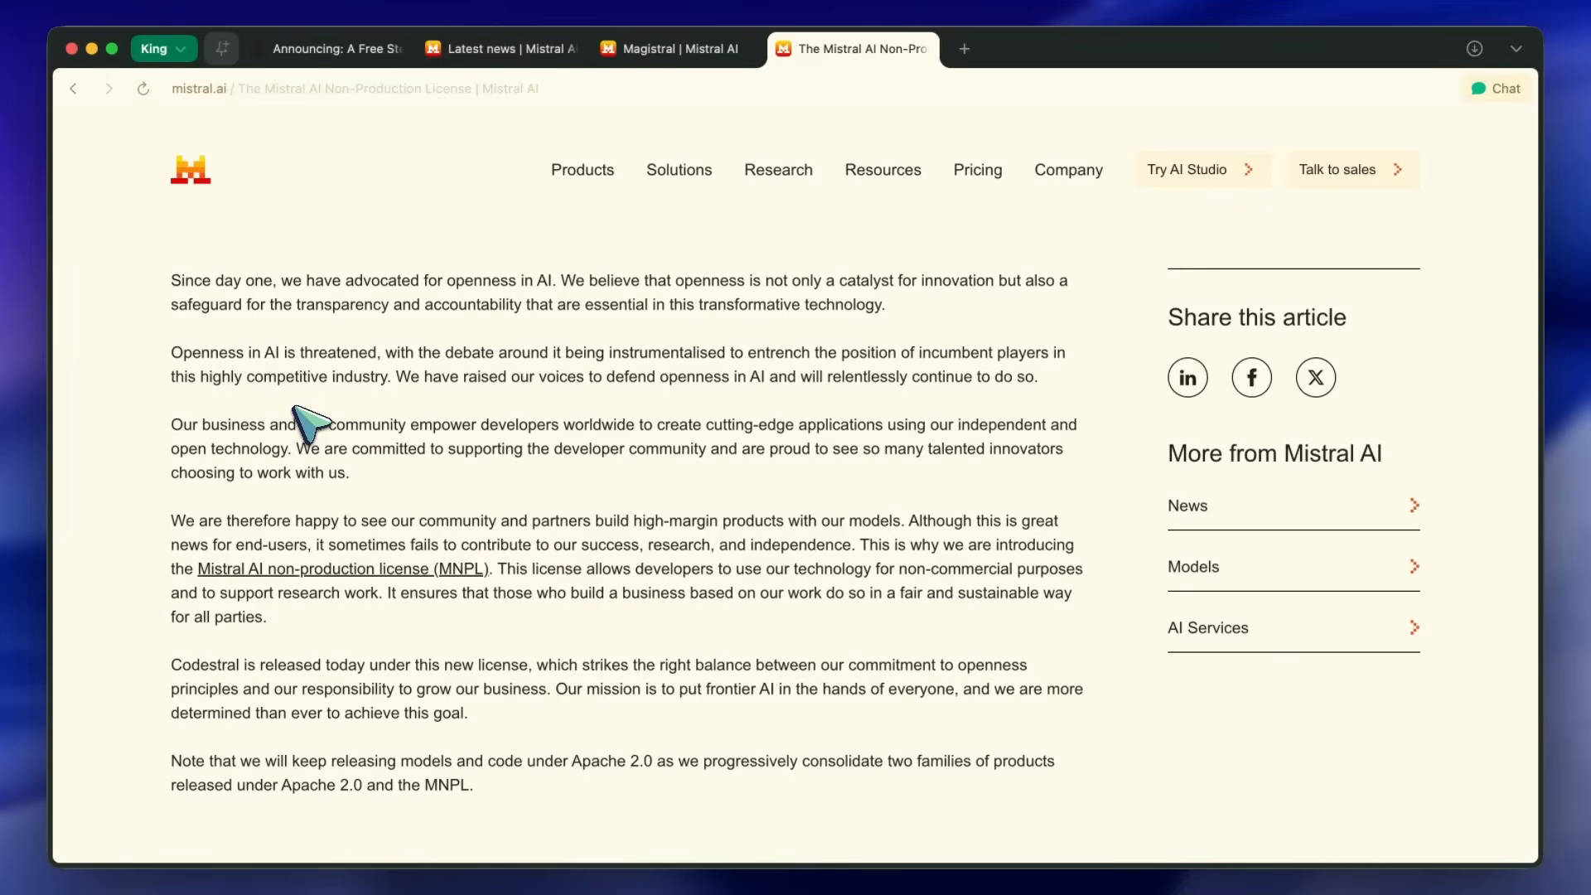
scroll(down, 3)
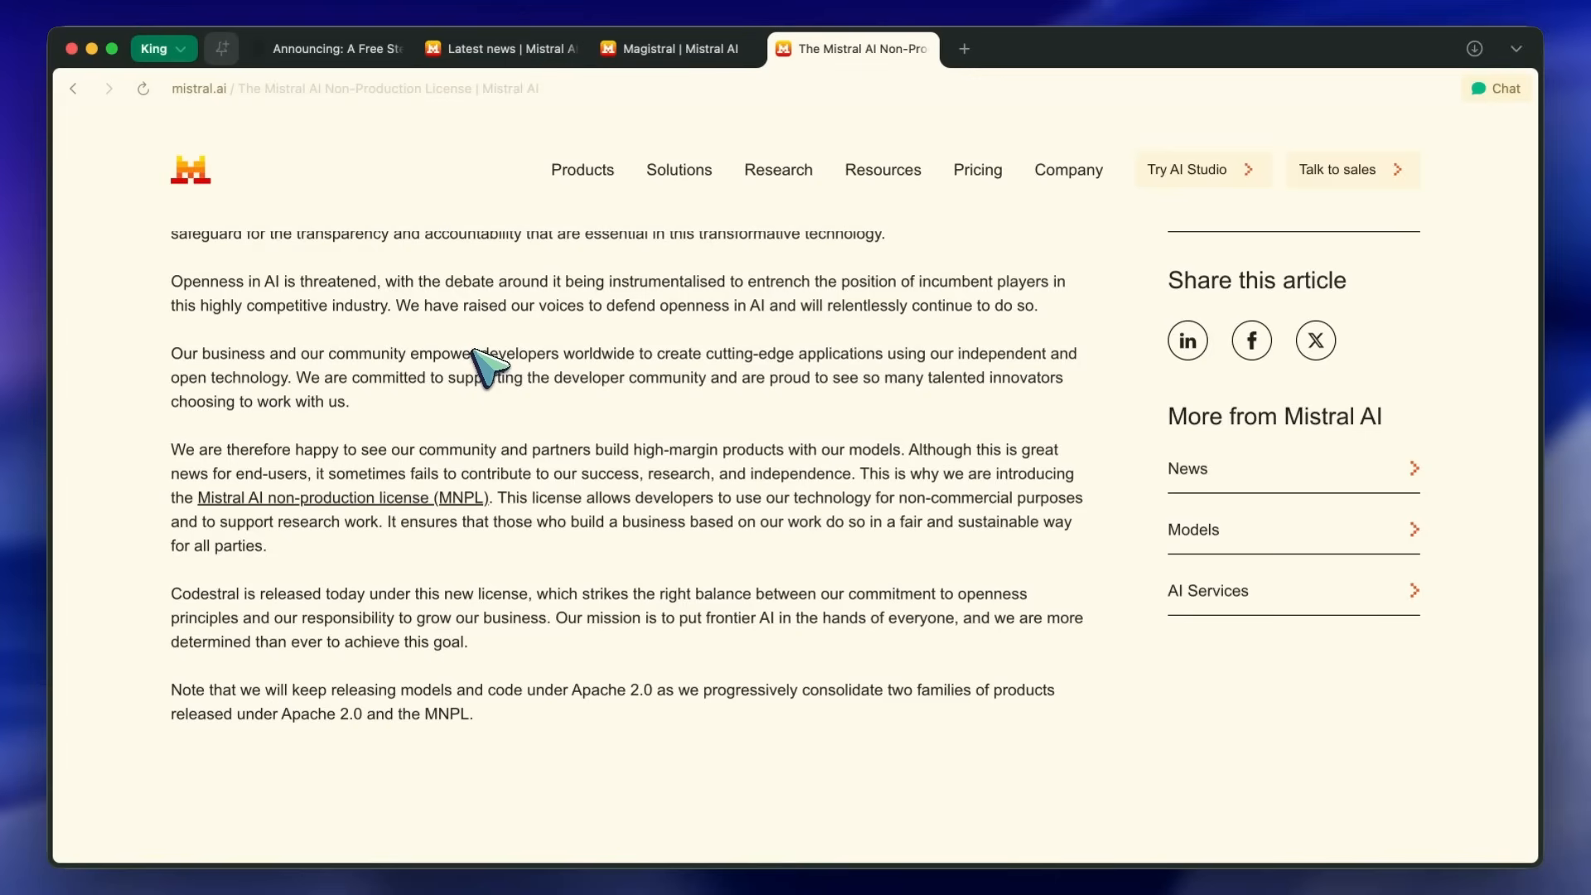
scroll(down, 3)
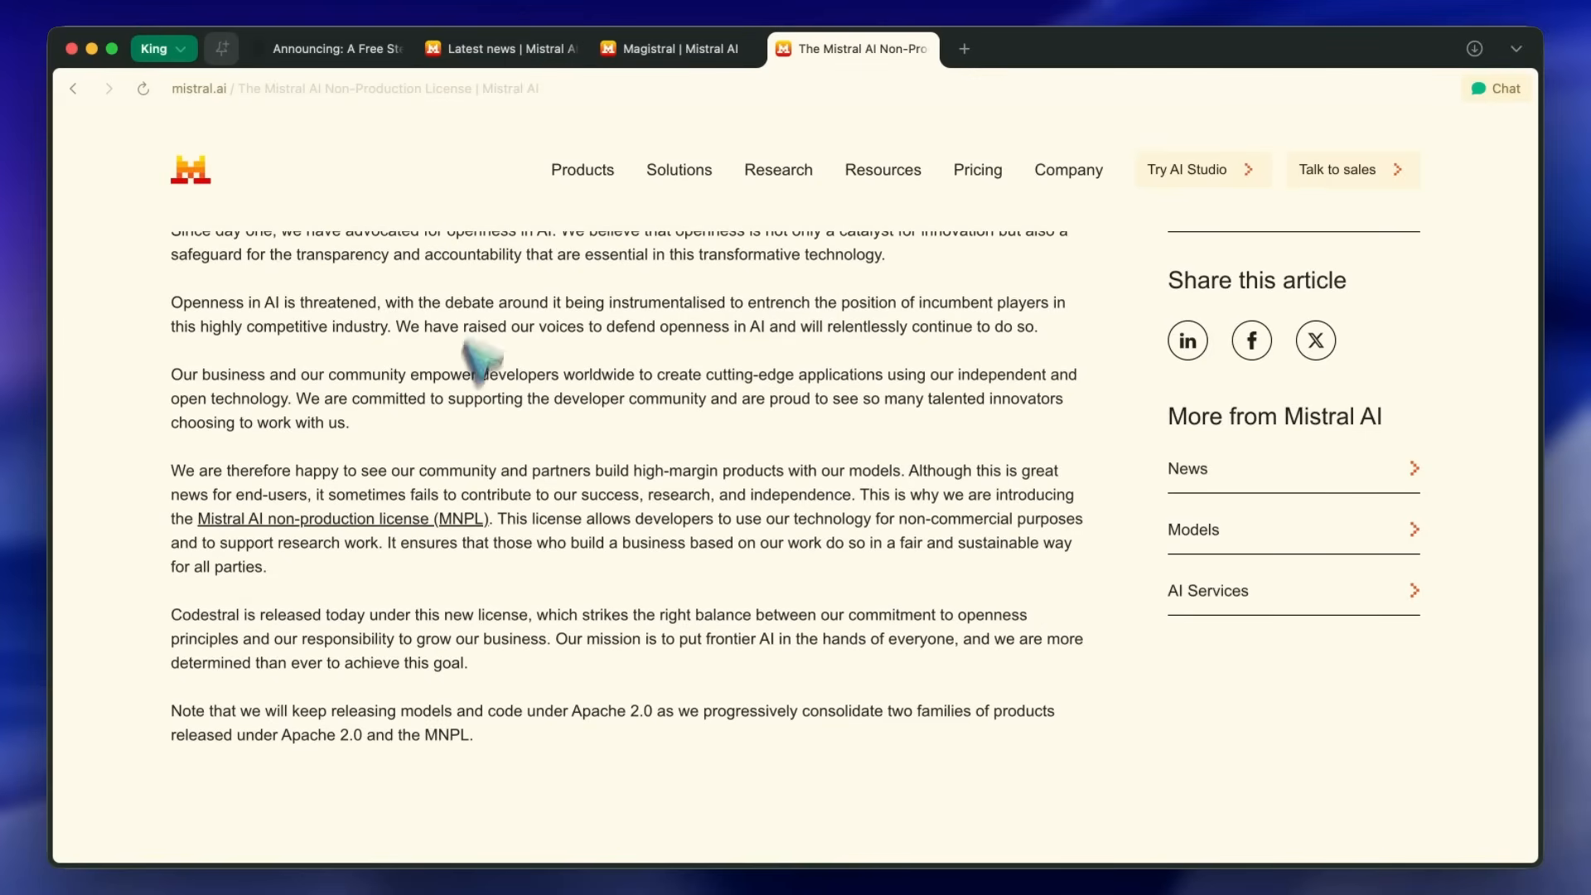
scroll(down, 3)
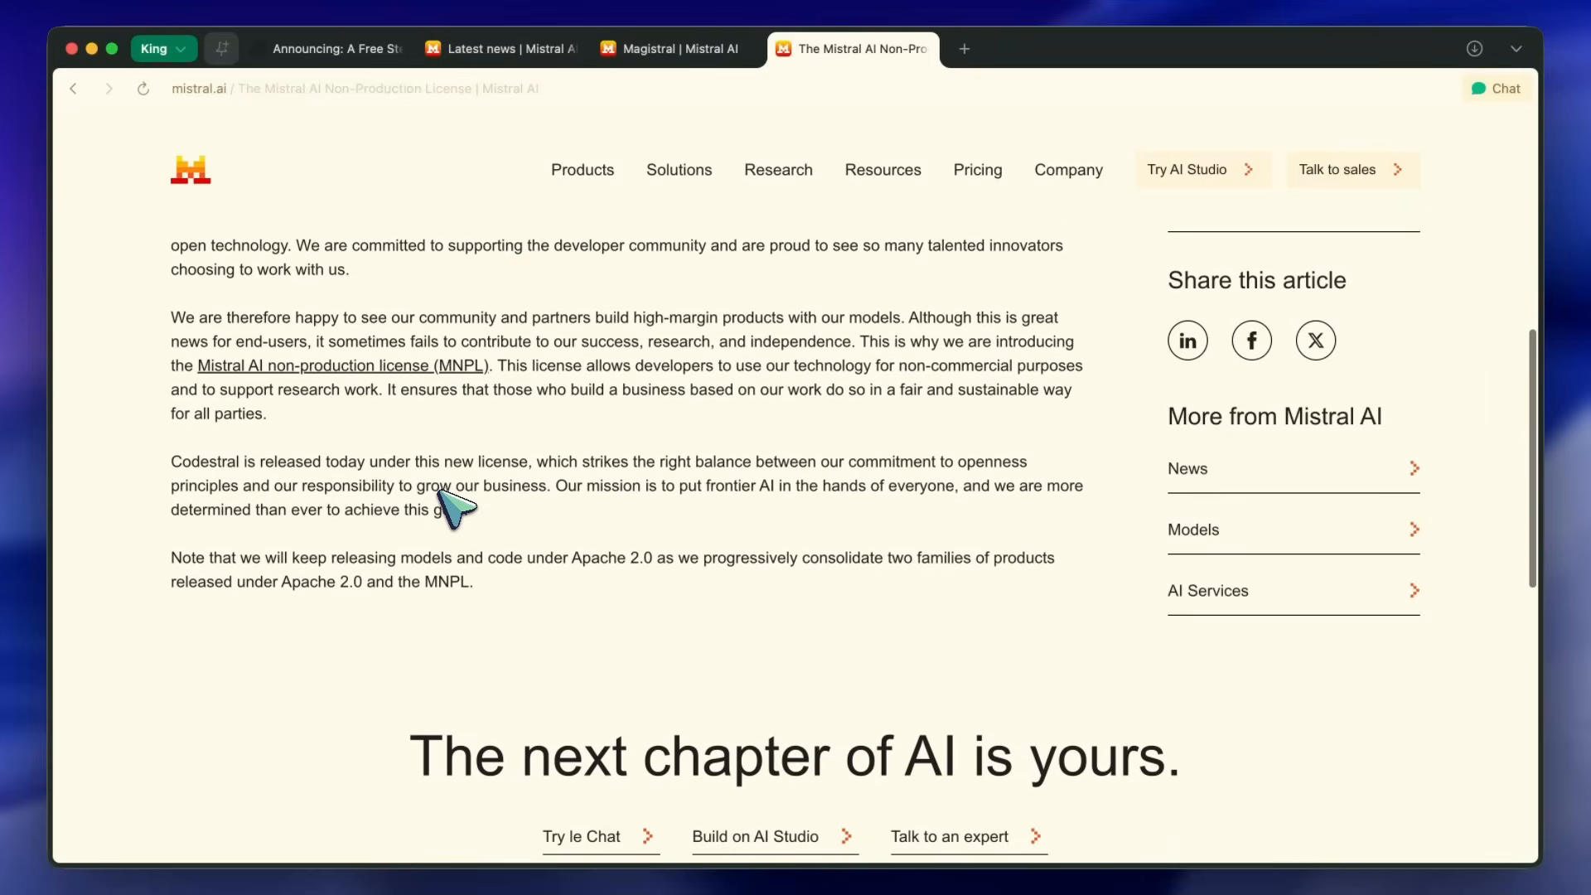
scroll(down, 3)
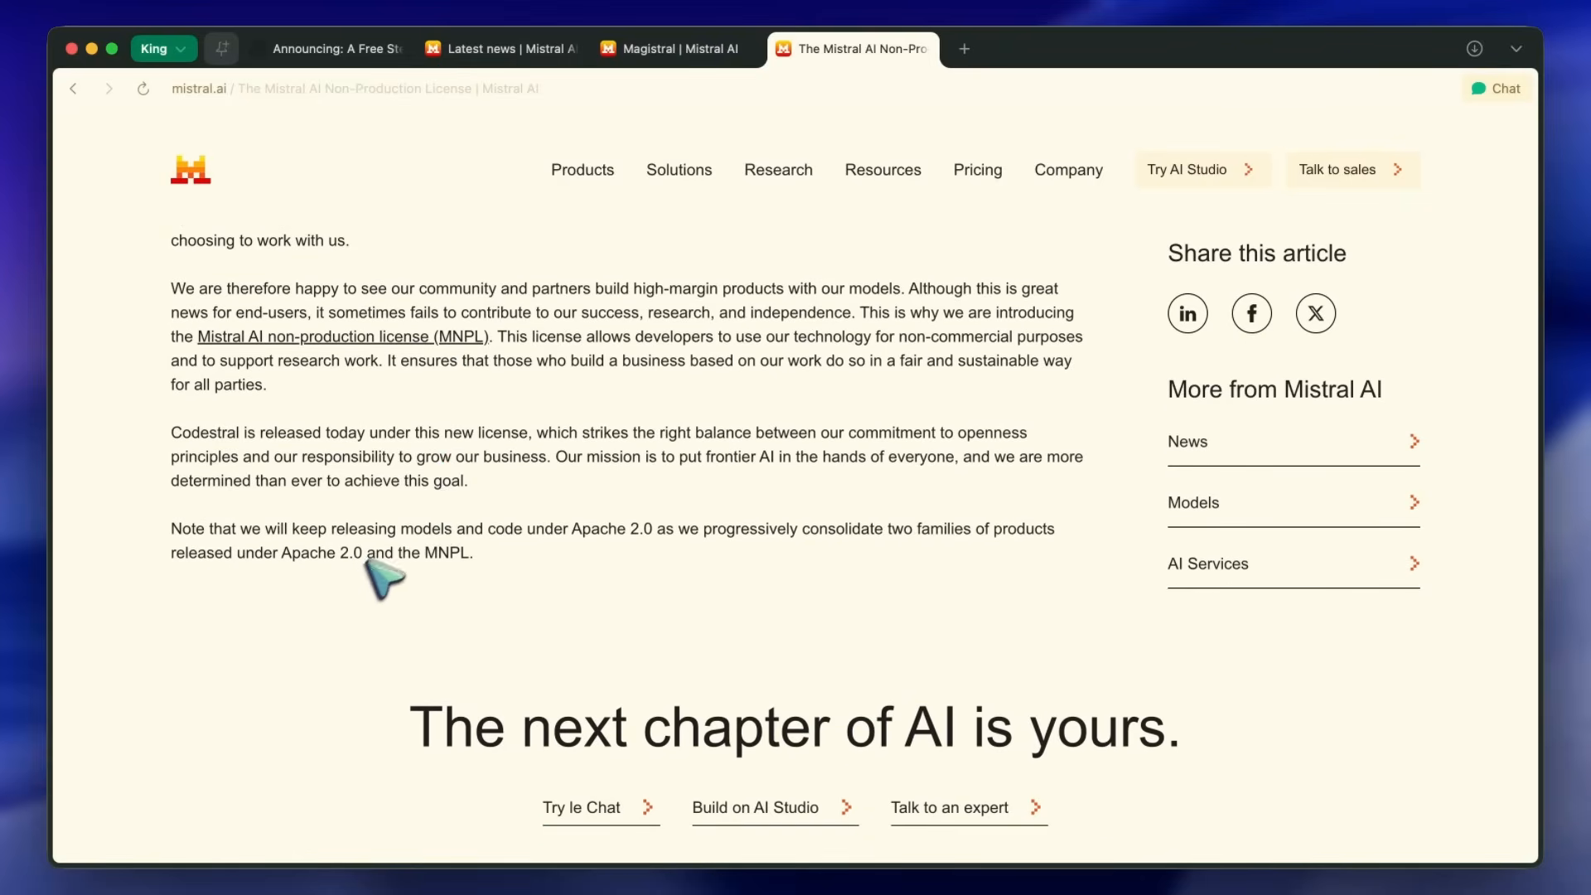
mouse_move(415, 583)
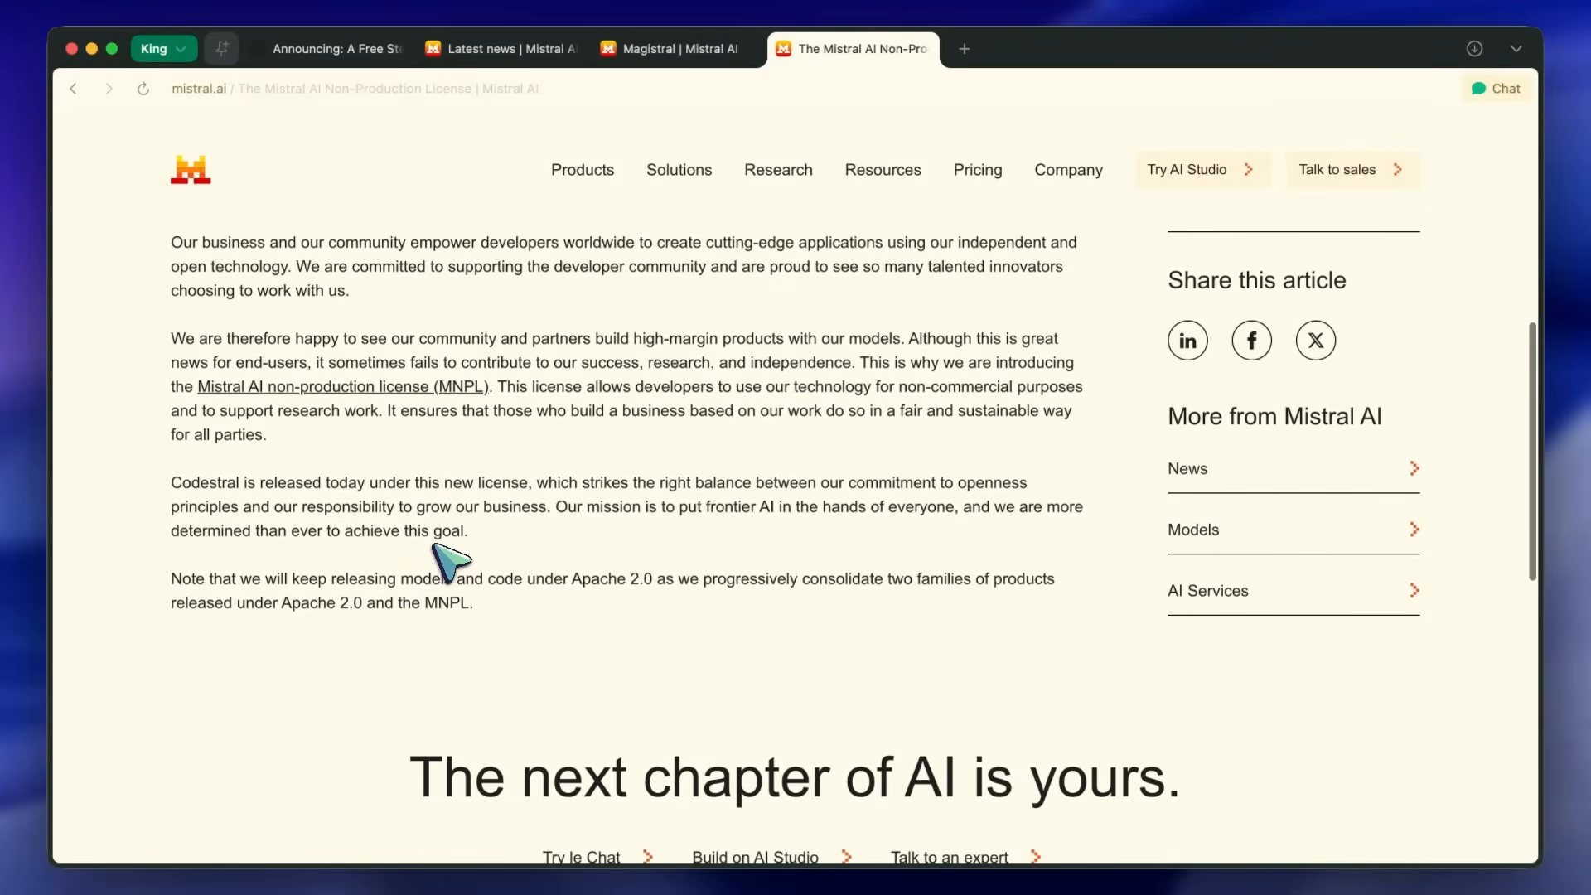
scroll(down, 3)
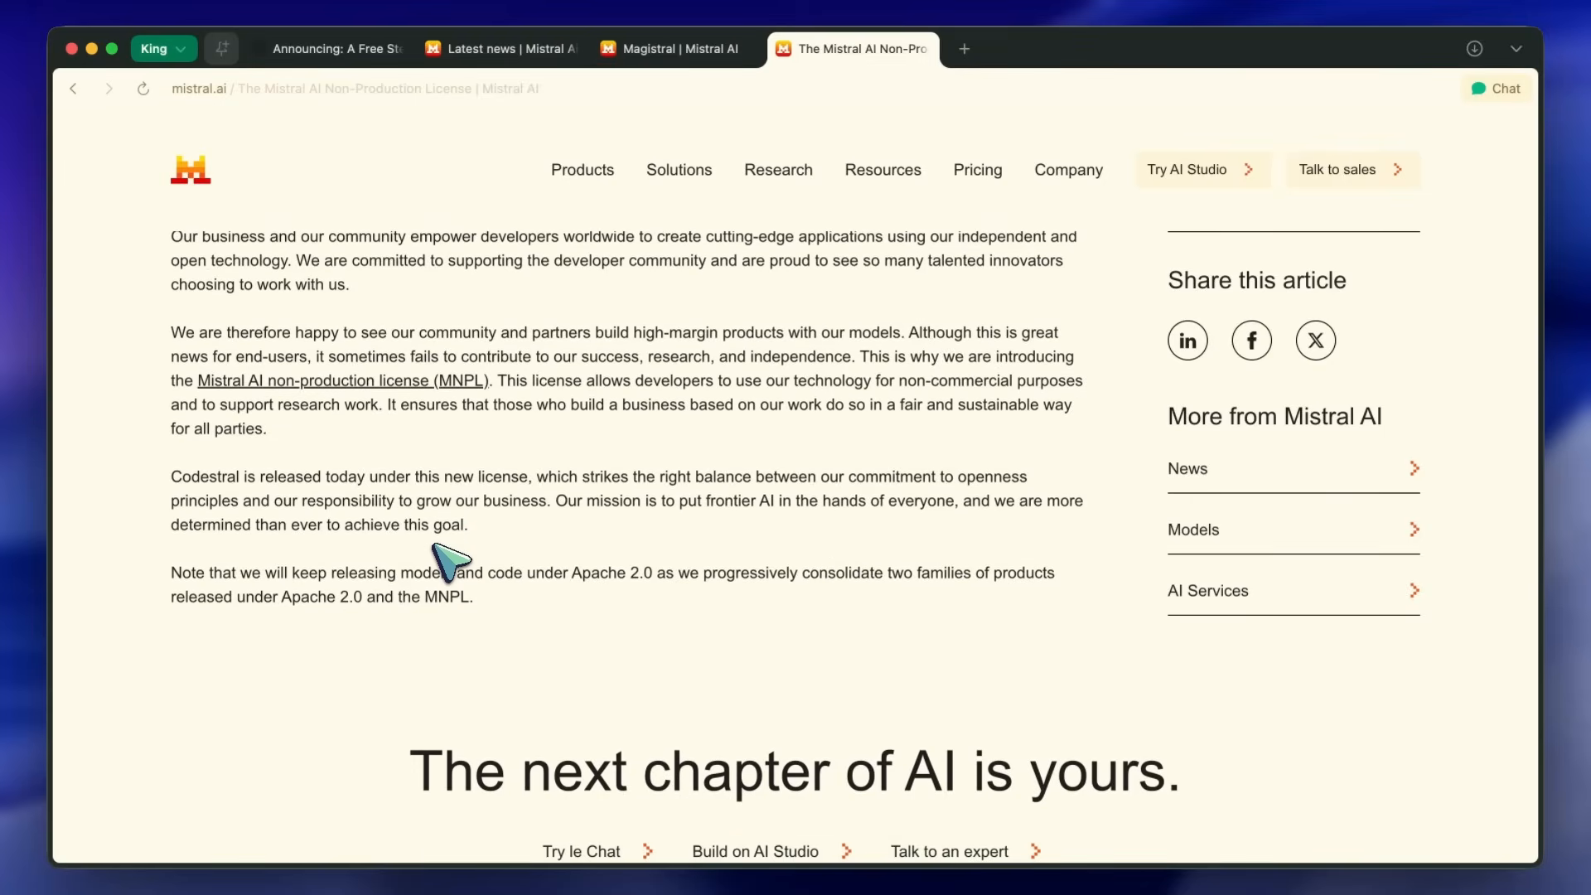
scroll(up, 3)
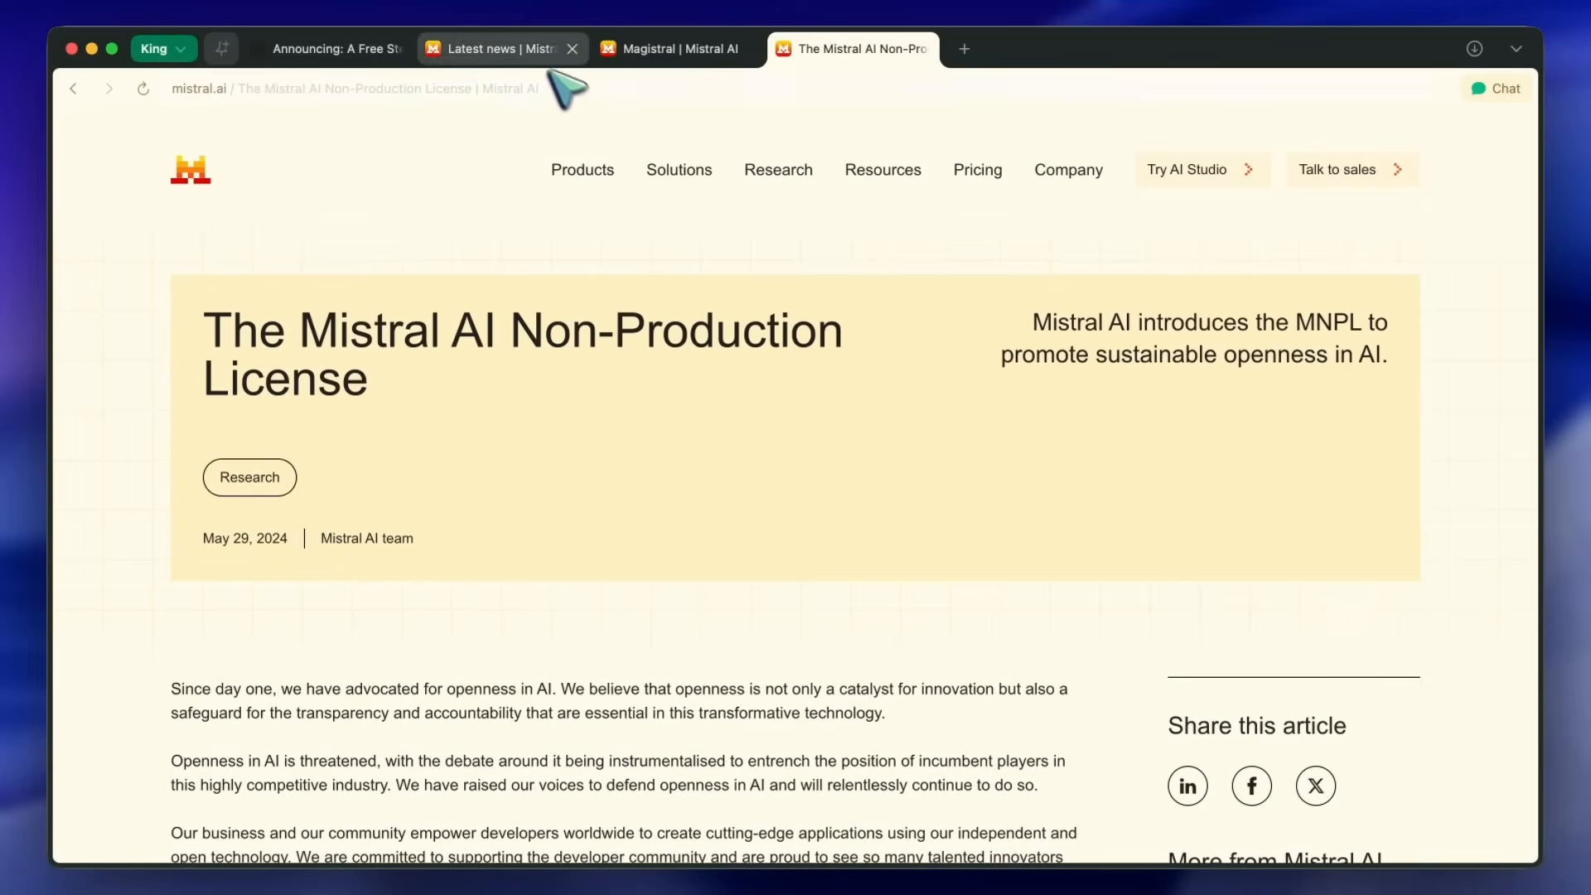
click(497, 48)
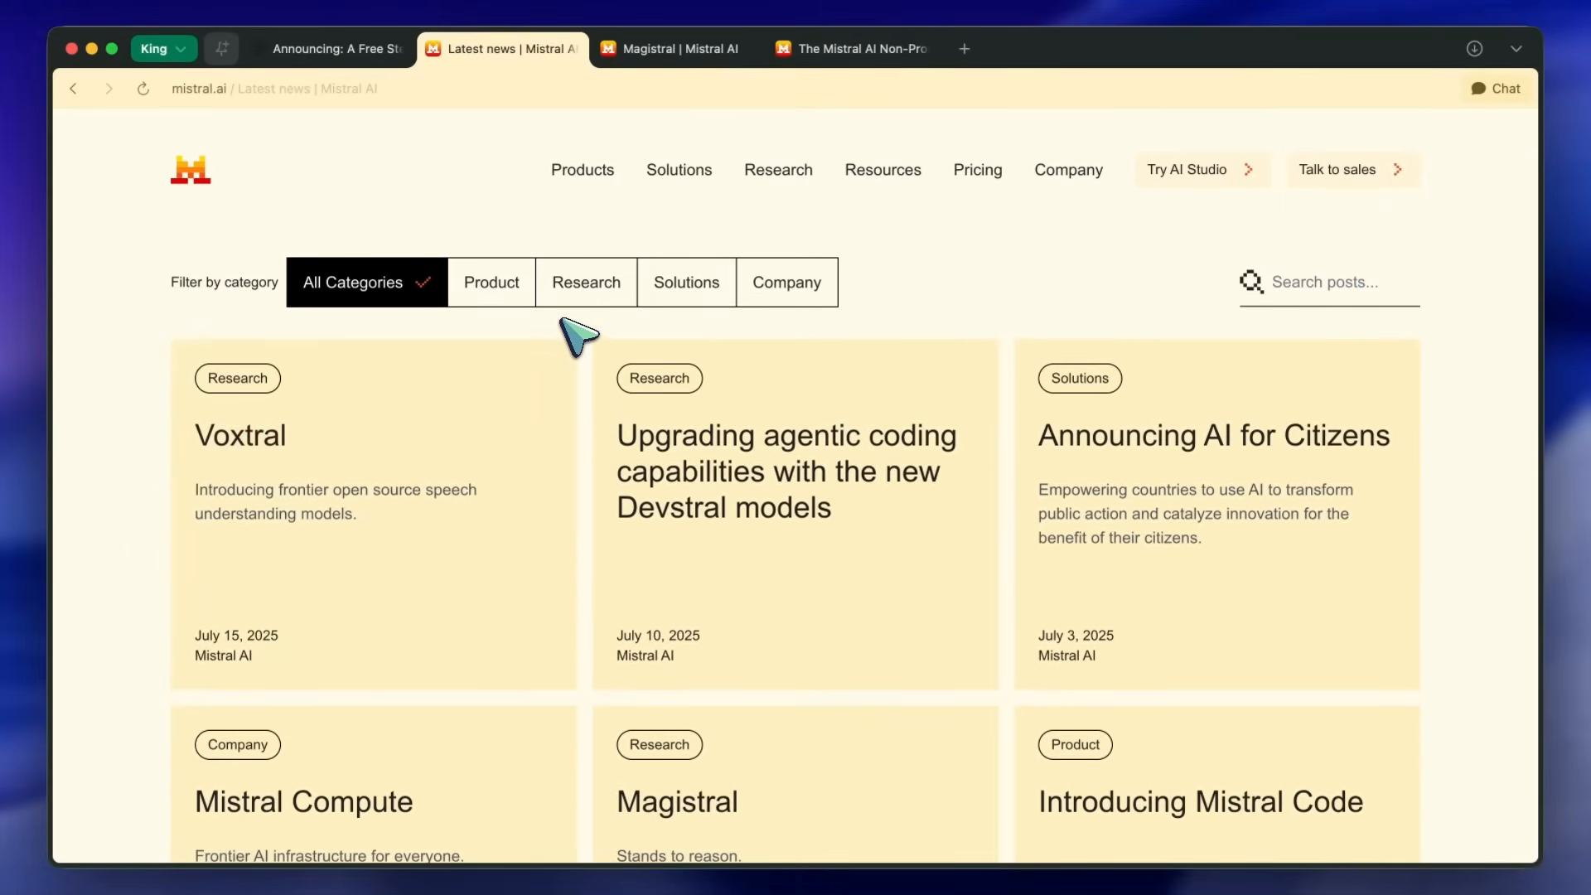
Step: Glance over Mistral's latest news page, then return to the Kilo Code stealth model announcement
scroll(down, 3)
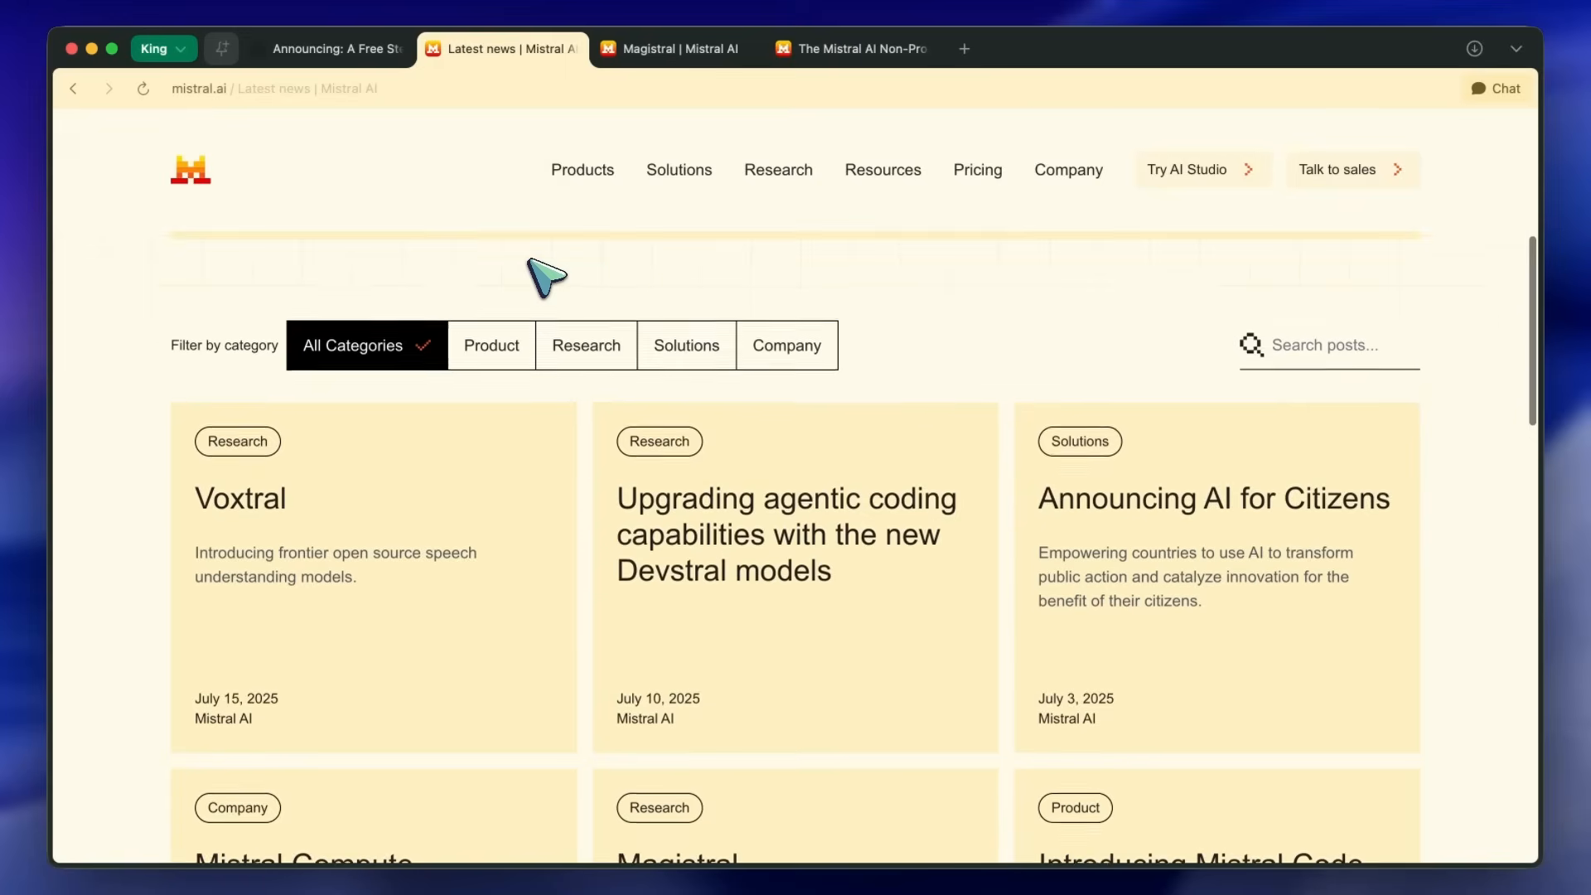
scroll(up, 3)
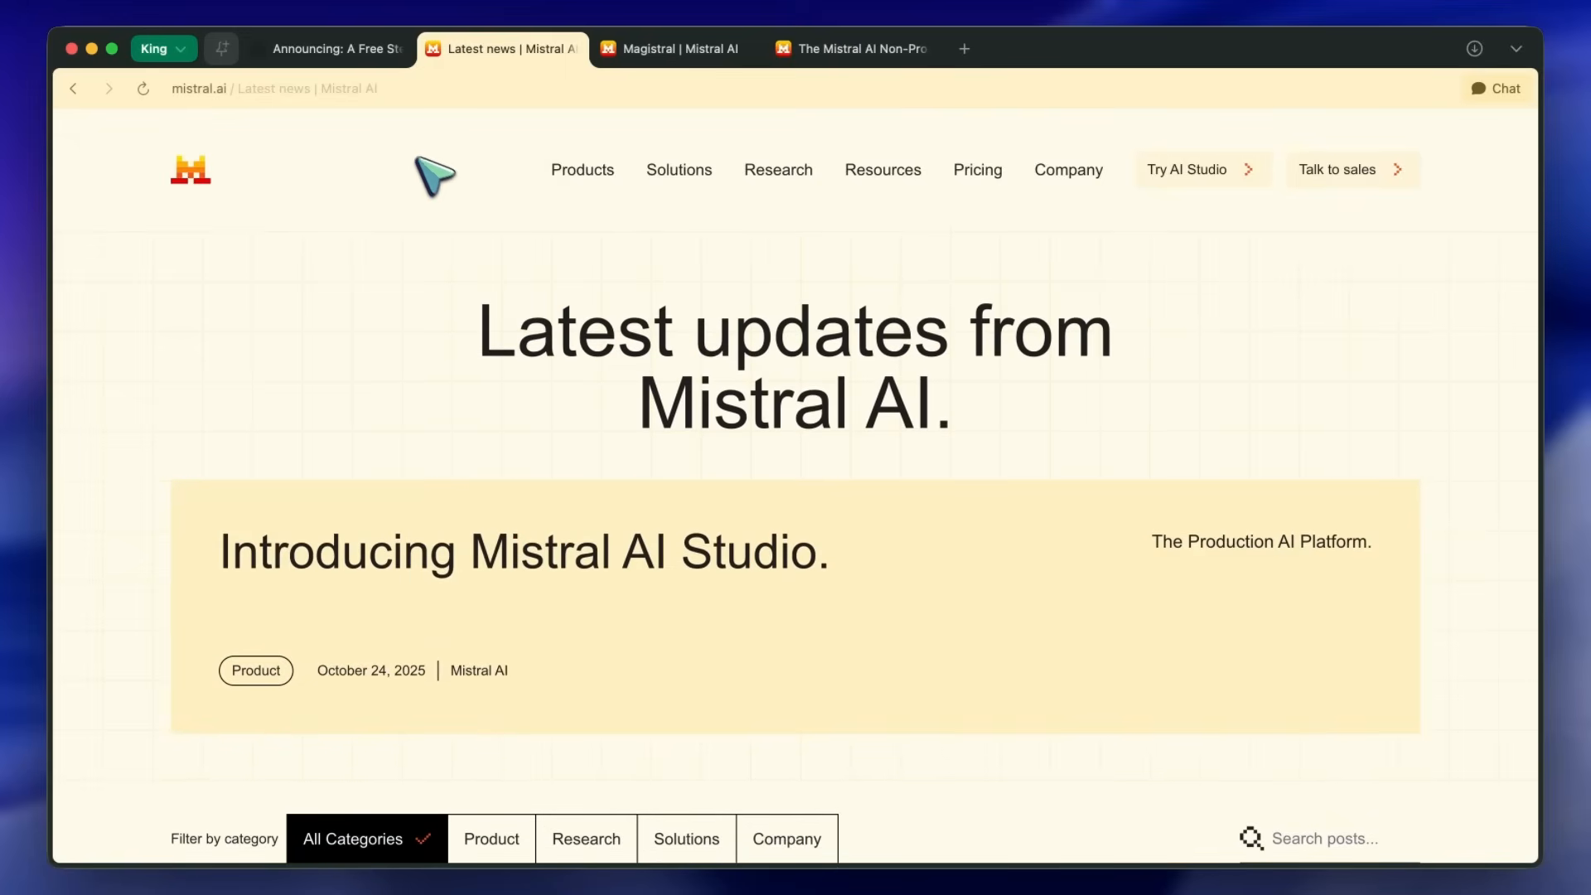
click(335, 49)
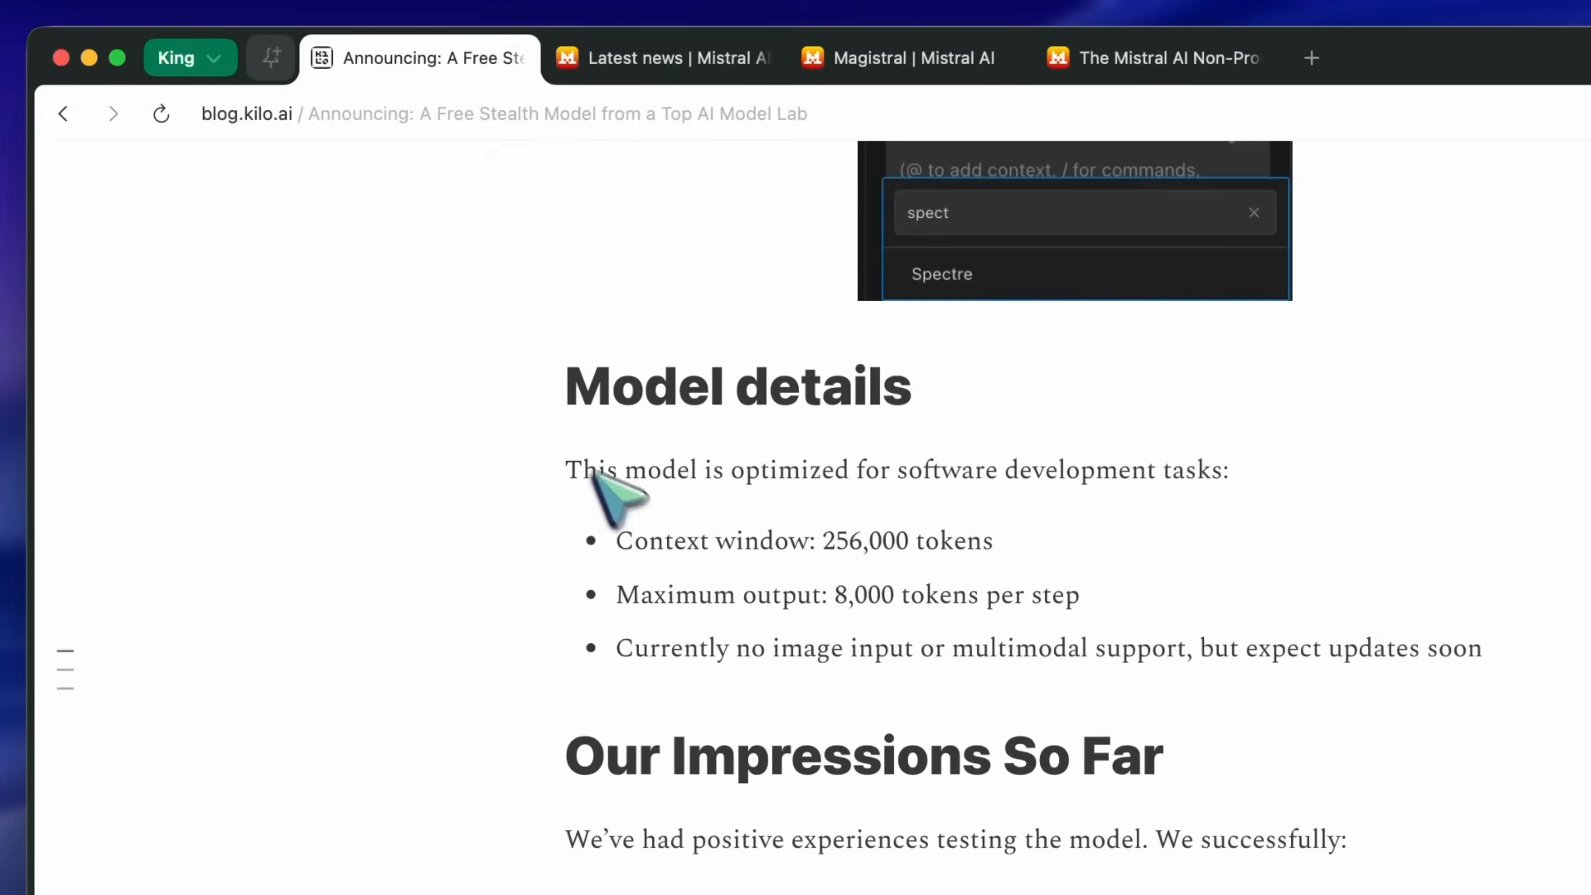
Step: Scroll through the Spectre post's impressions, unlimited-usage and reward sections
scroll(down, 3)
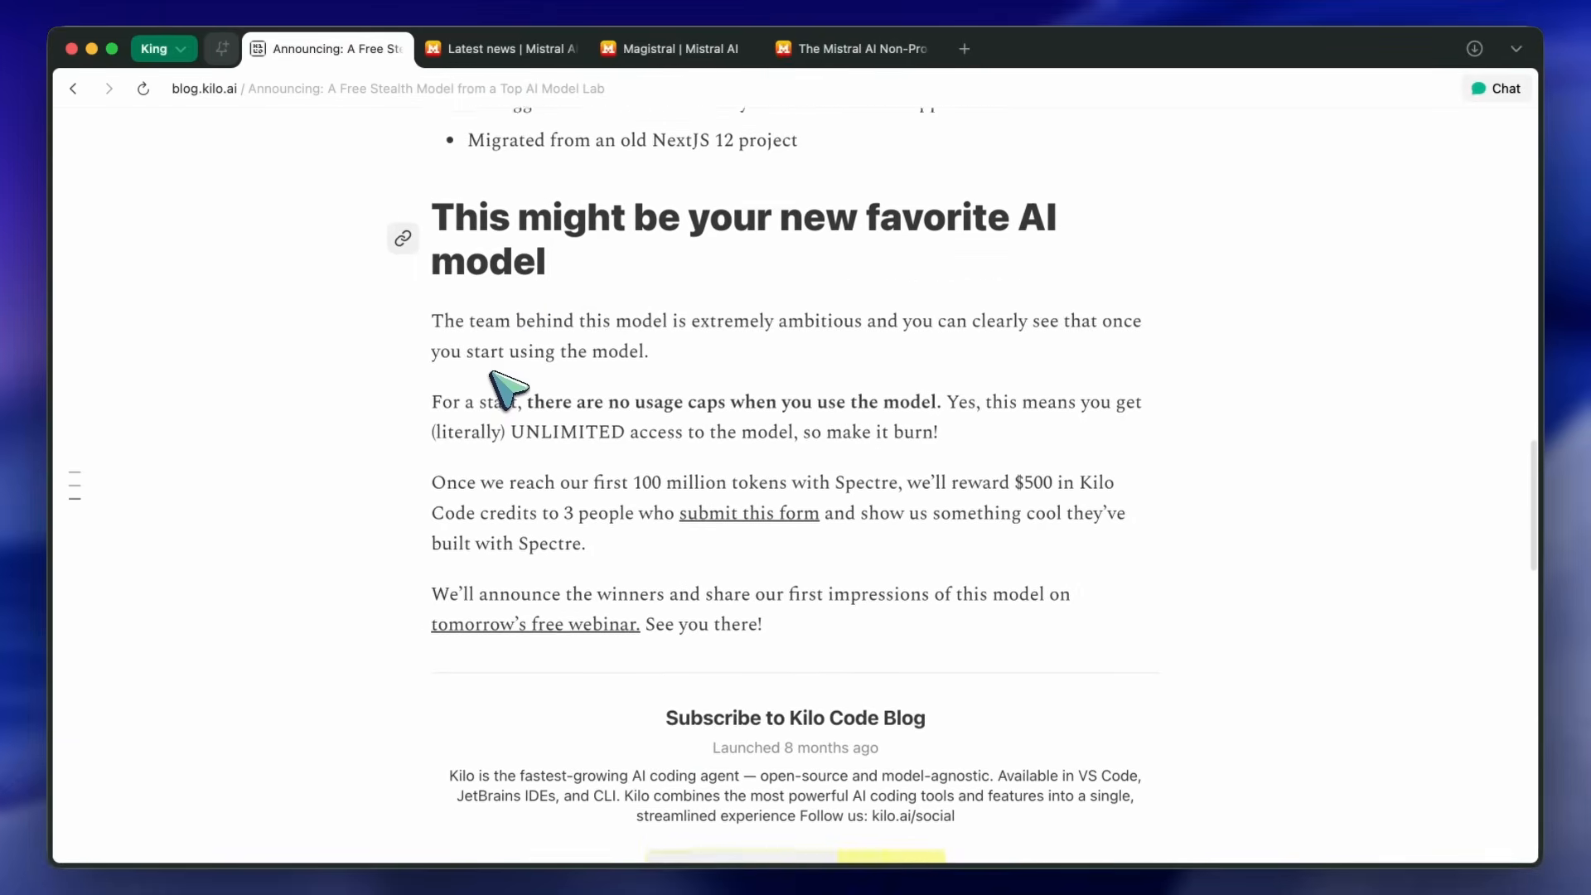
scroll(down, 3)
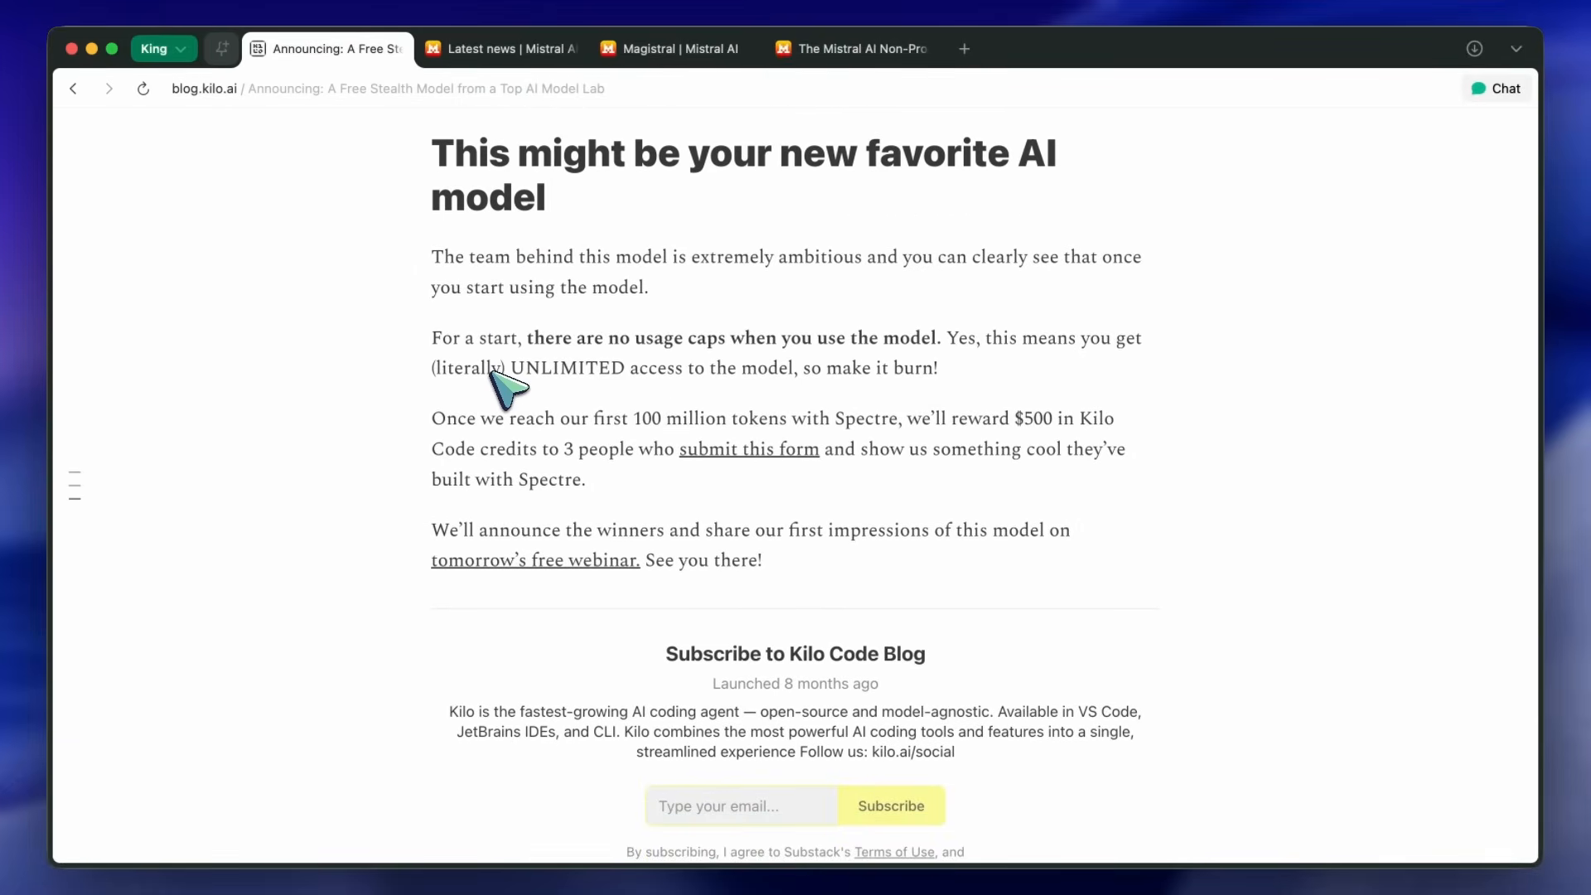
scroll(down, 3)
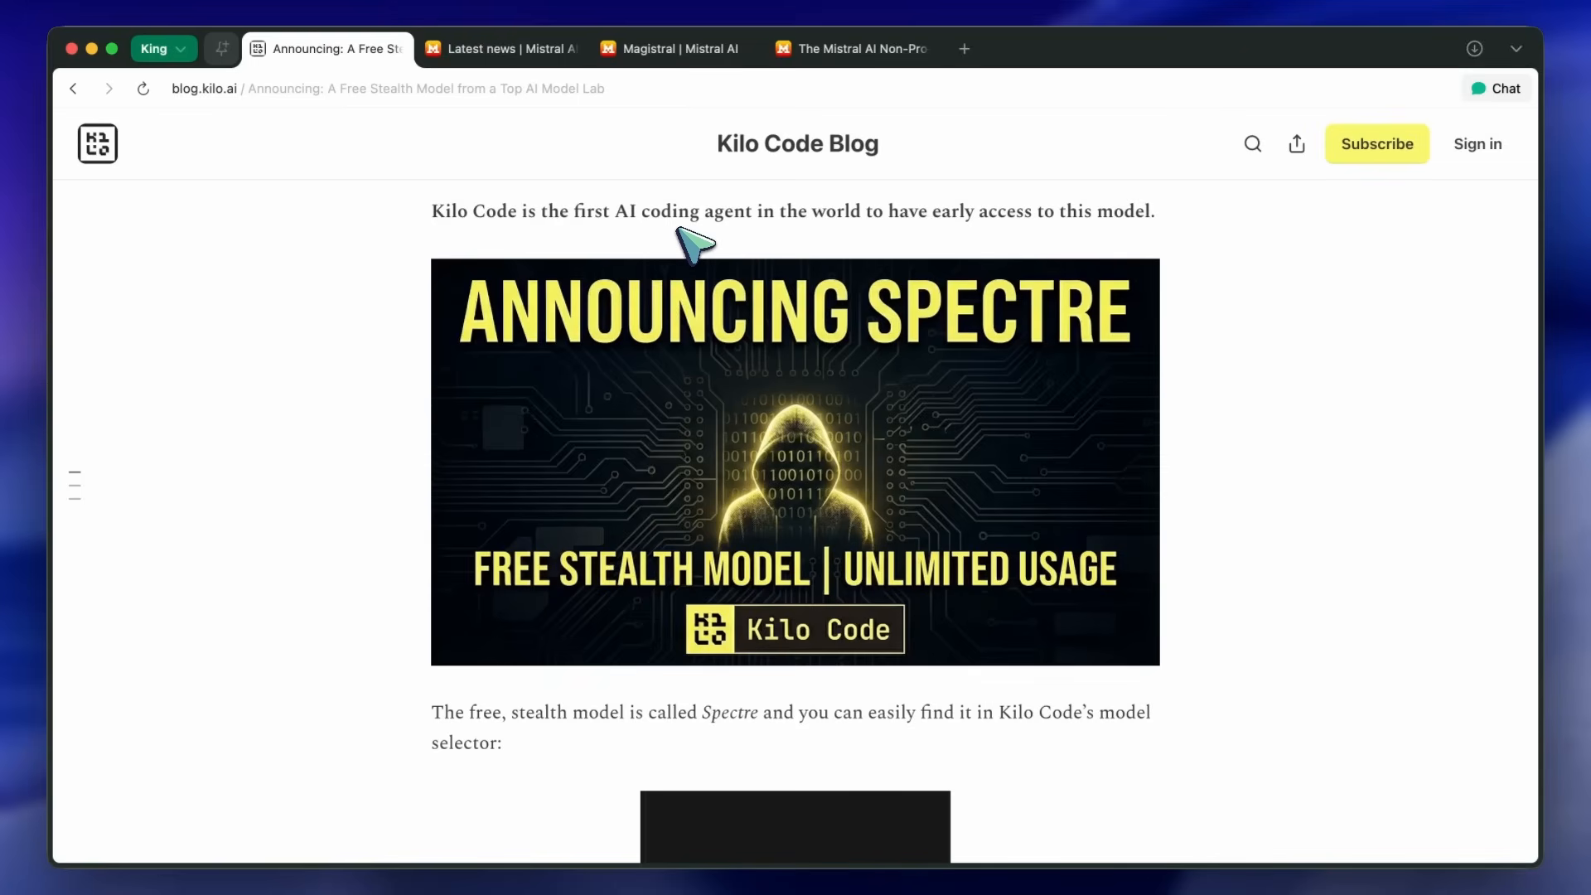
scroll(down, 3)
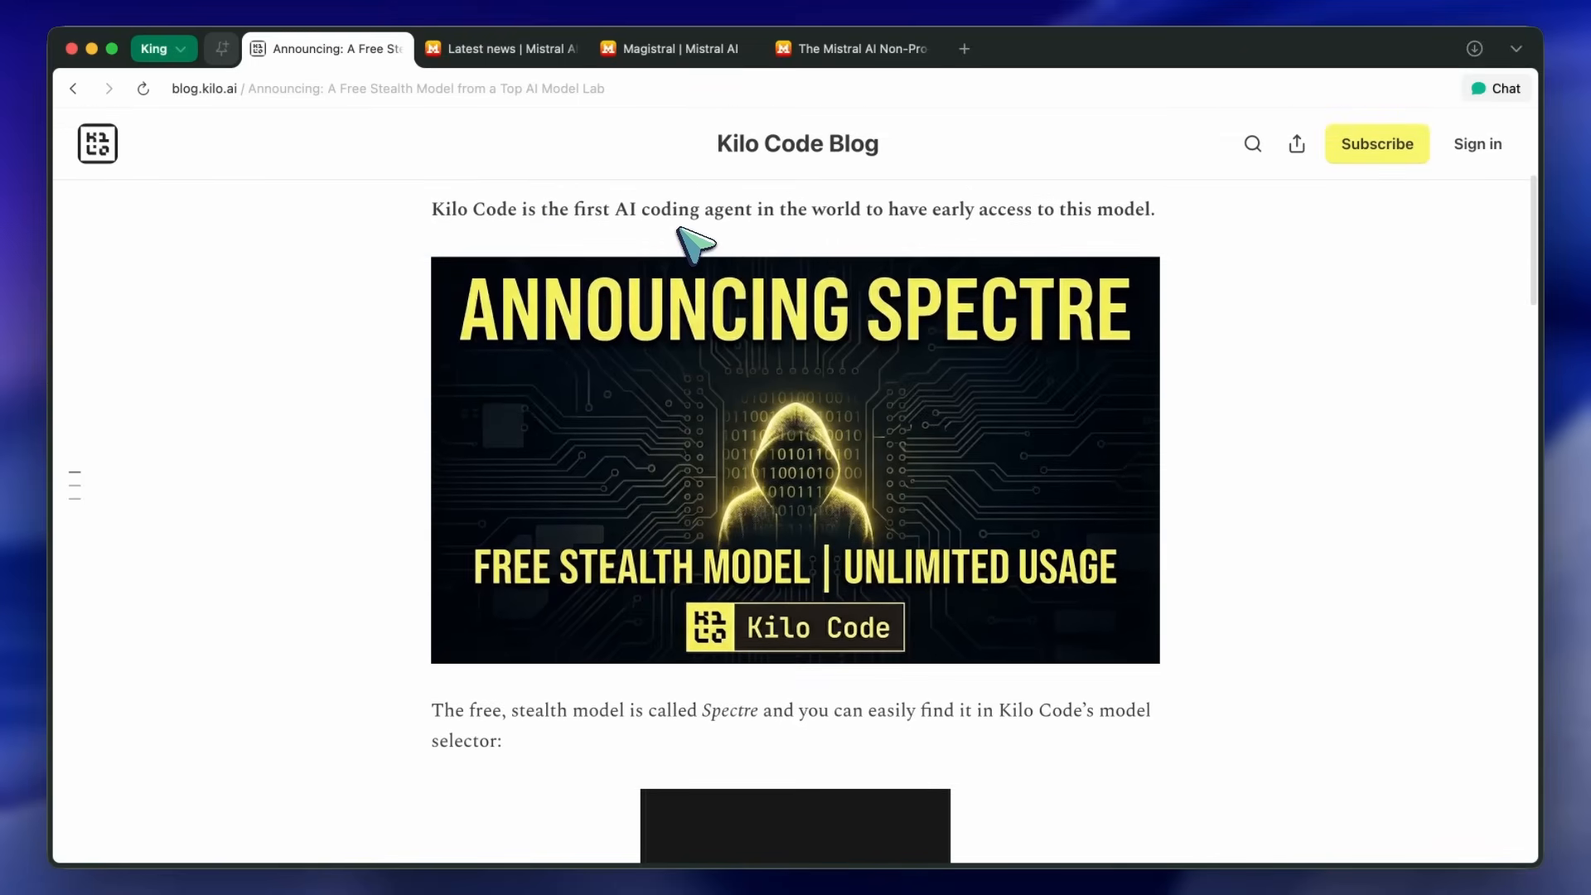
scroll(down, 3)
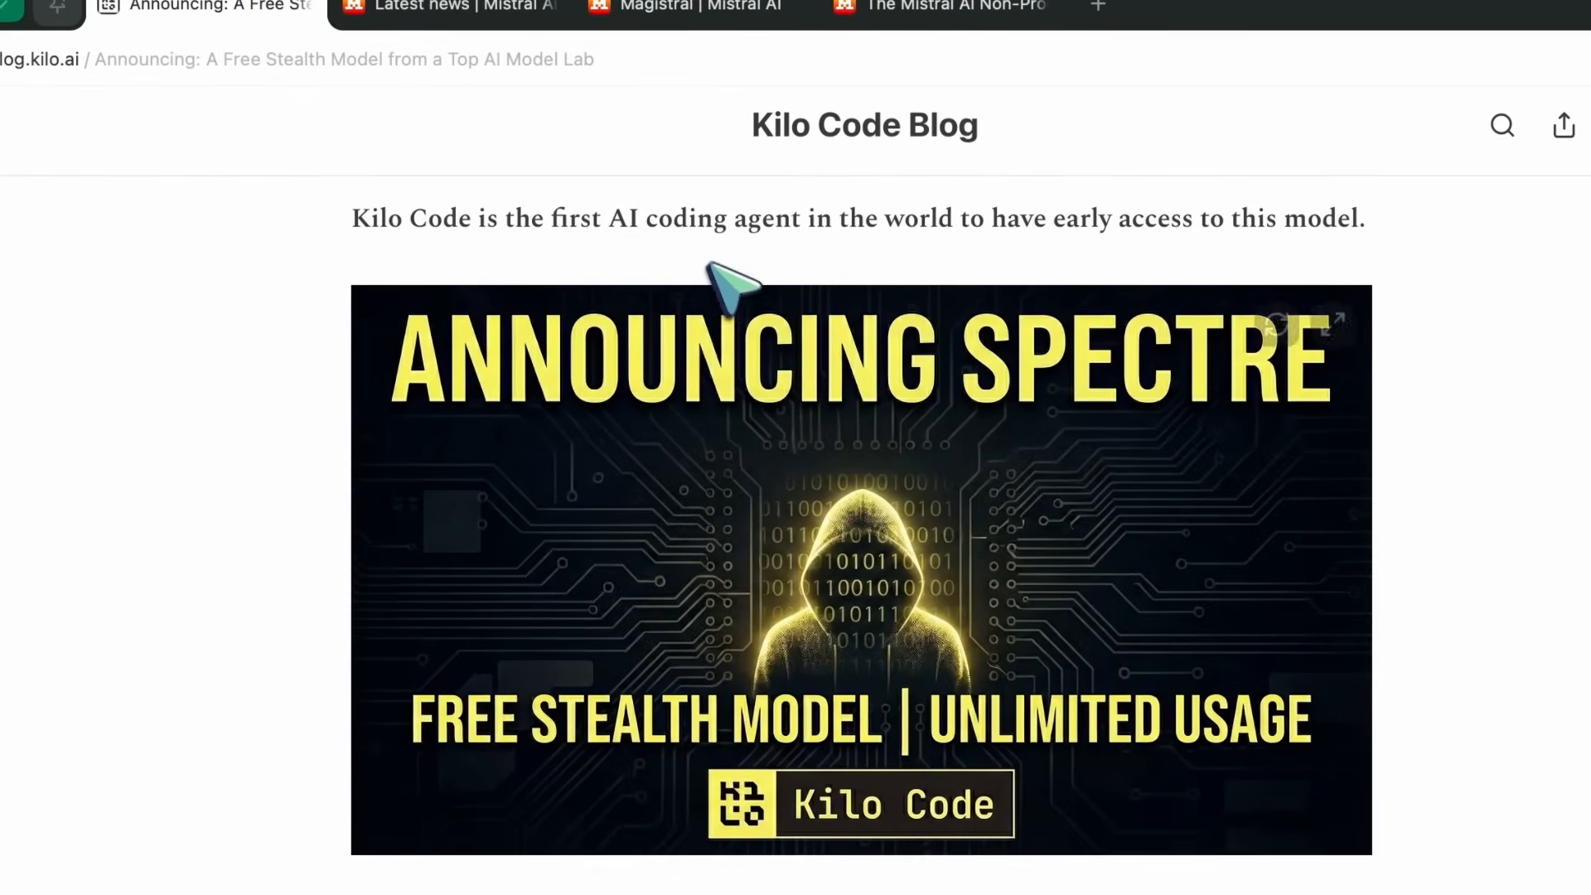
scroll(down, 3)
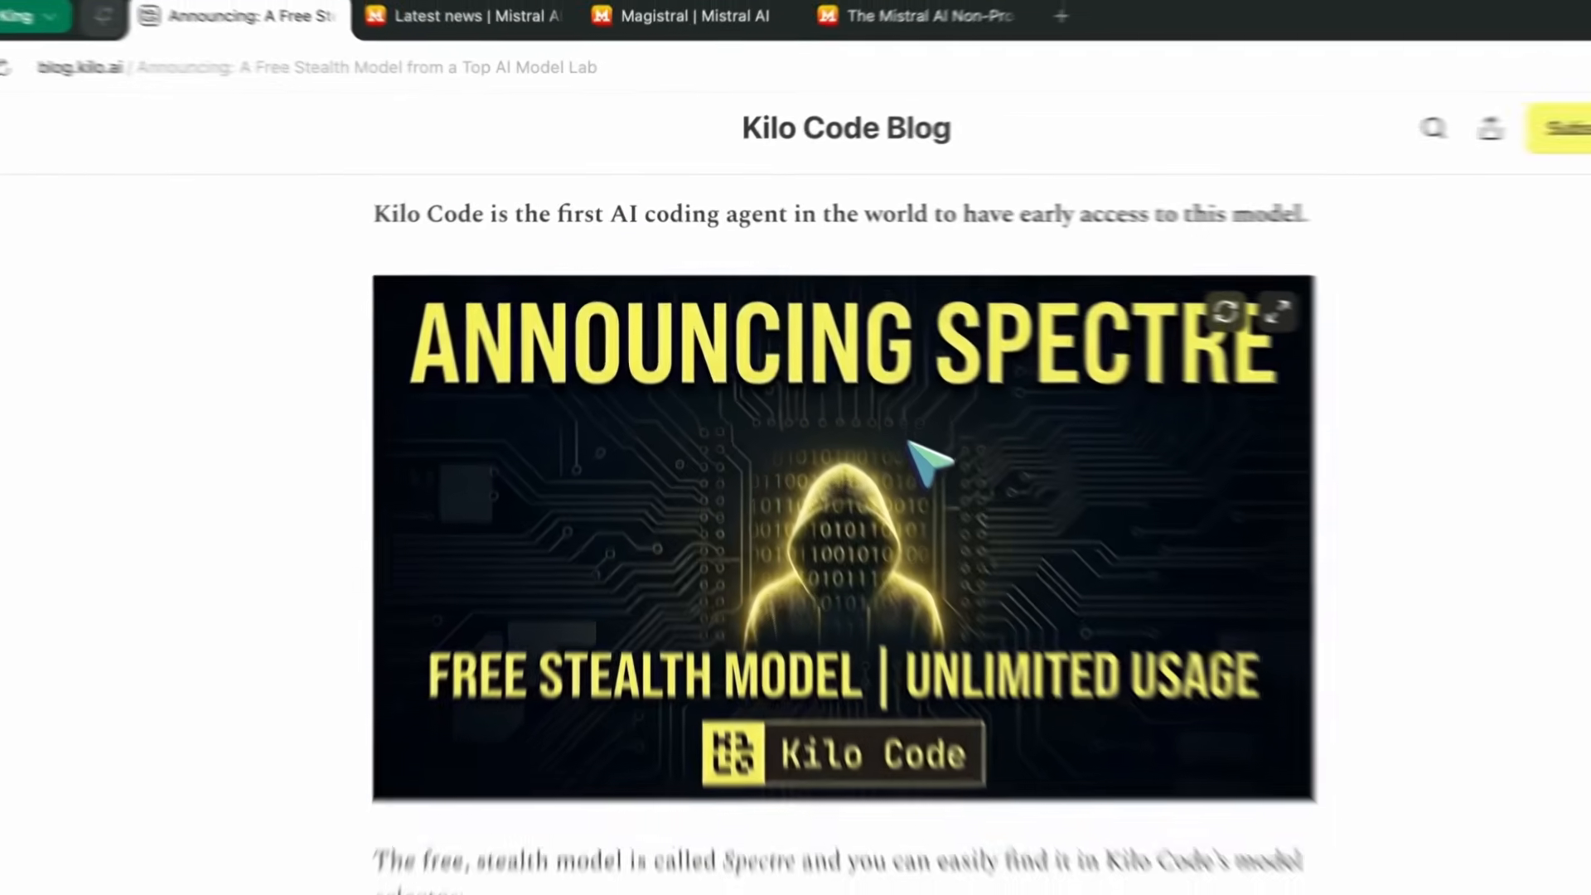
scroll(down, 3)
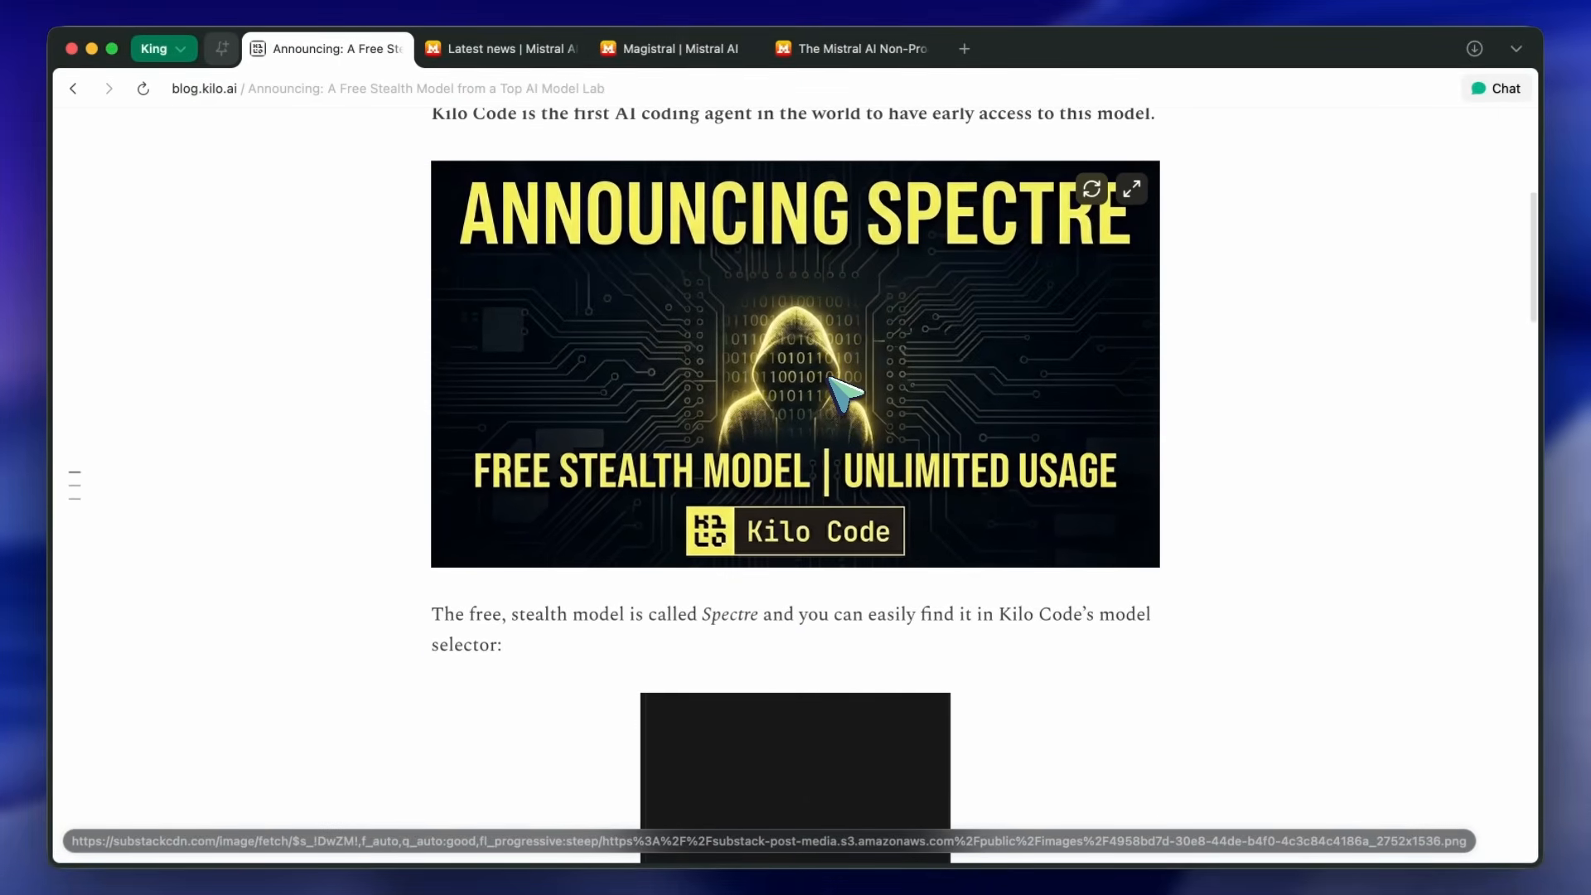
scroll(down, 3)
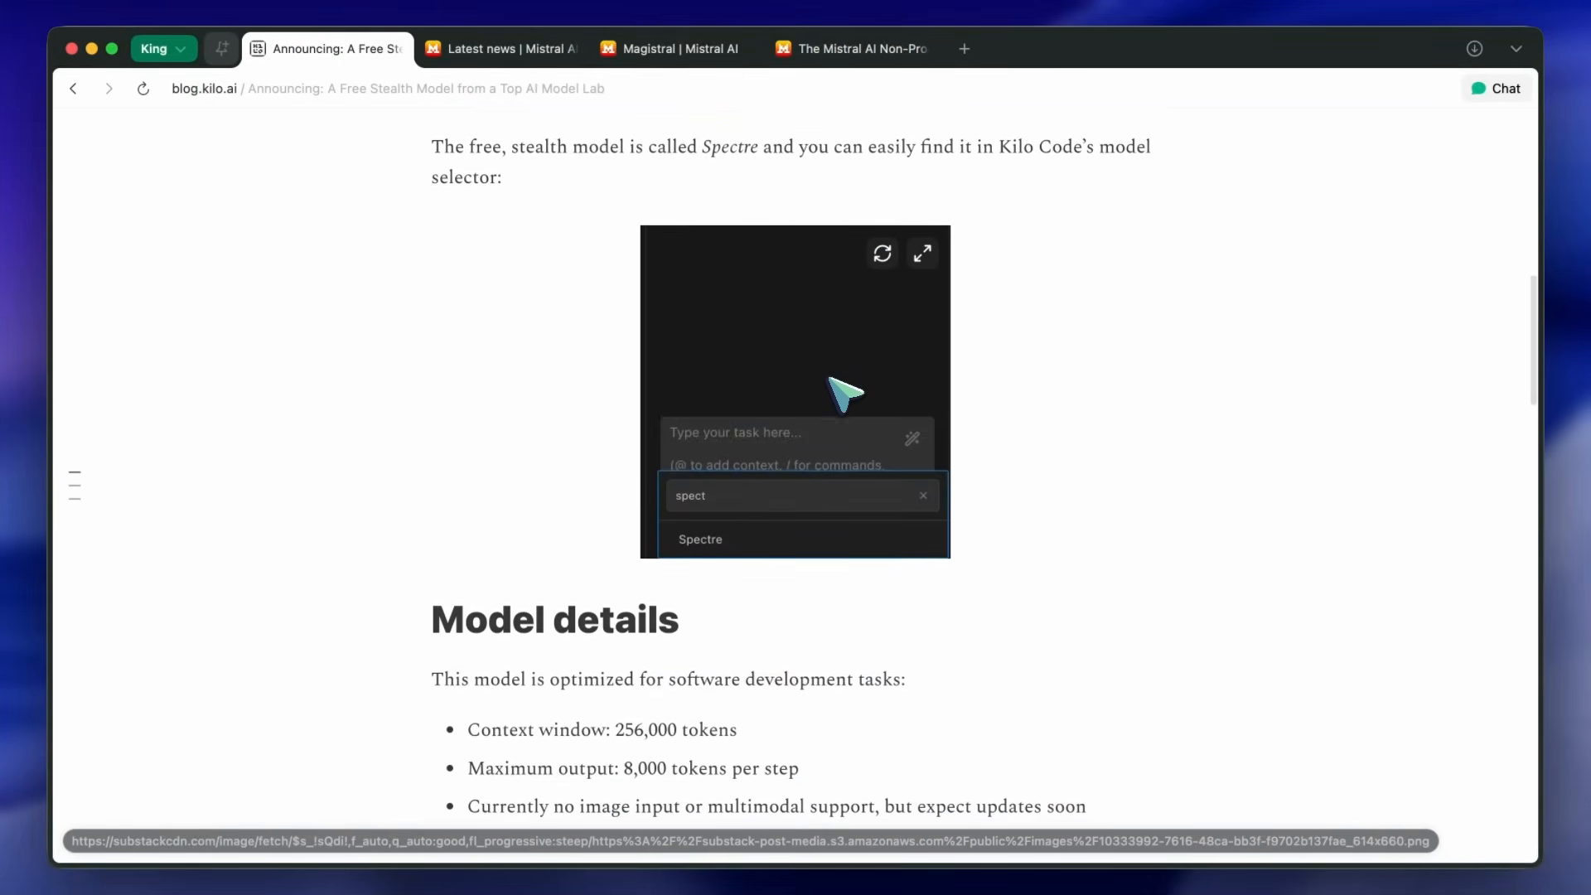
scroll(down, 3)
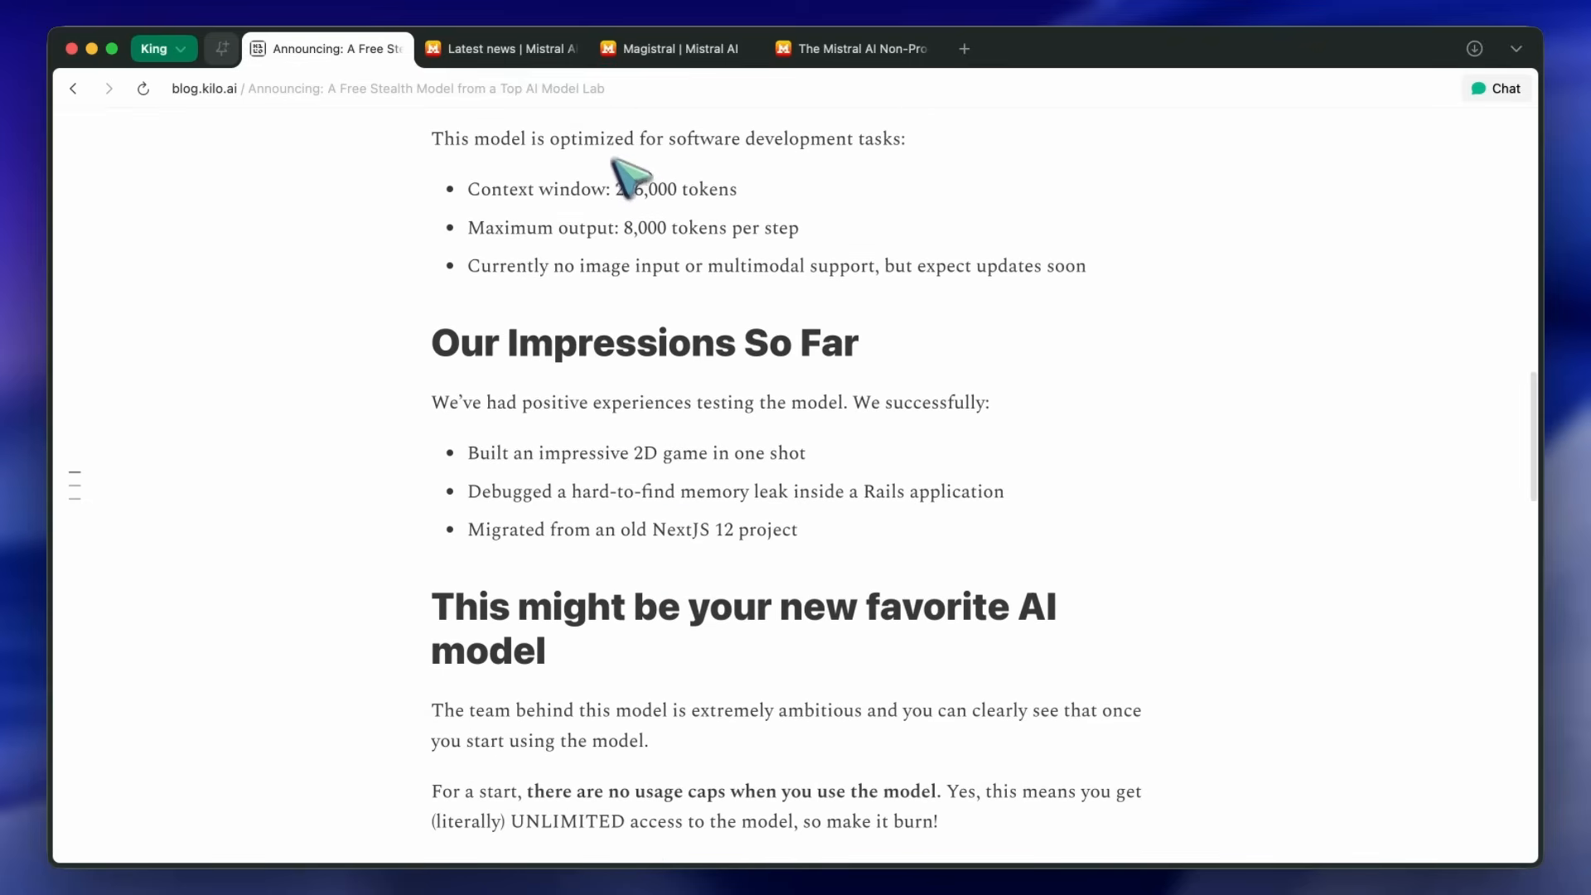
scroll(down, 3)
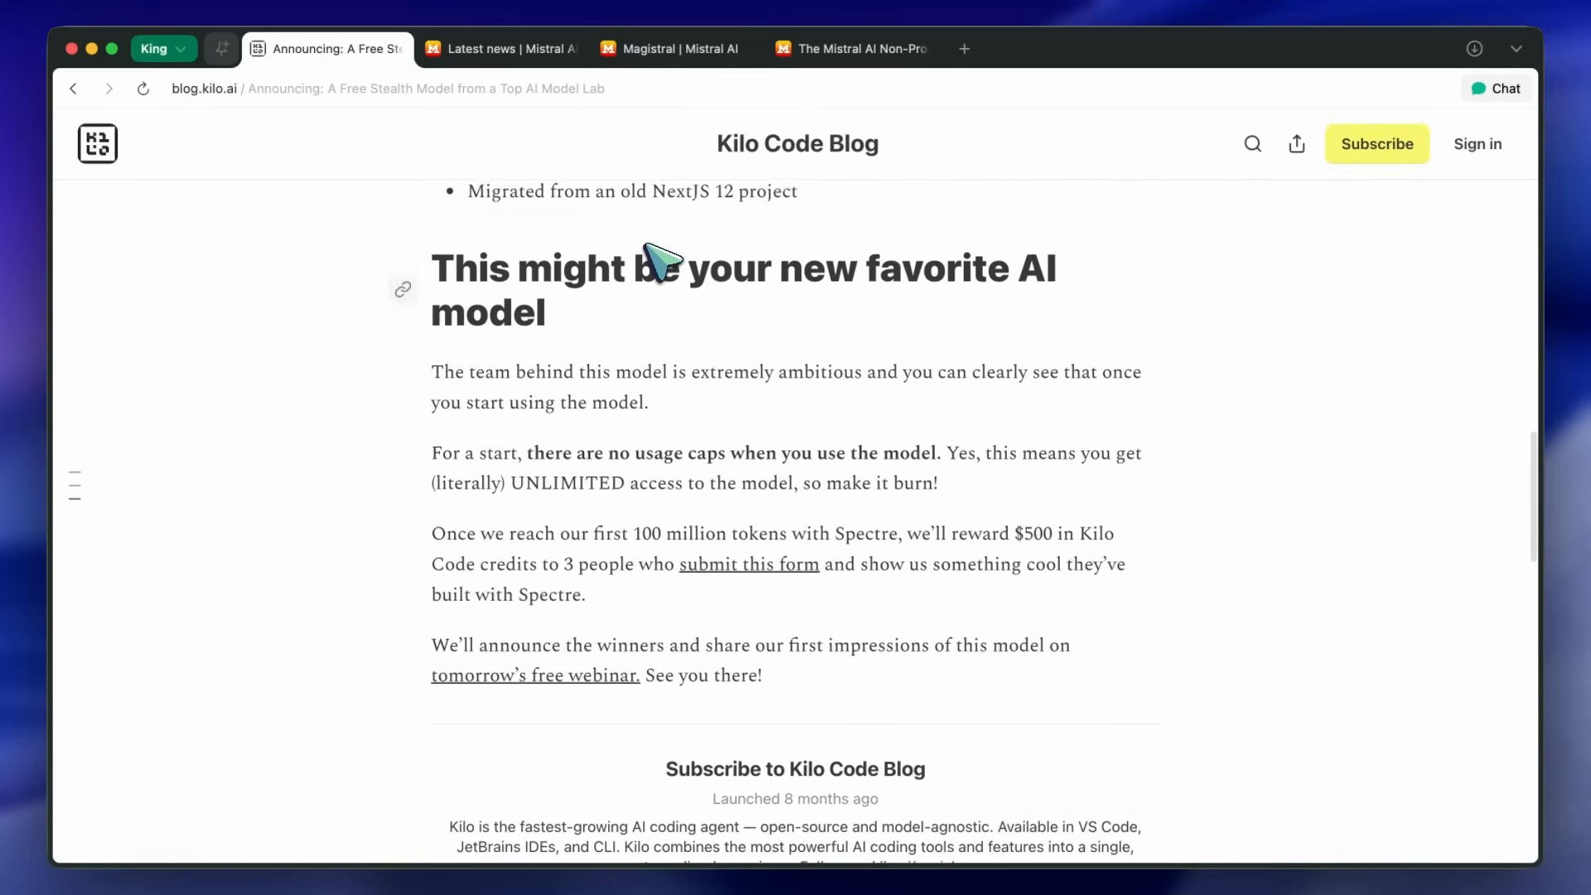
scroll(down, 3)
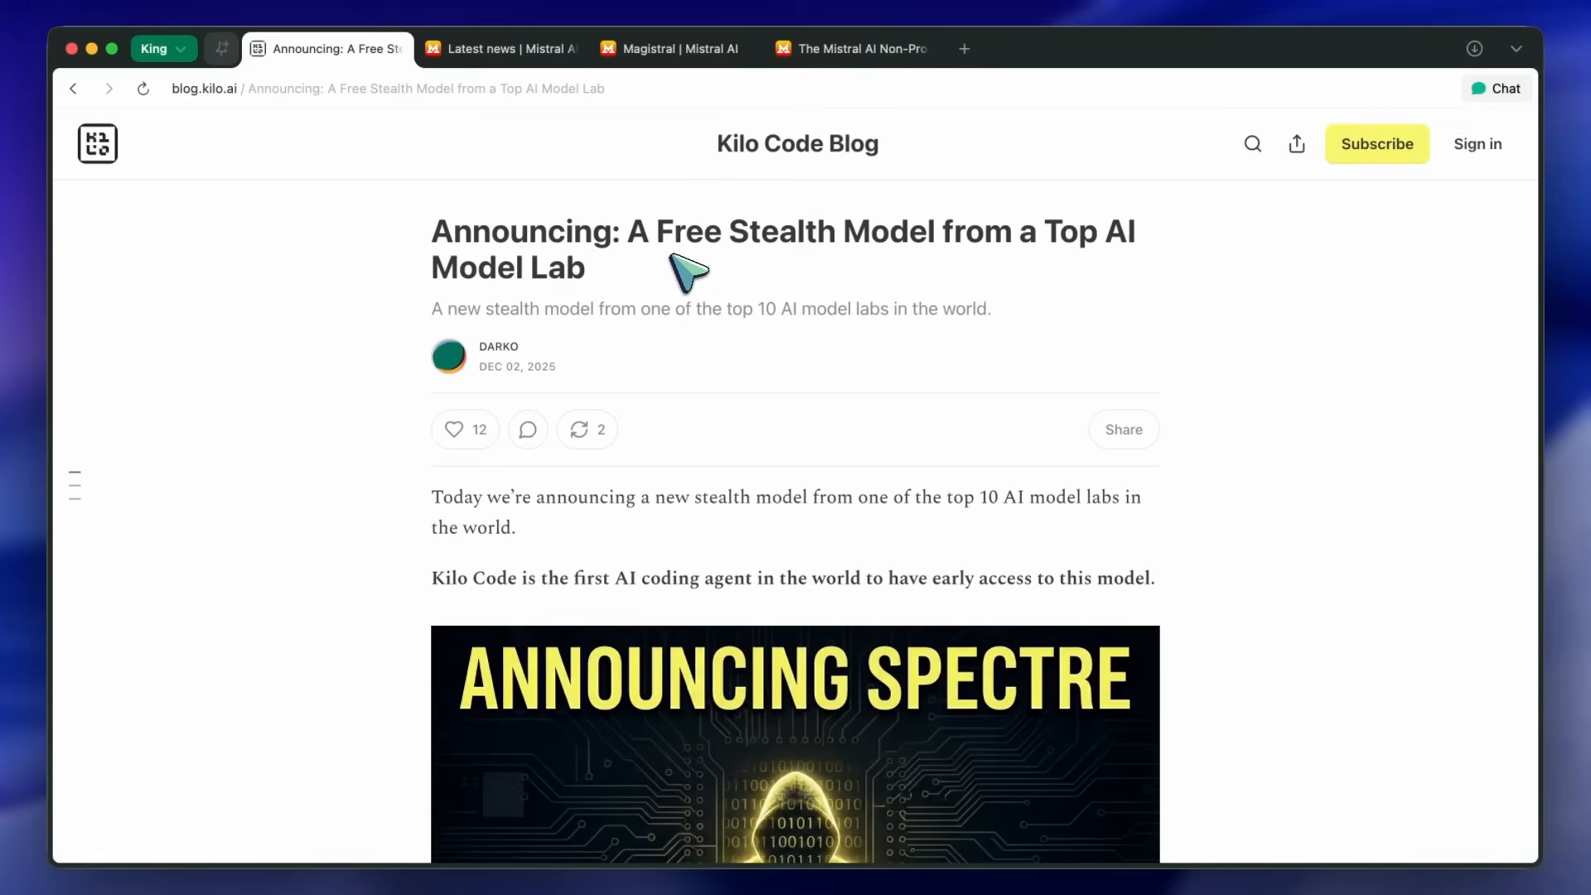
mouse_move(678, 226)
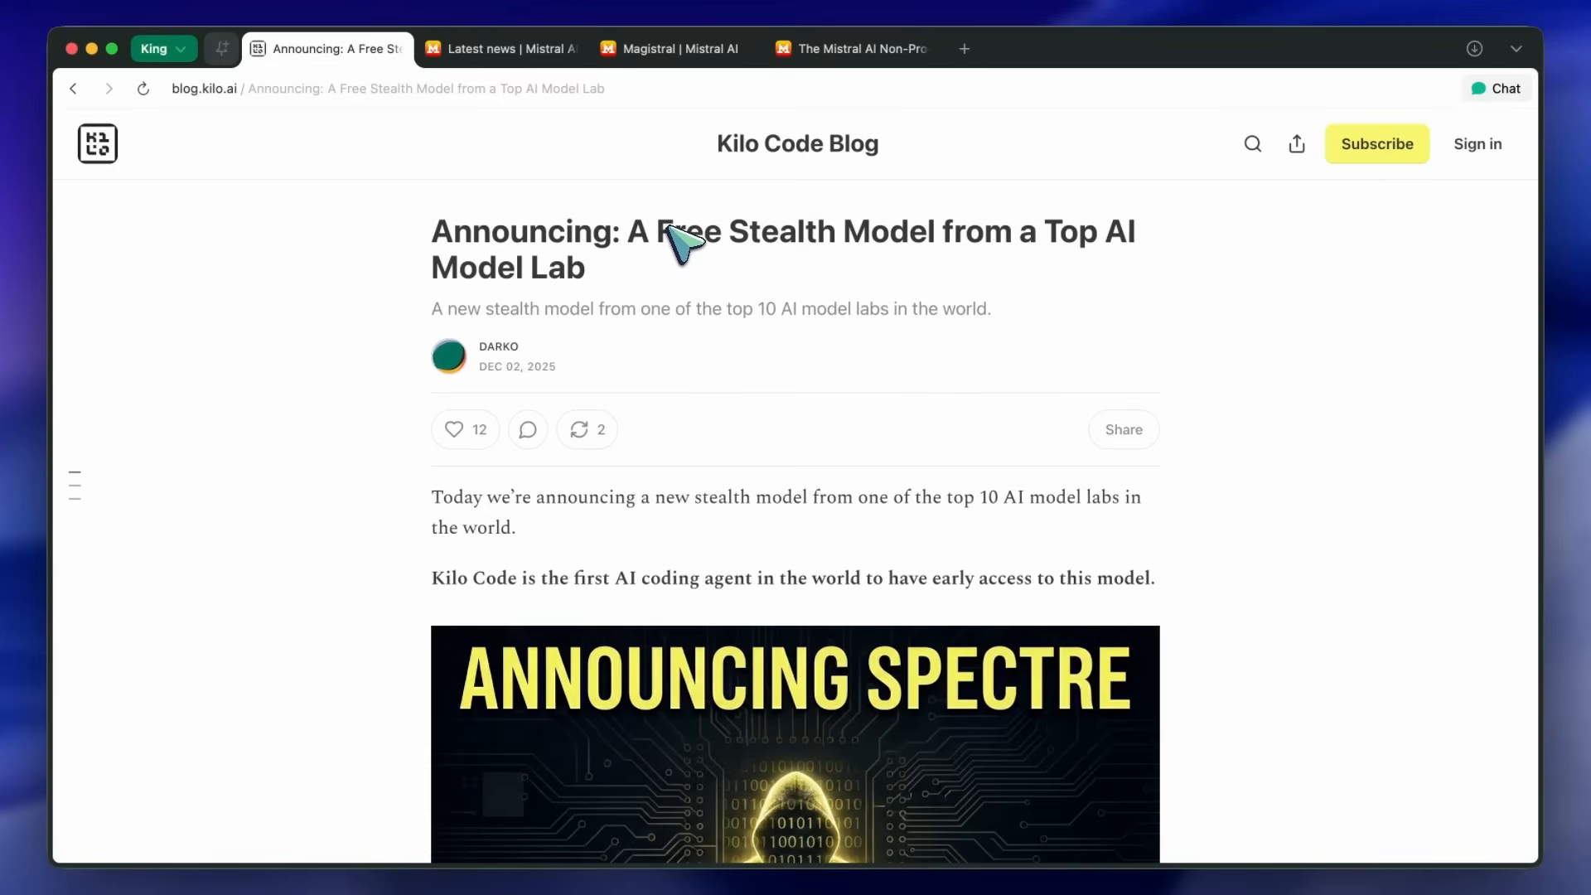
scroll(down, 3)
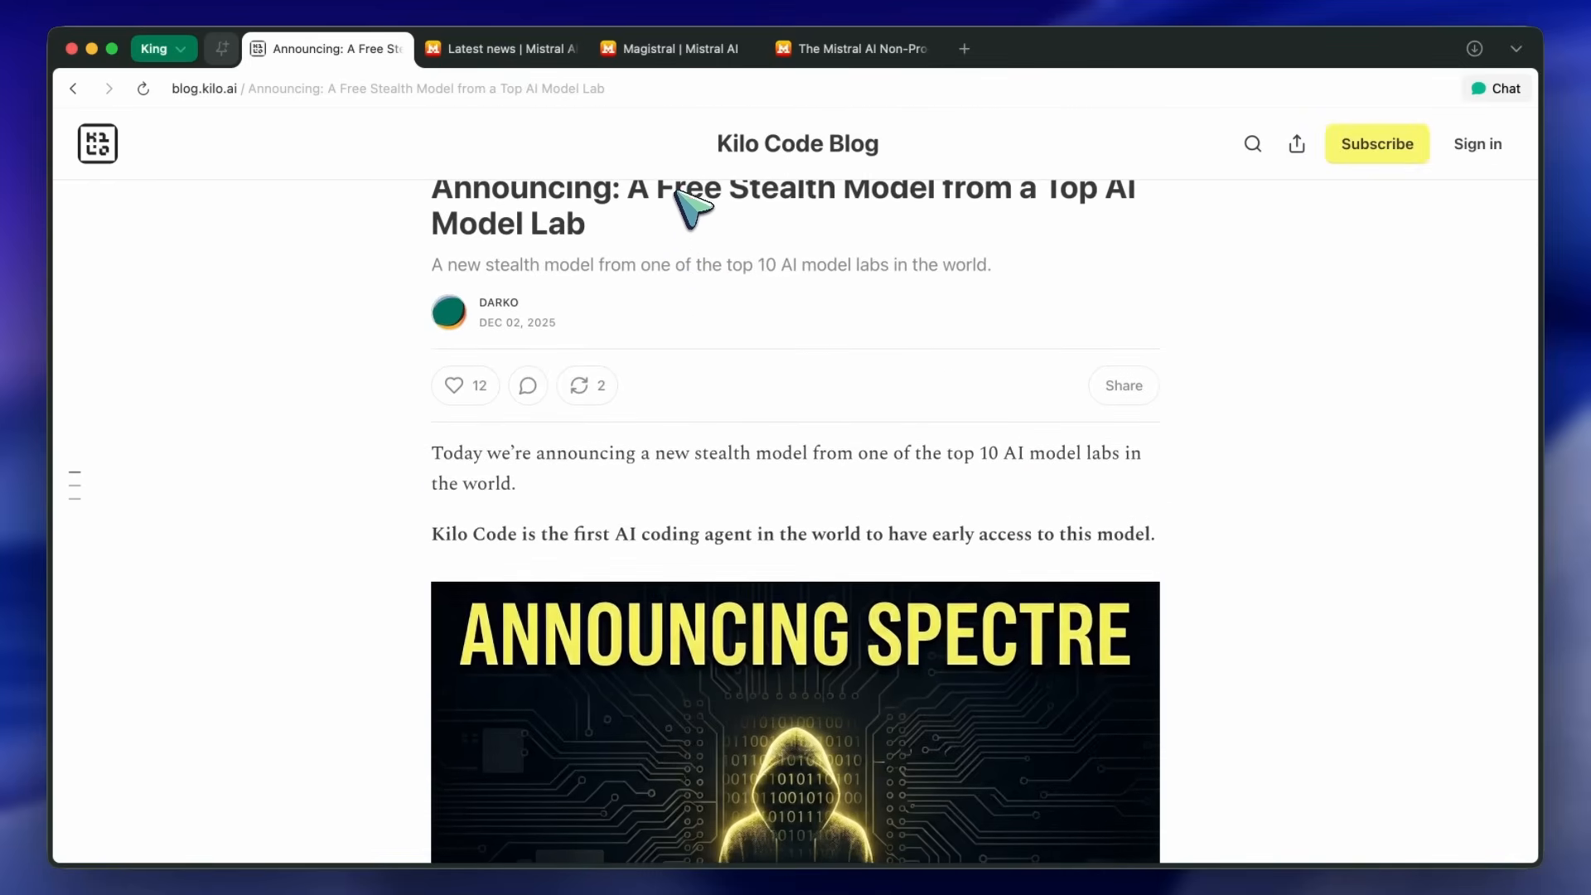
scroll(down, 3)
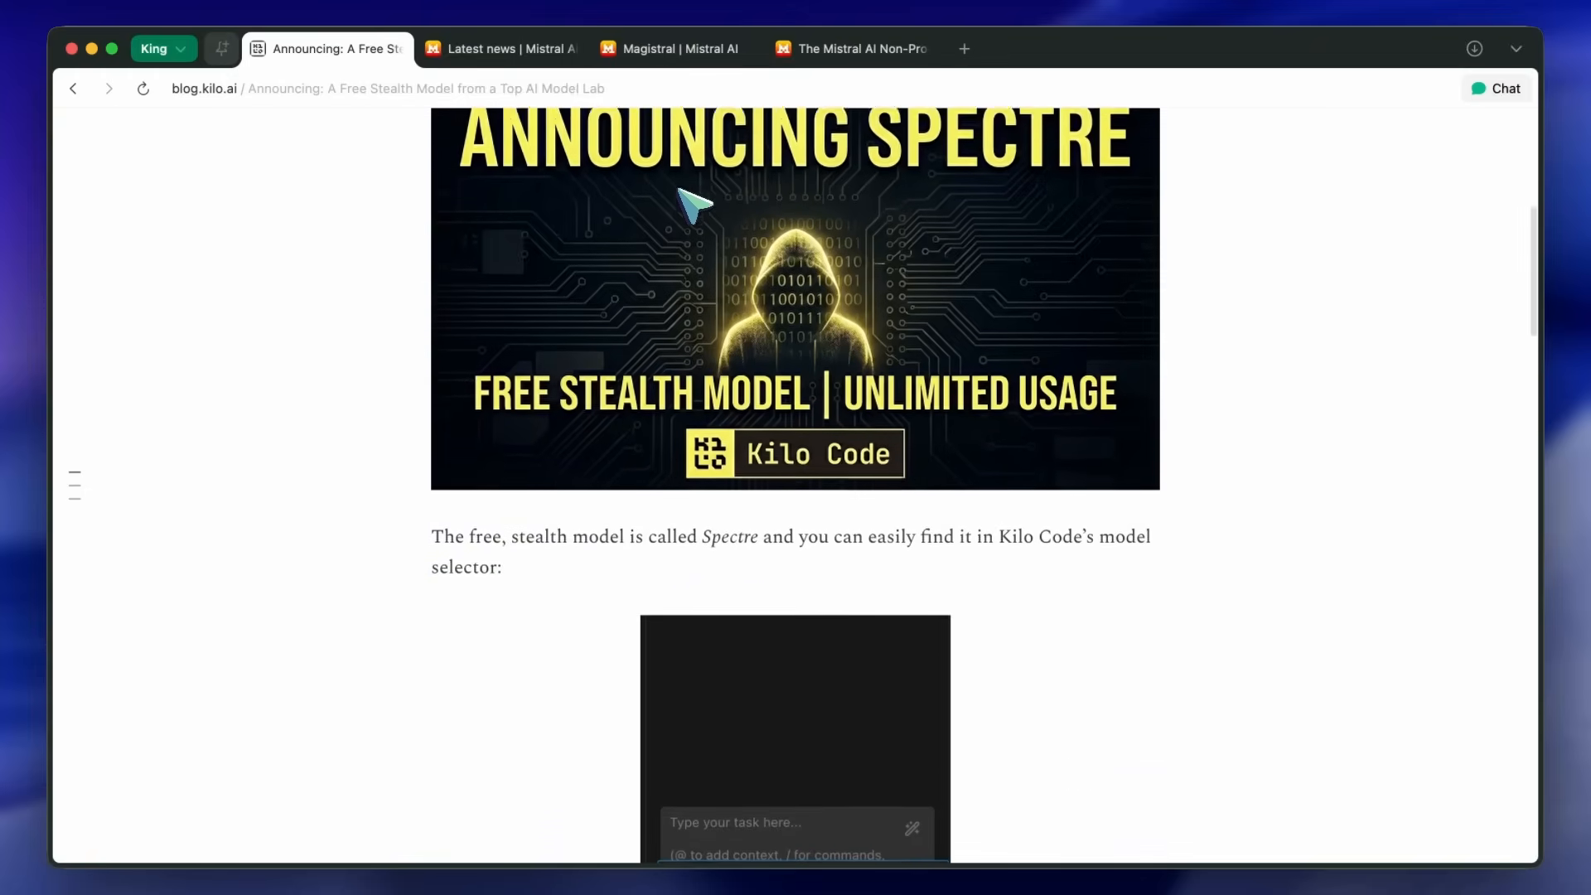
scroll(down, 3)
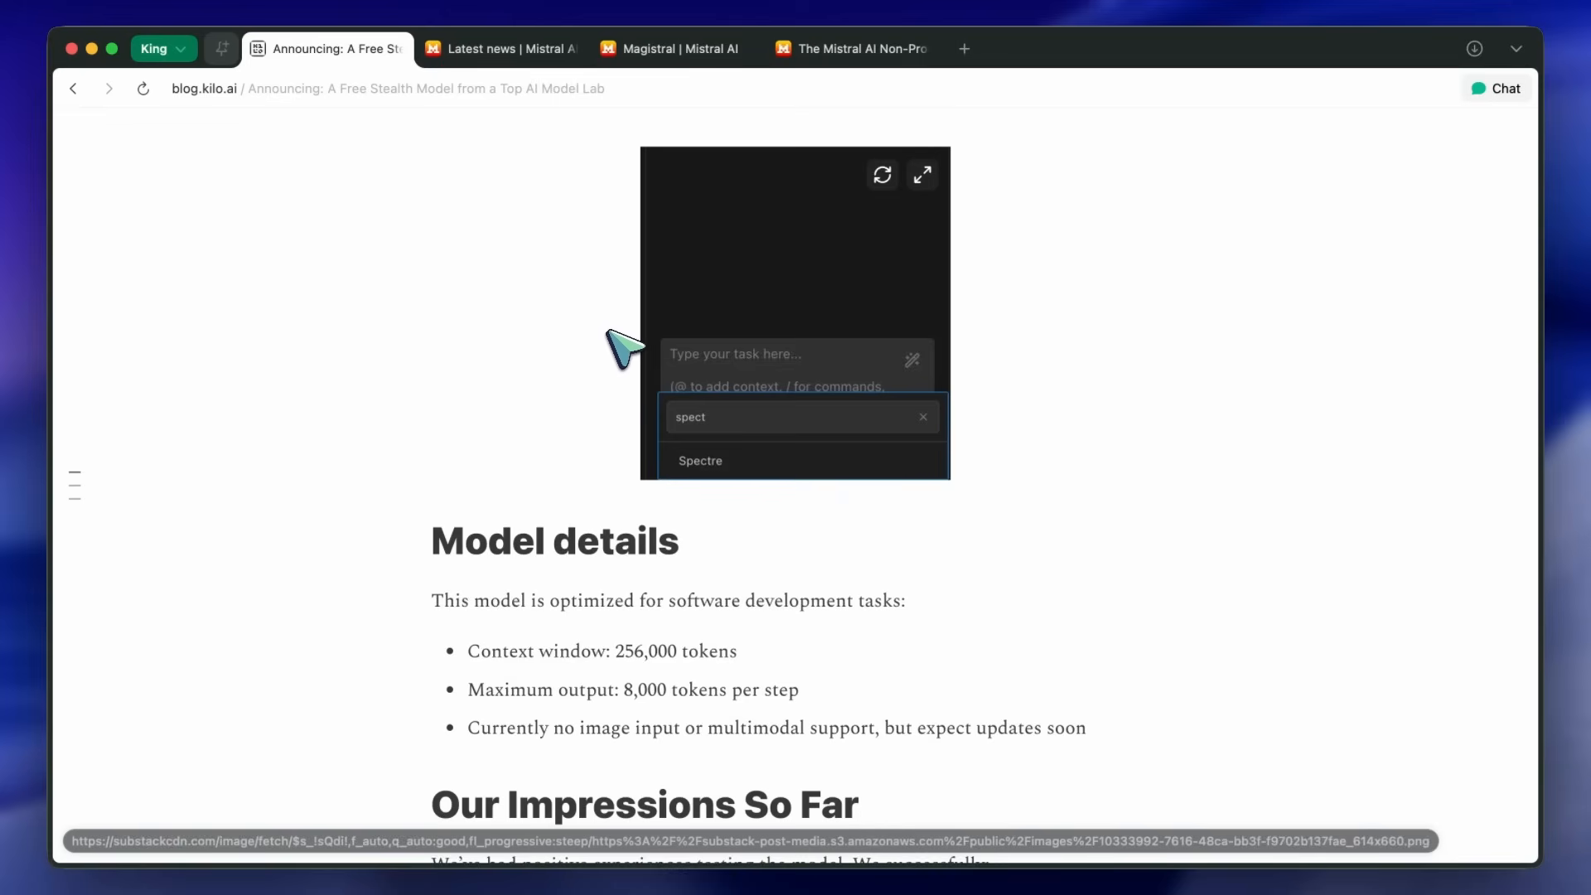
scroll(down, 3)
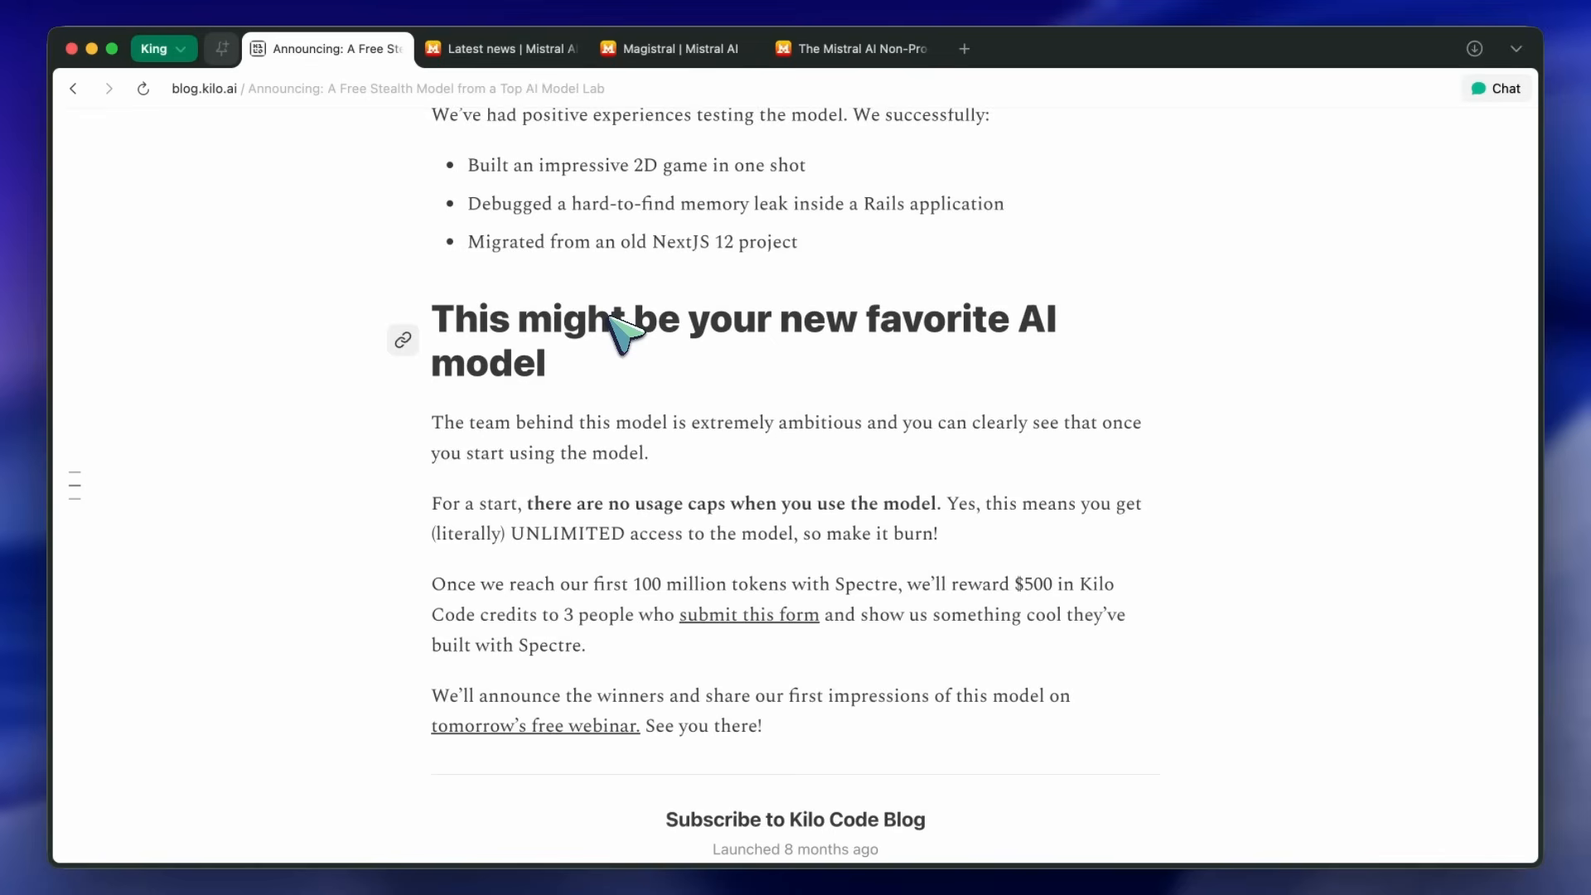
scroll(down, 3)
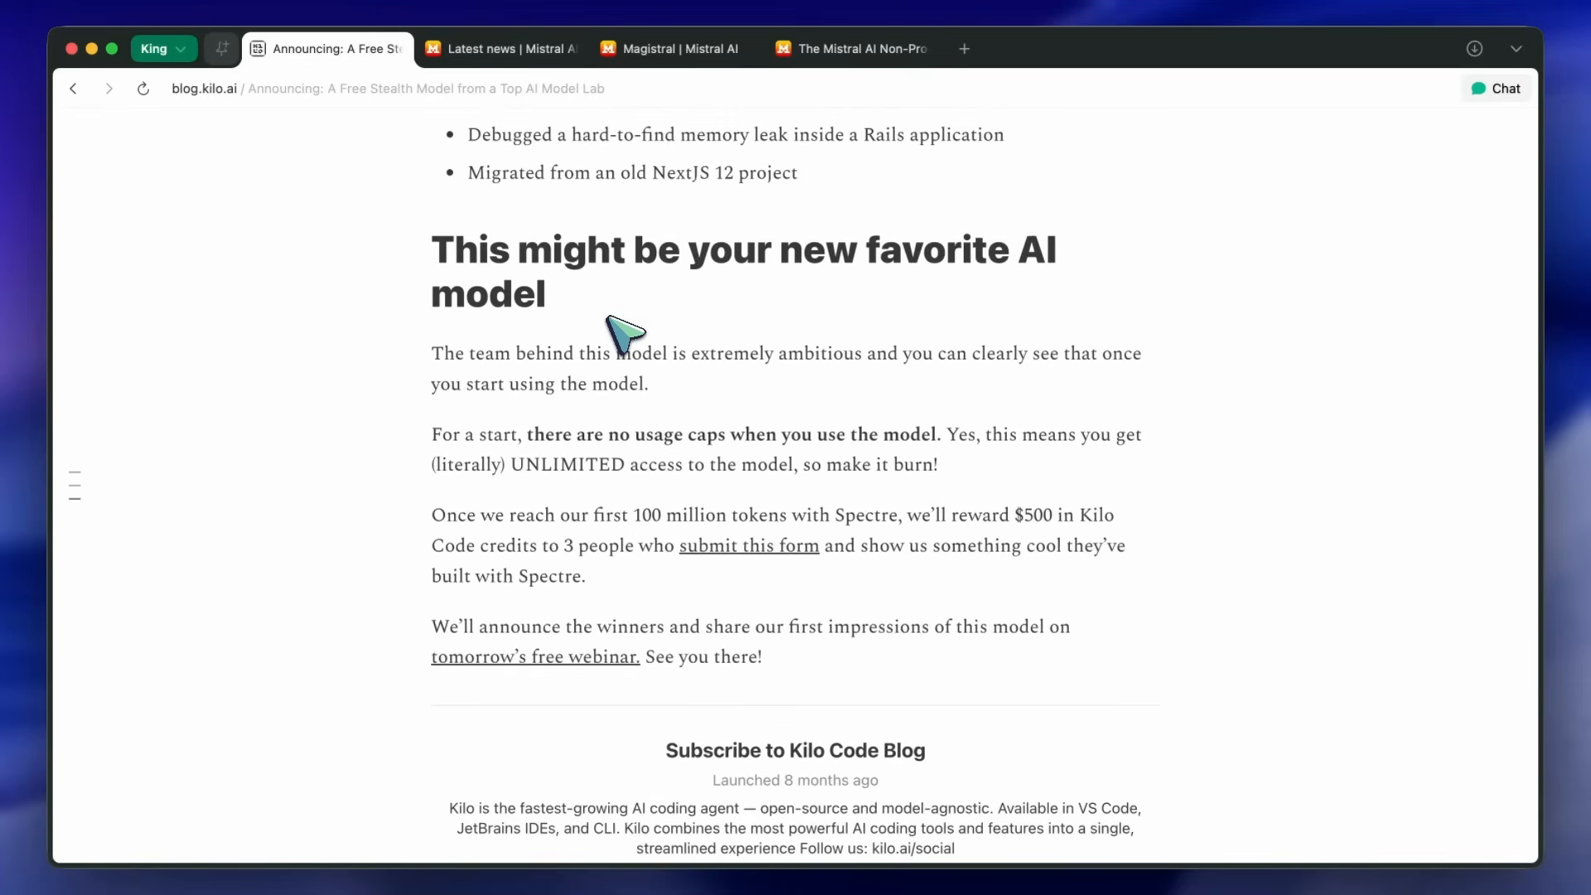
mouse_move(634, 345)
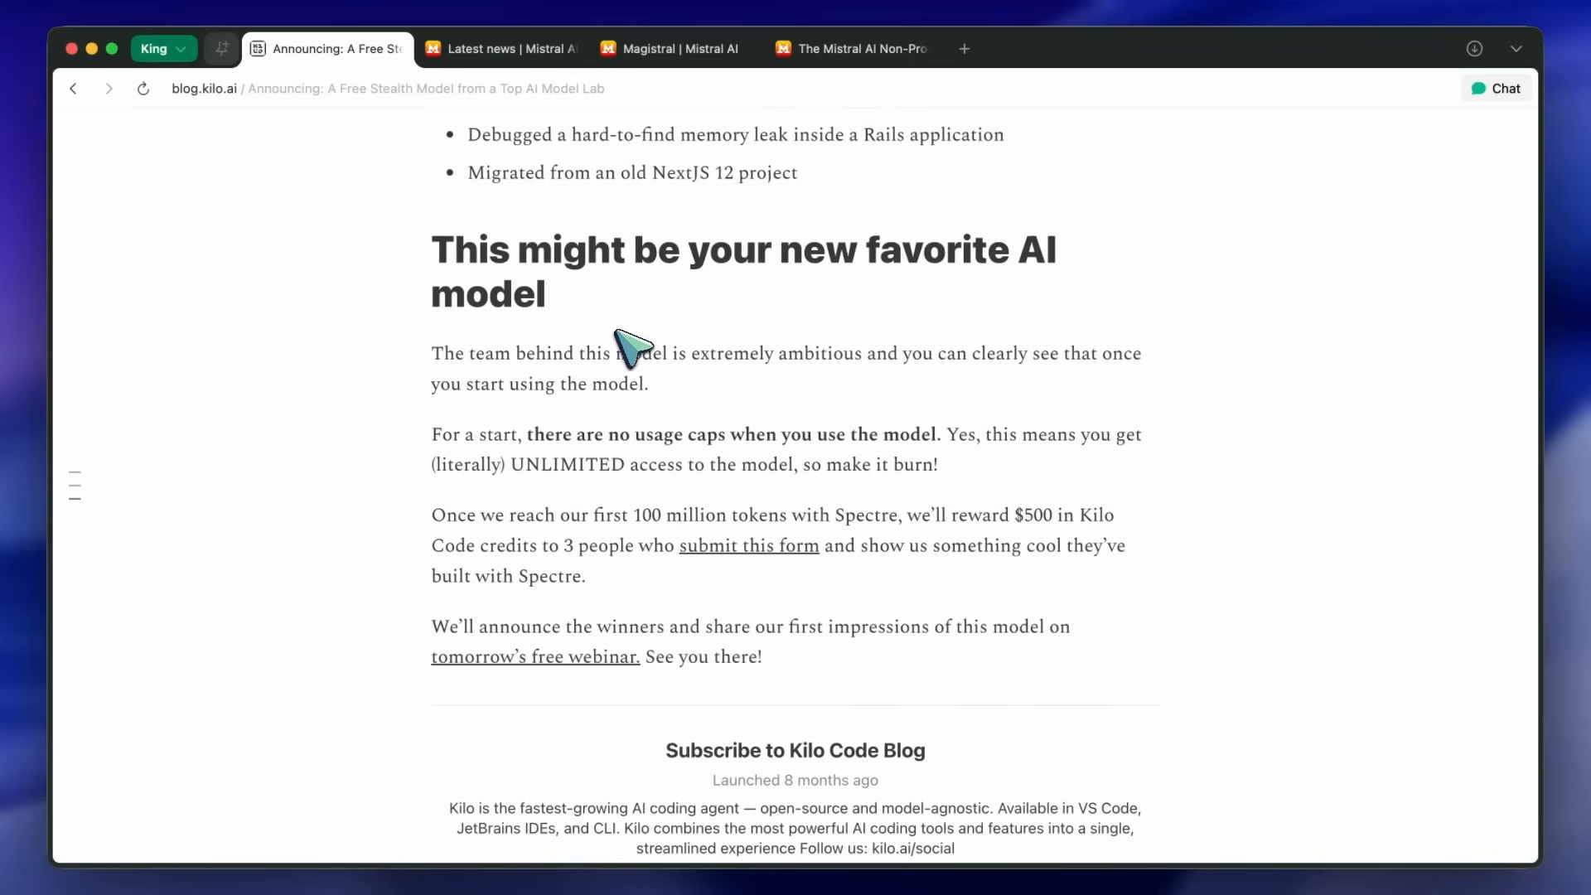
mouse_move(624, 442)
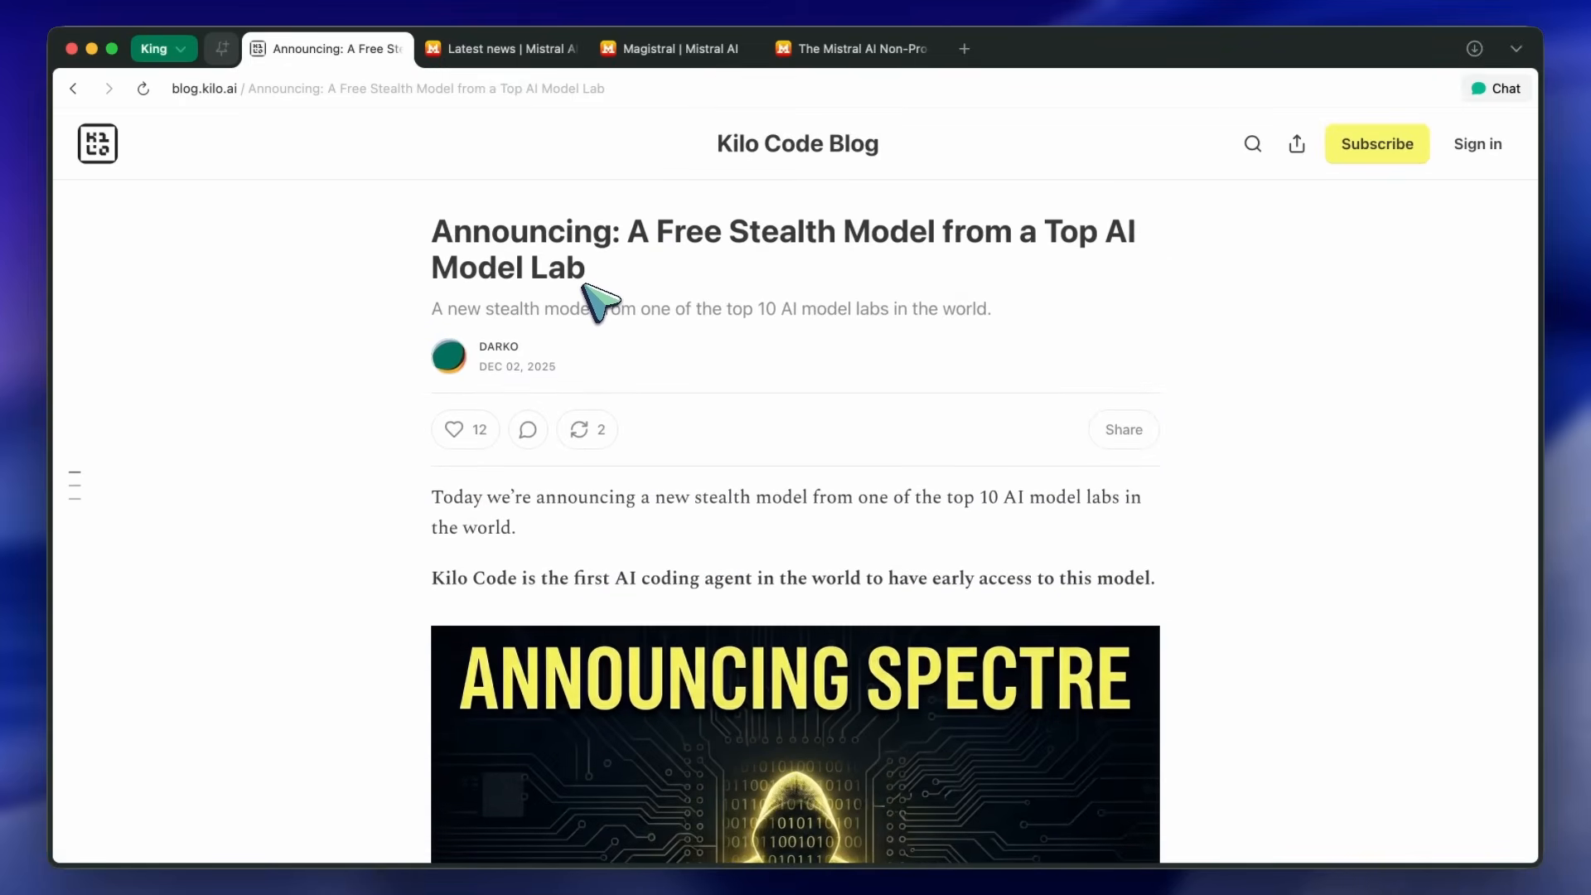
scroll(down, 3)
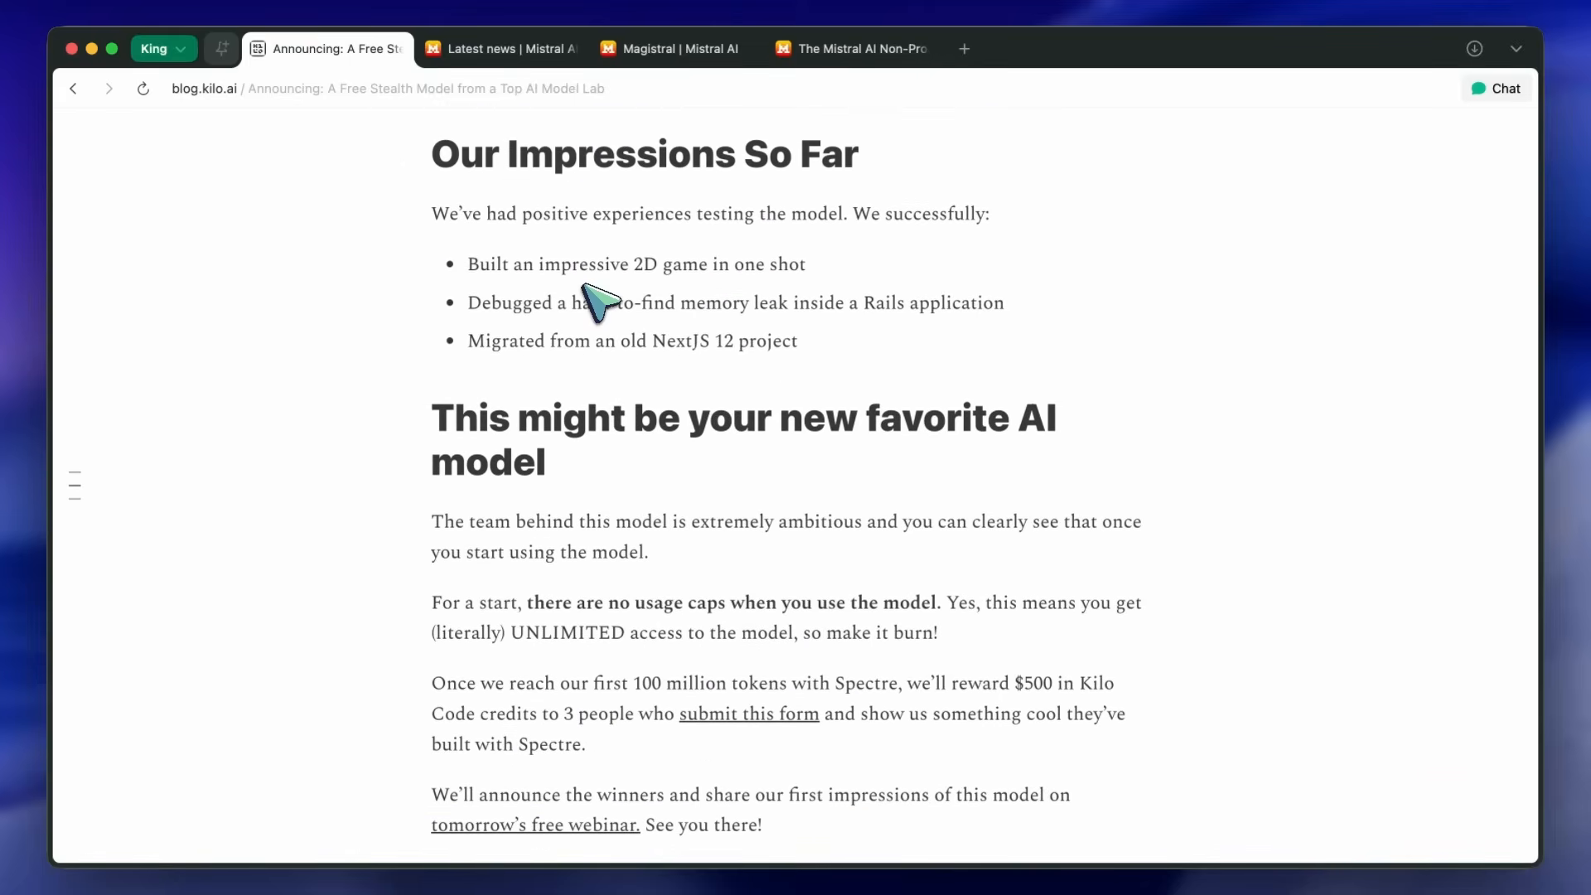
scroll(down, 3)
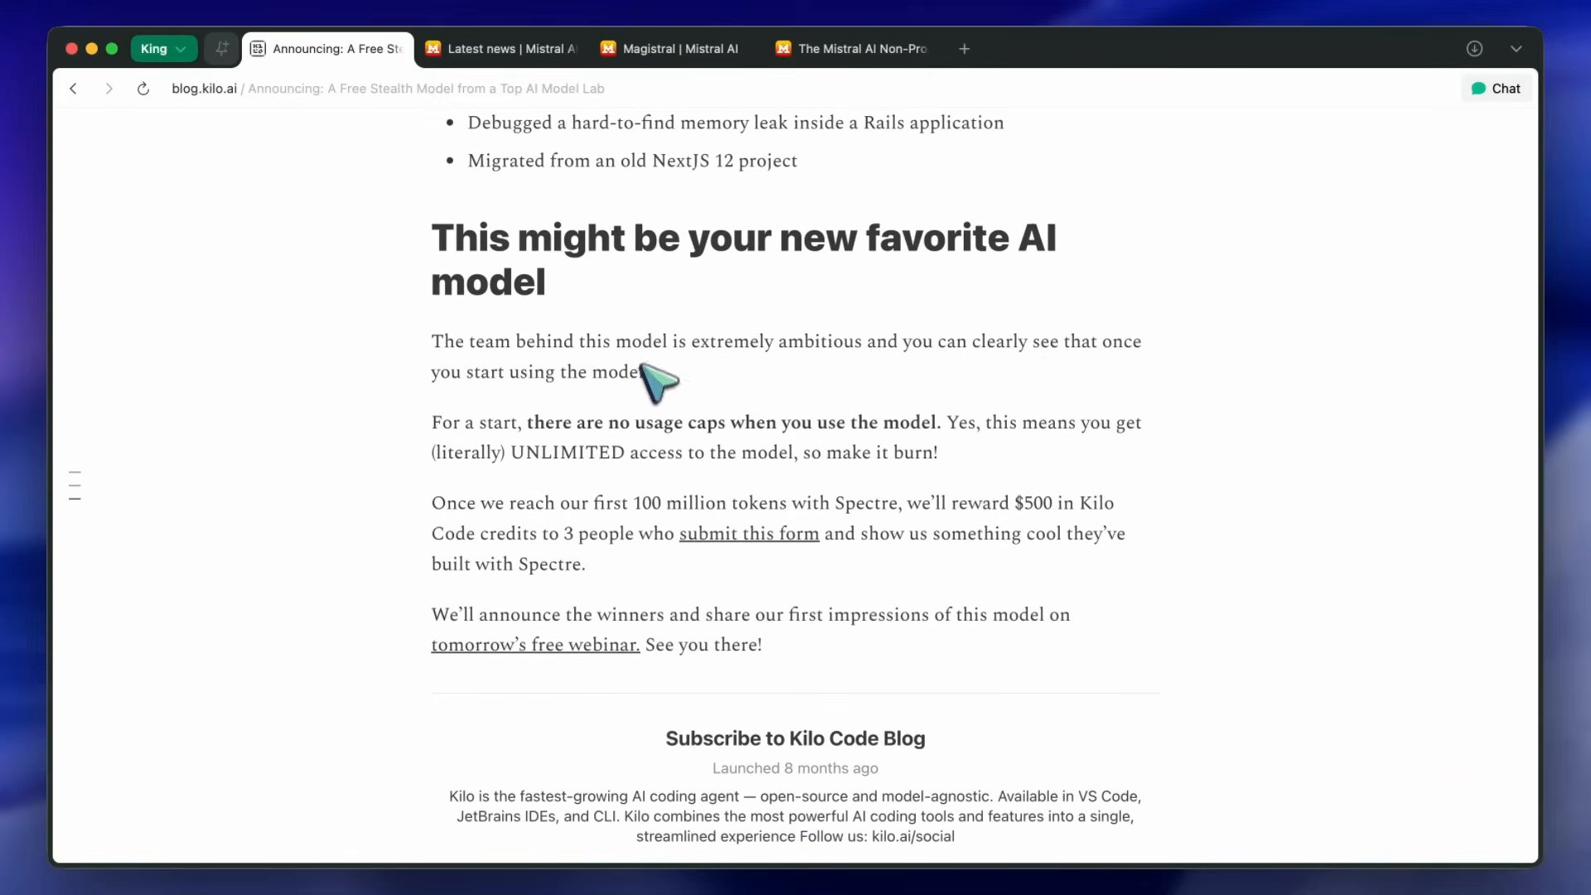
mouse_move(686, 421)
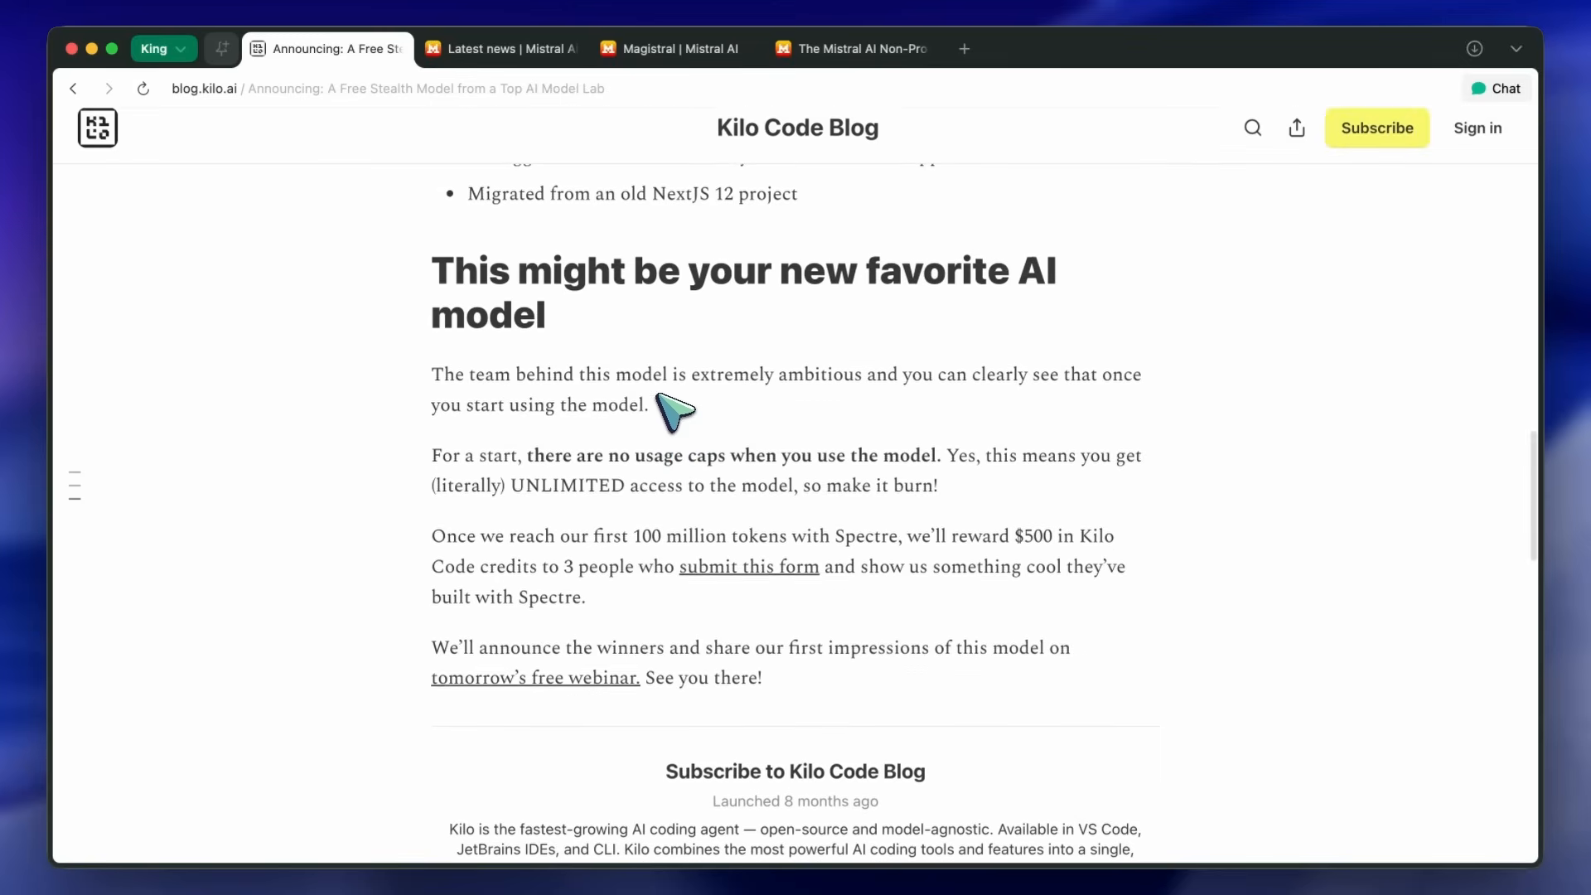
scroll(up, 3)
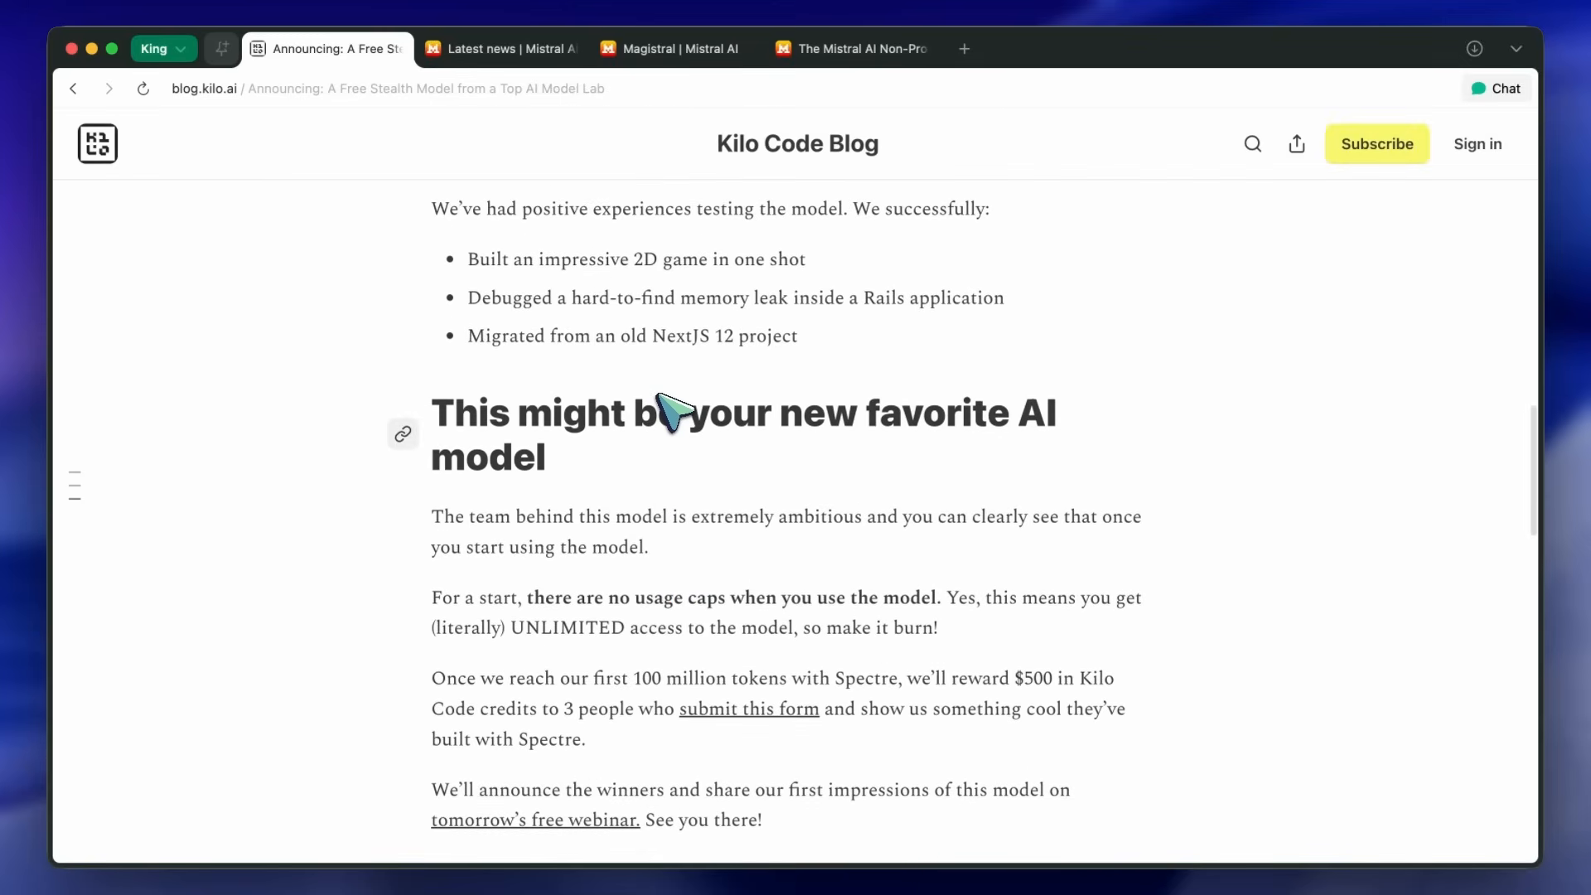
scroll(down, 3)
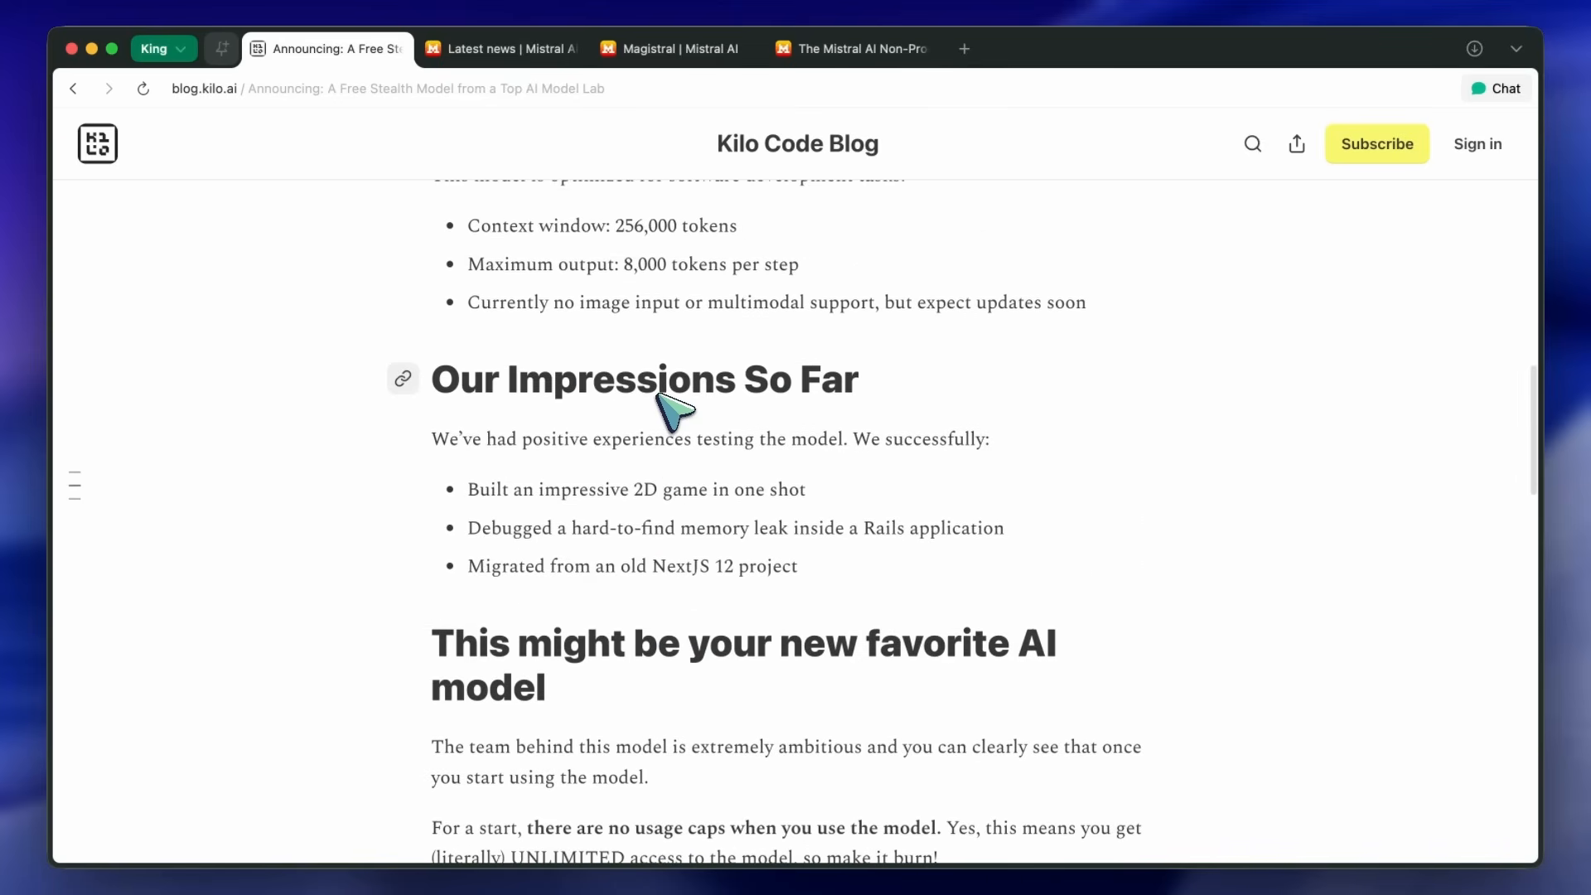
scroll(up, 3)
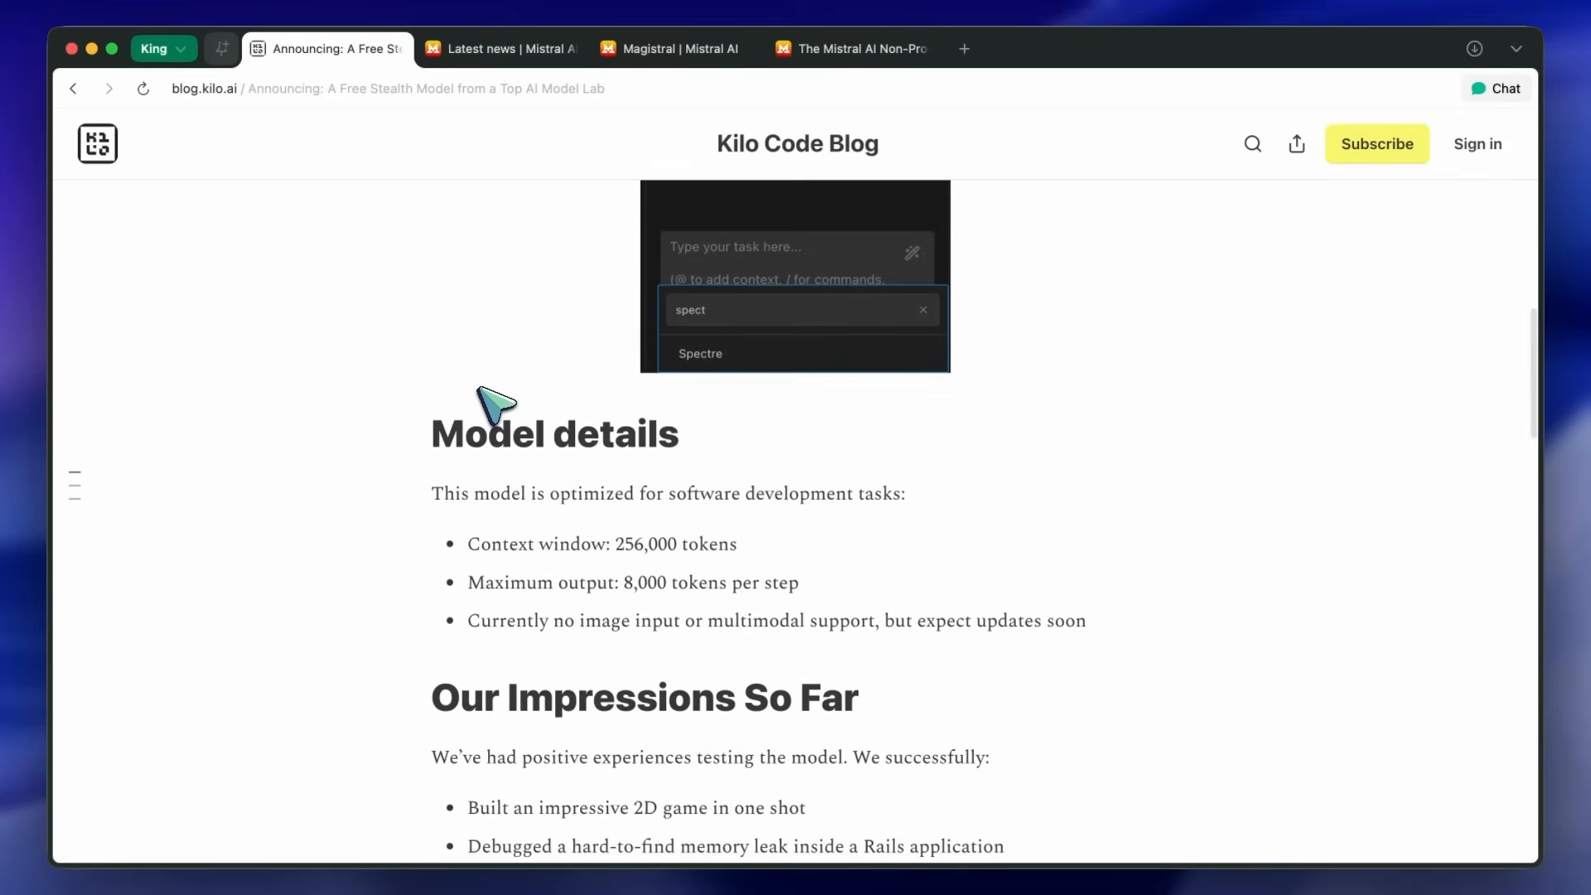
scroll(up, 3)
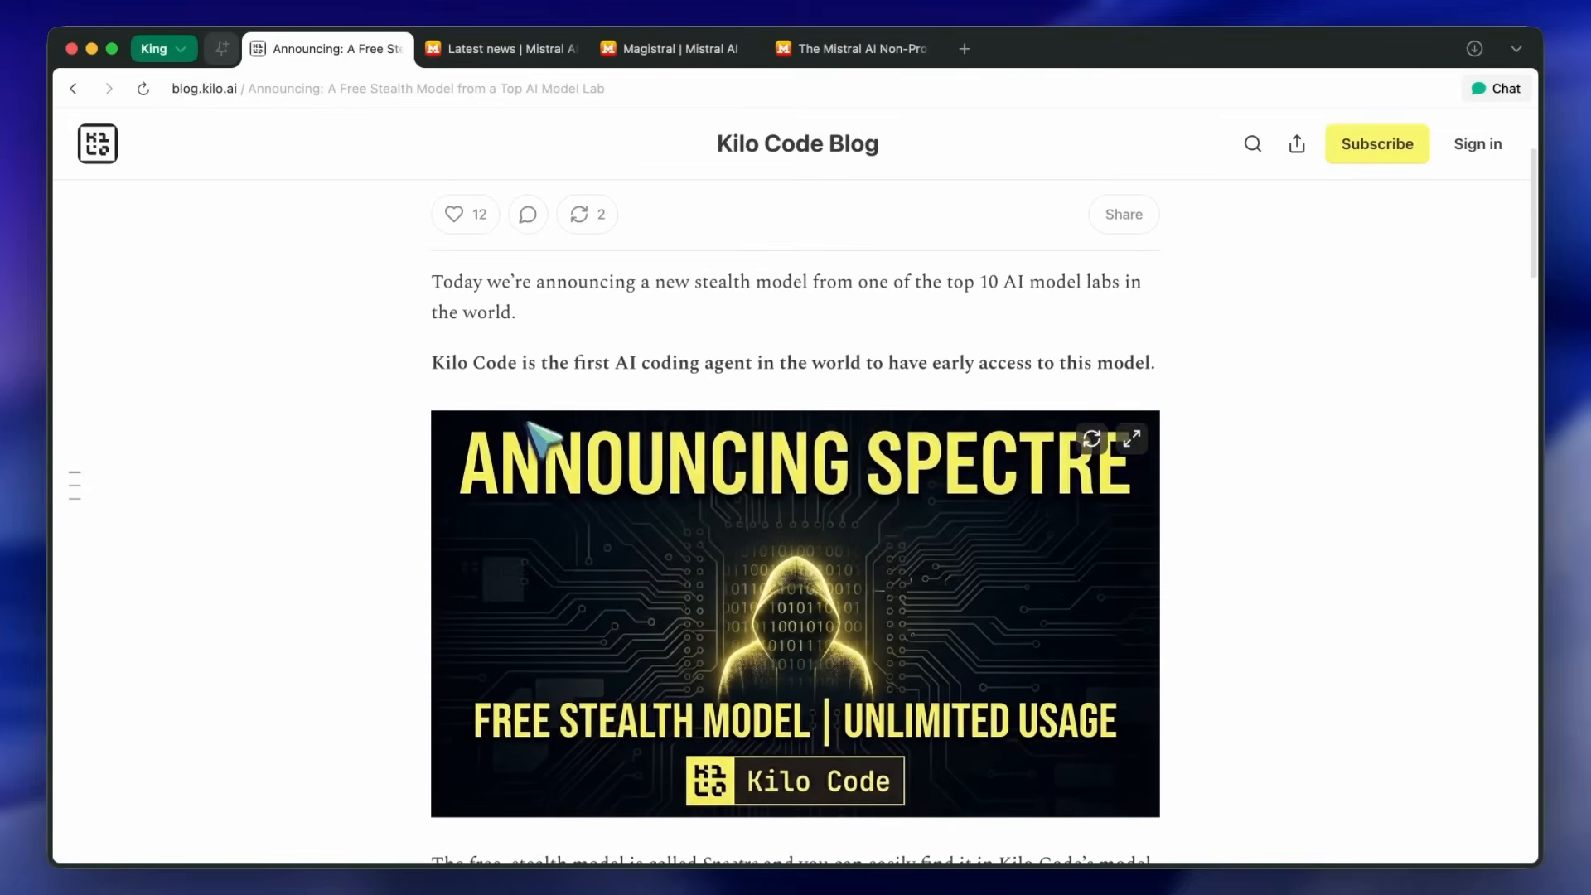
scroll(down, 3)
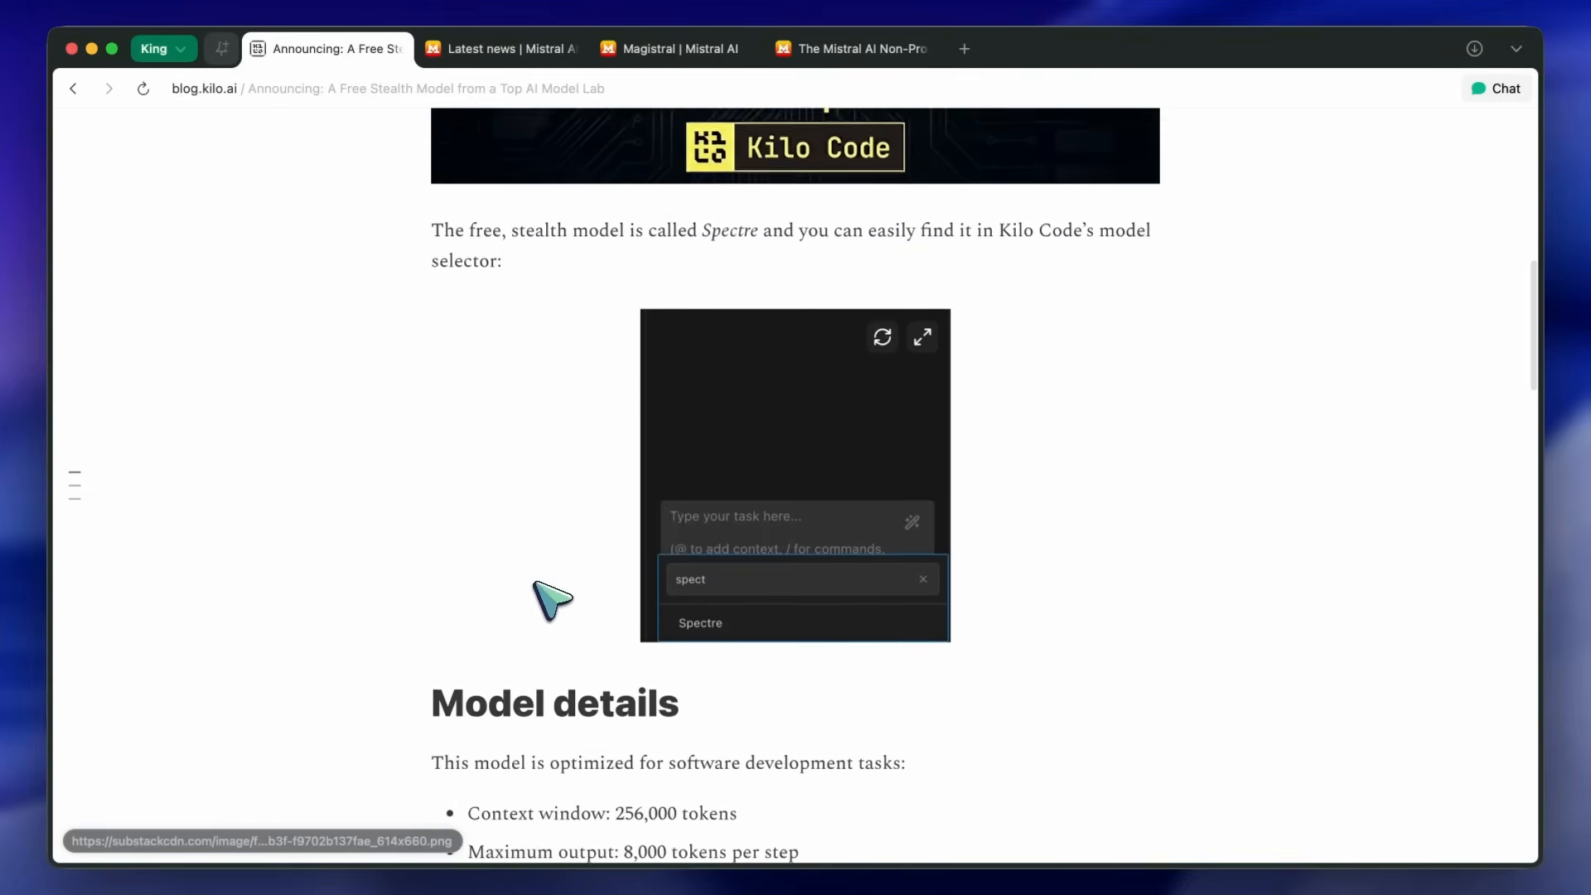
scroll(down, 3)
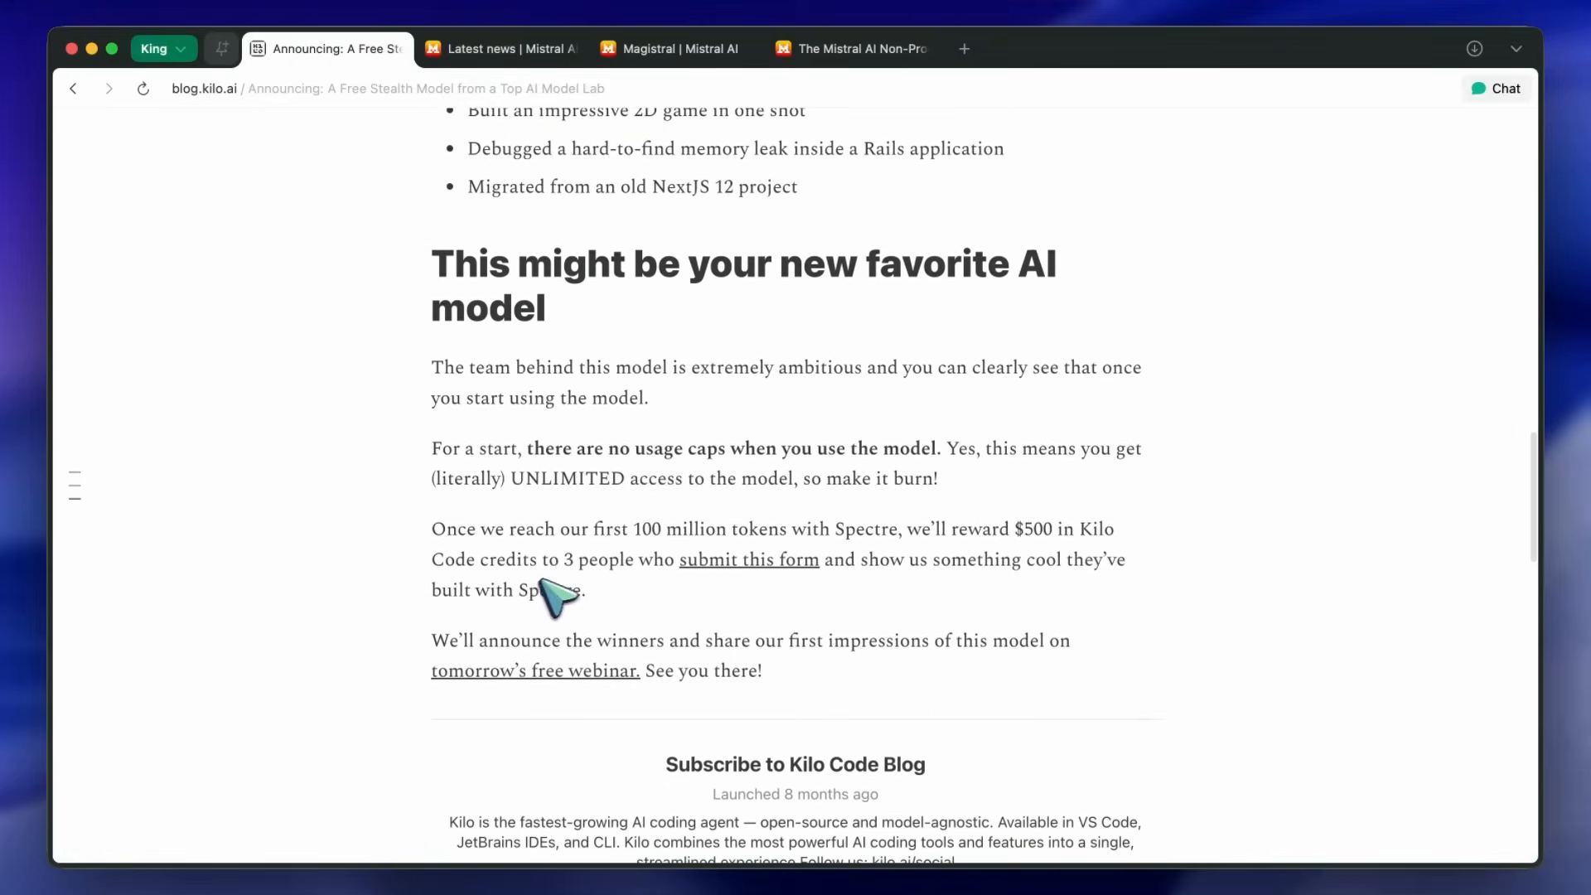
scroll(up, 3)
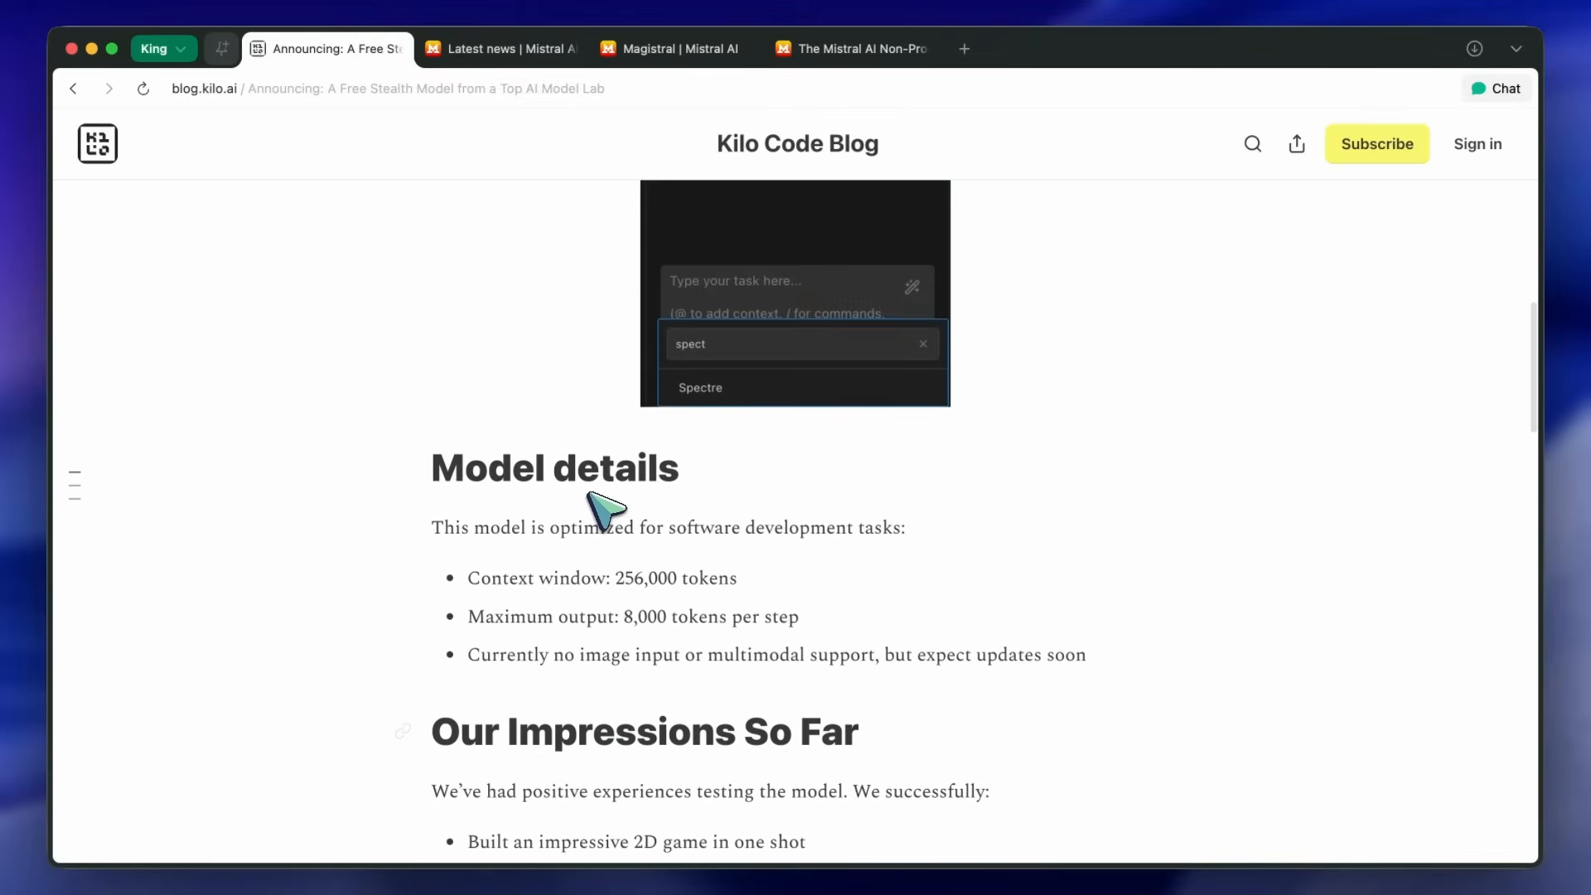
scroll(up, 3)
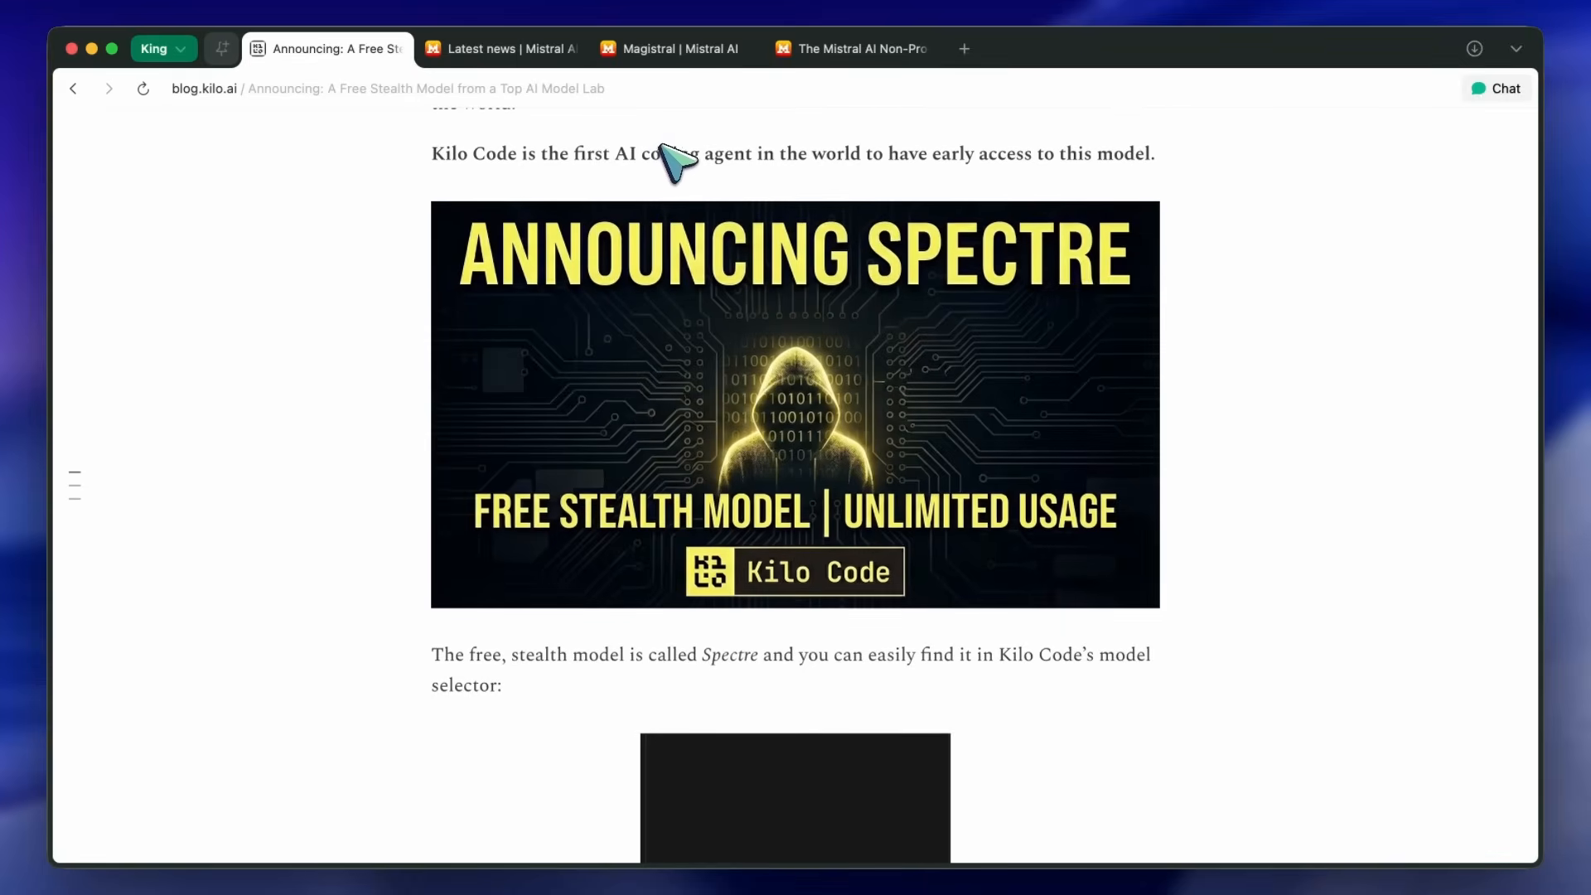
mouse_move(675, 162)
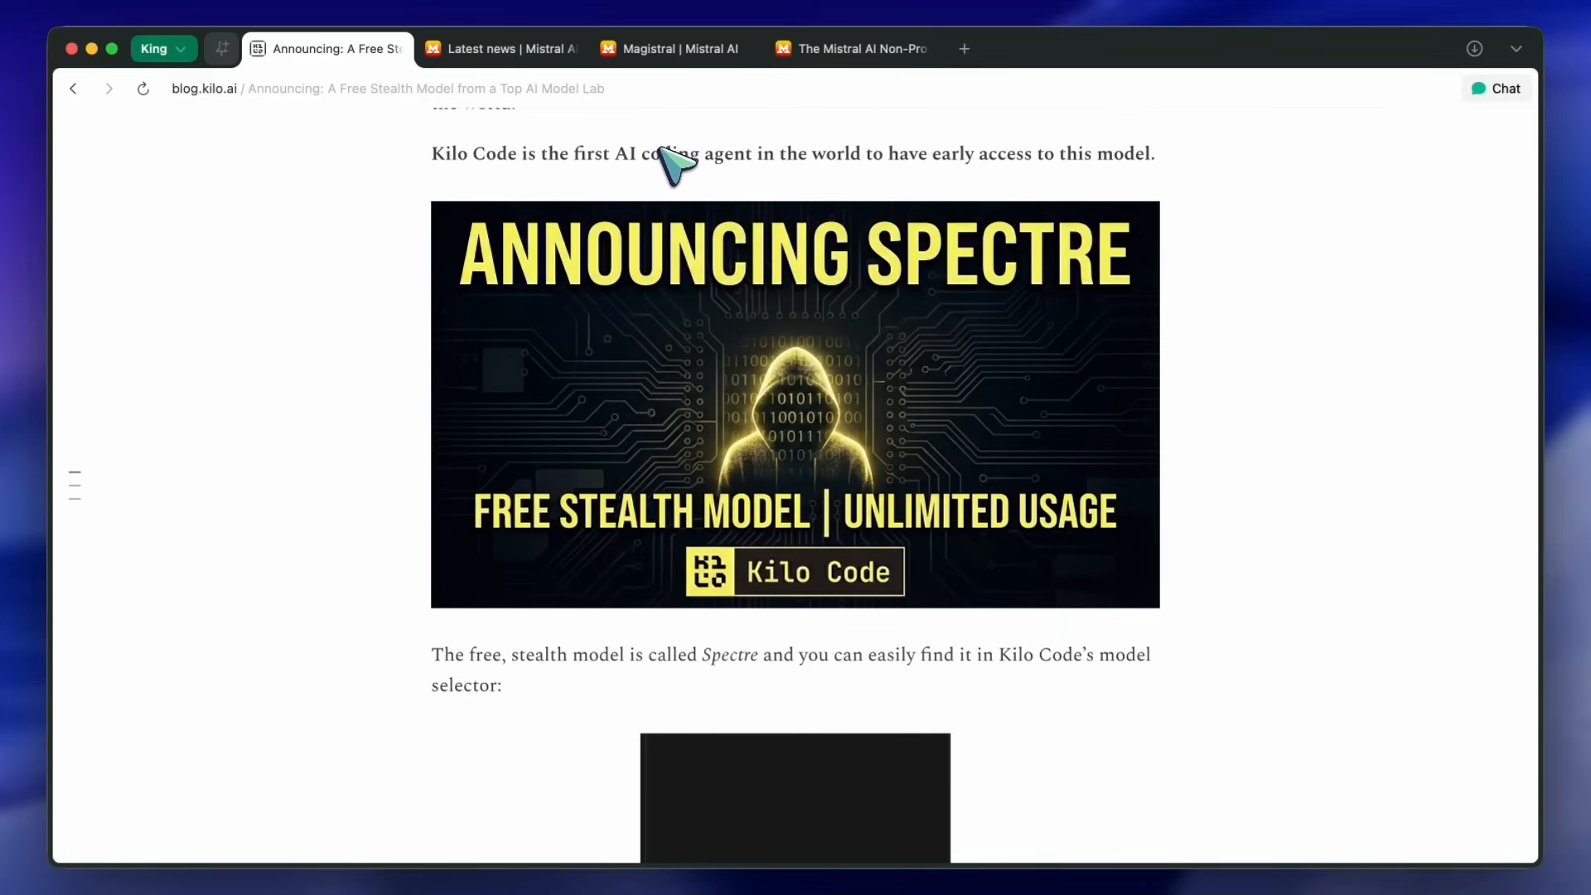
mouse_move(670, 167)
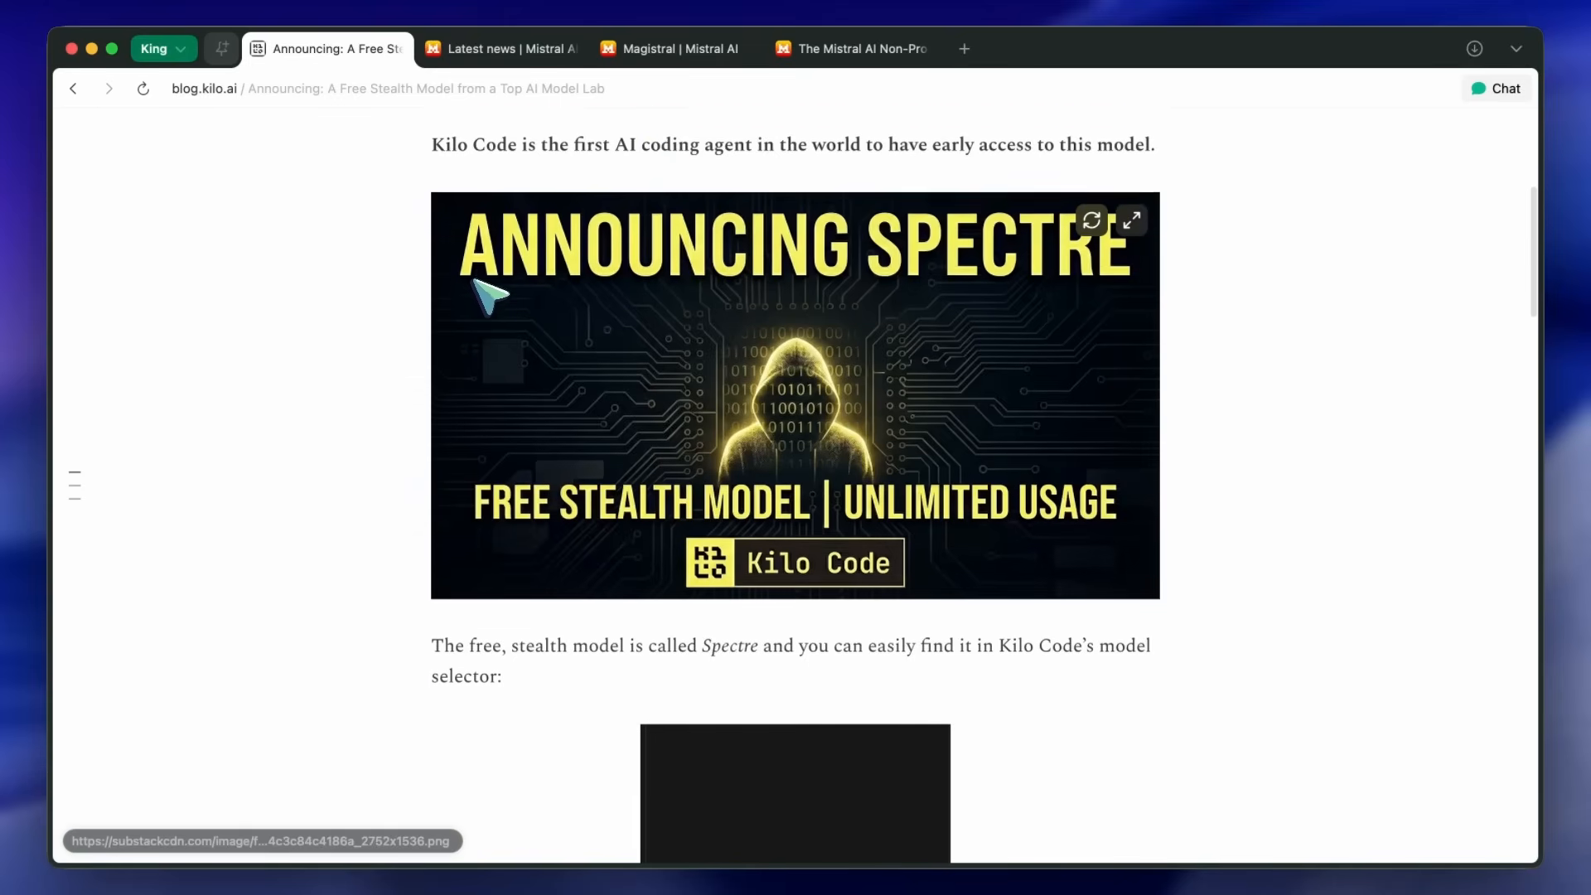
scroll(down, 3)
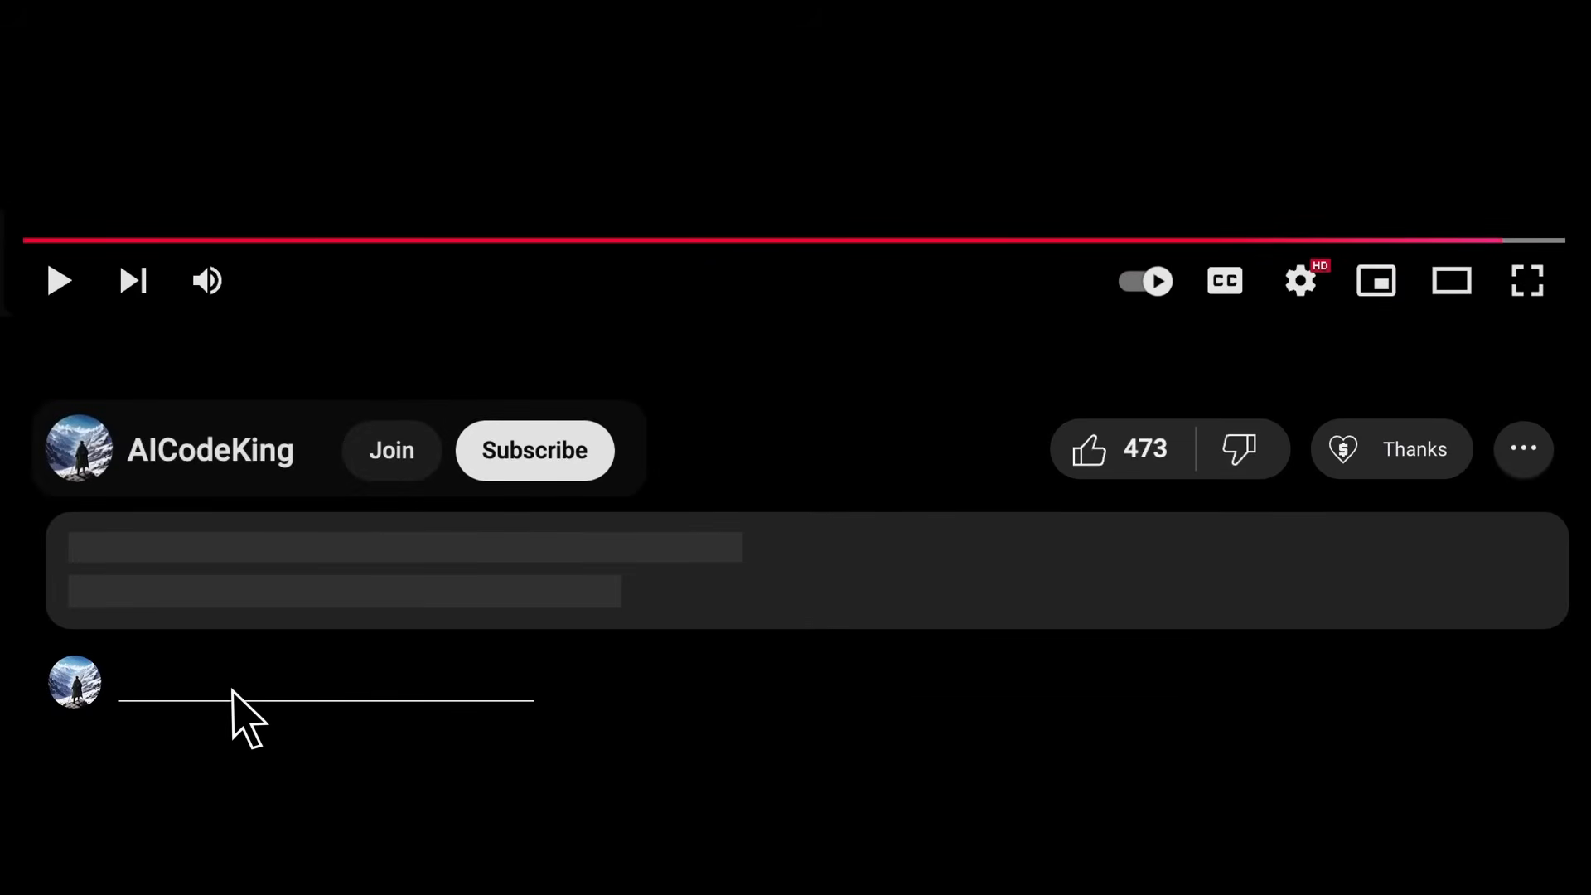
Step: Subscribe to the AICodeKing channel and like the video
click(534, 449)
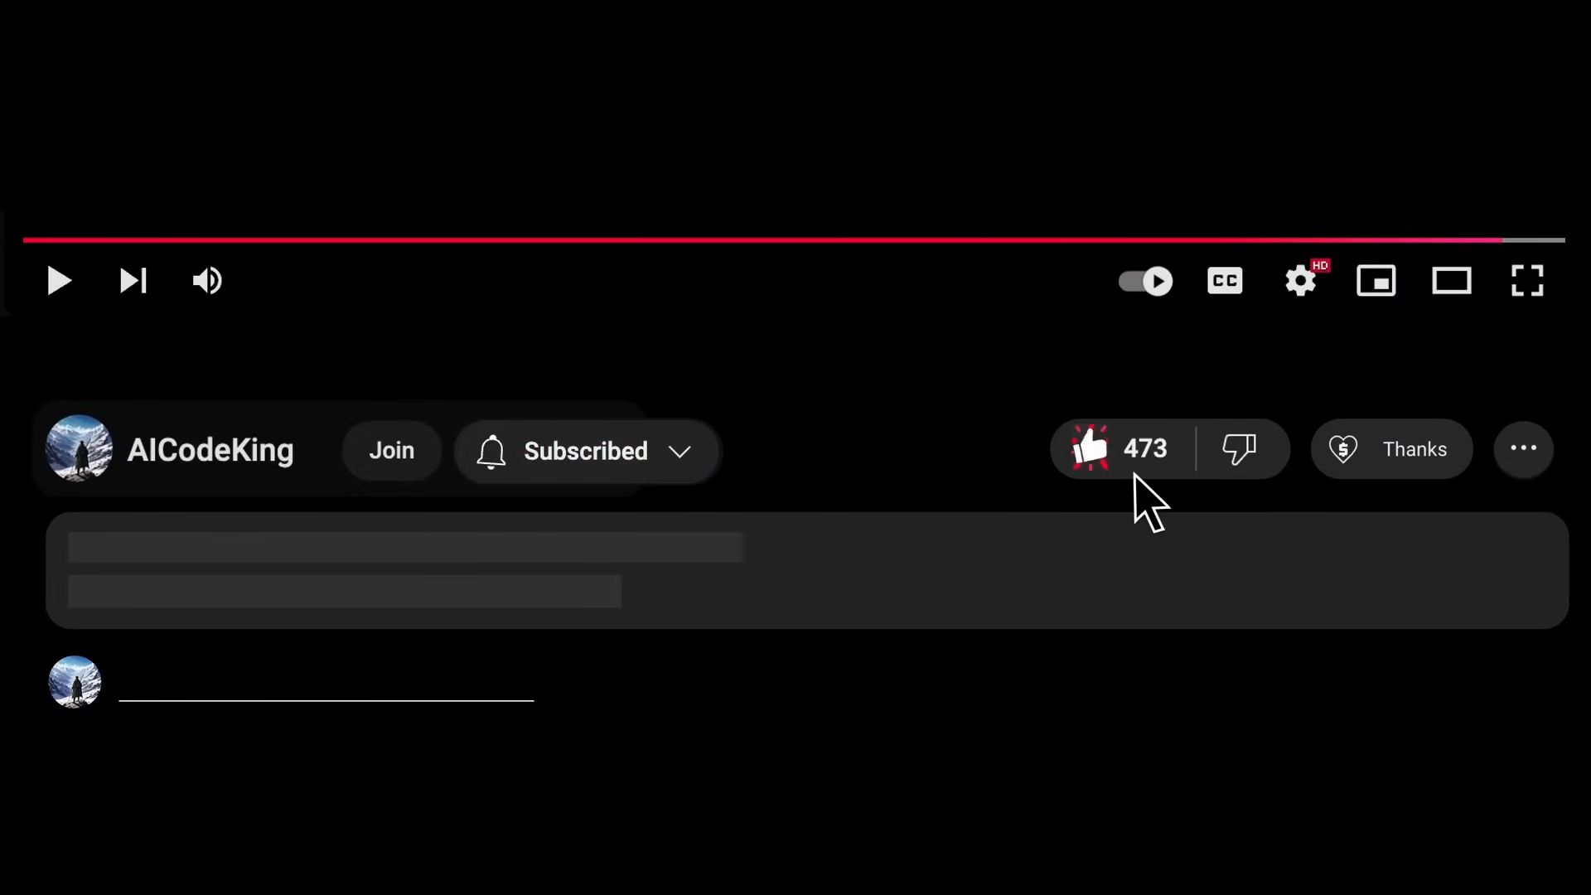
click(1391, 448)
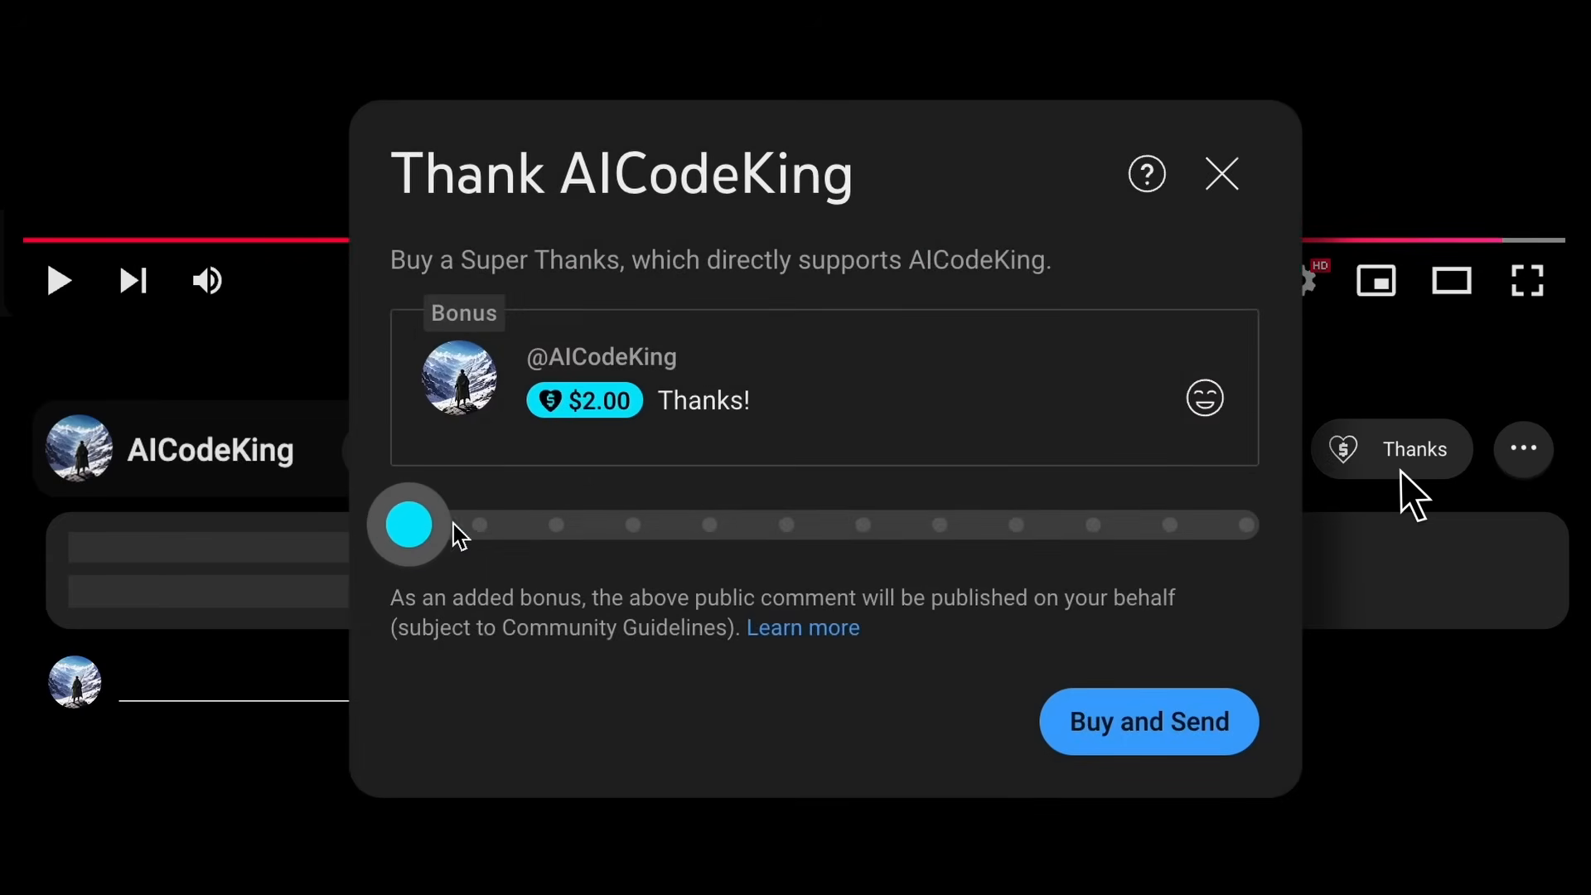